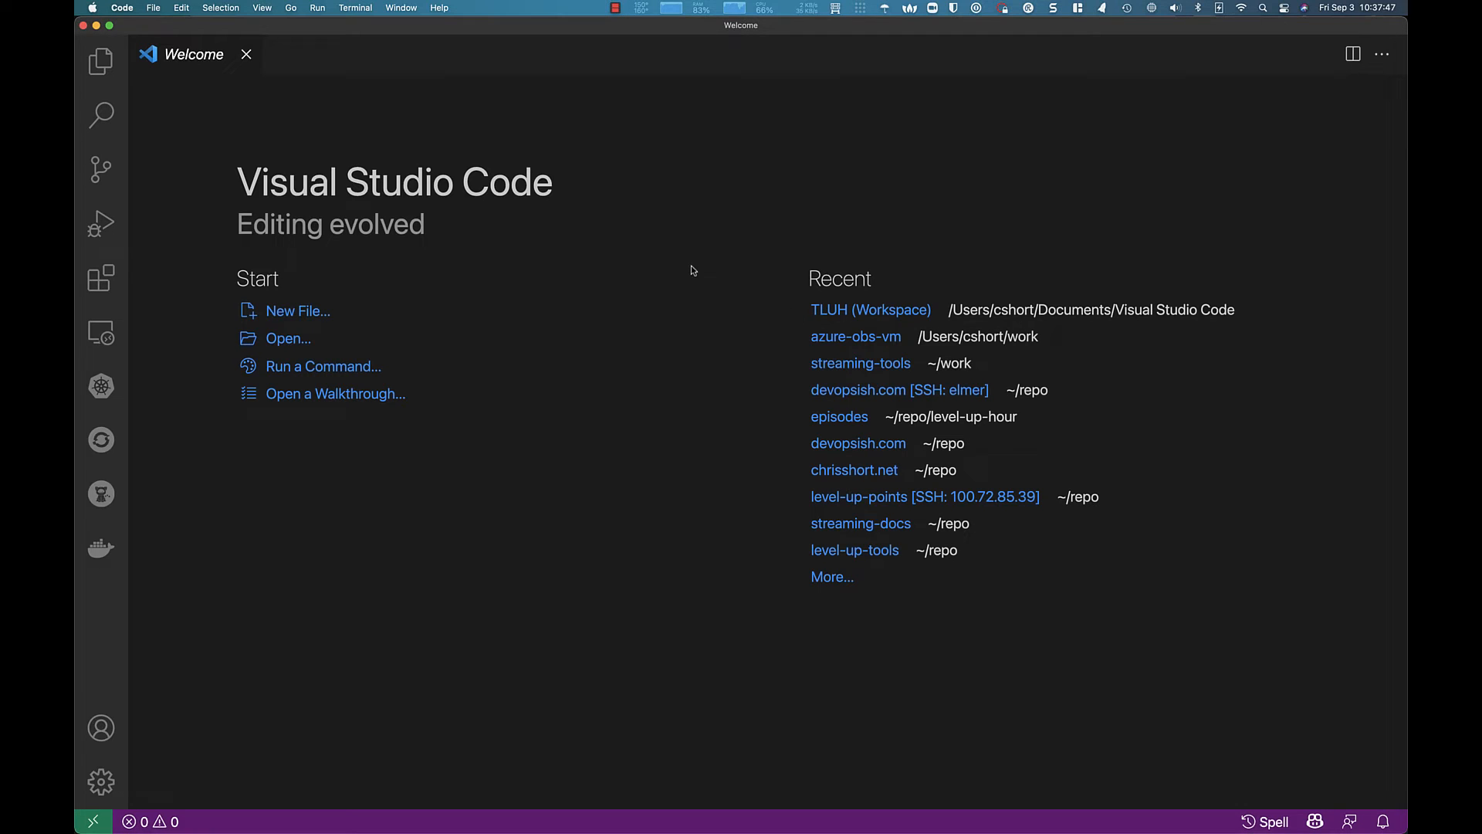
mouse_move(101, 278)
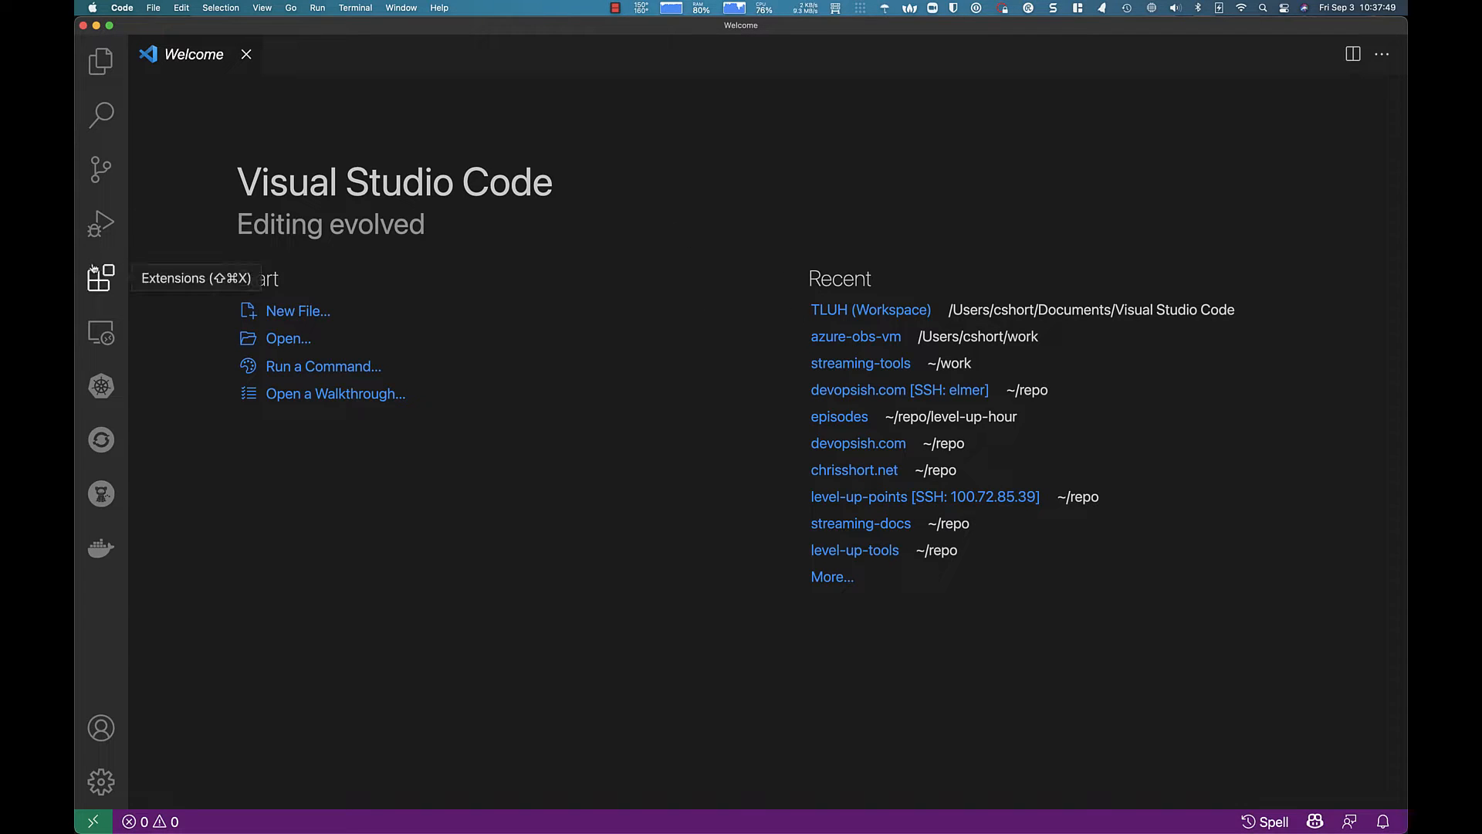
mouse_move(92, 299)
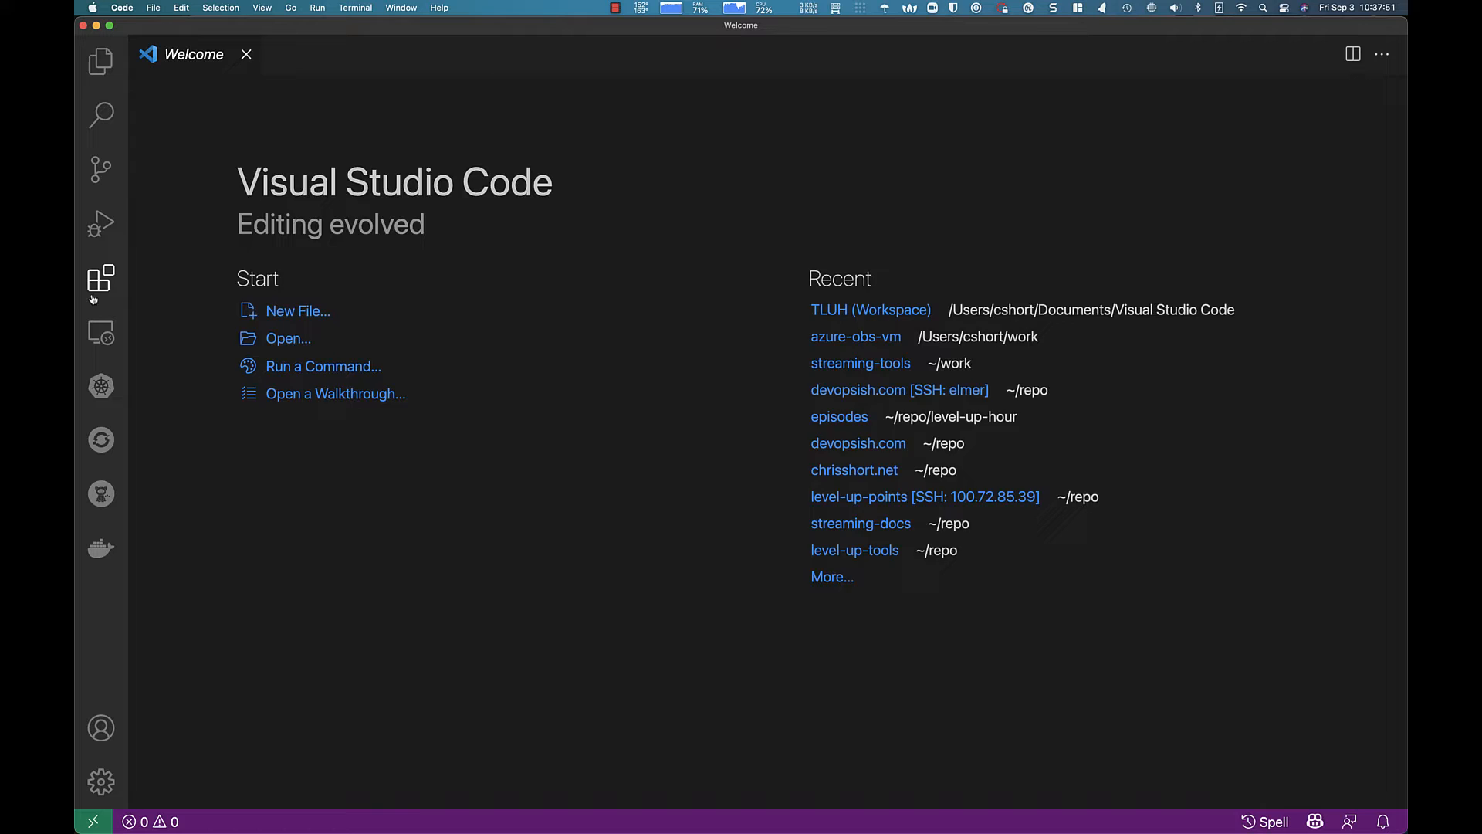
Show the Extensions view and scroll to the end of the 28 installed extensions.
click(101, 278)
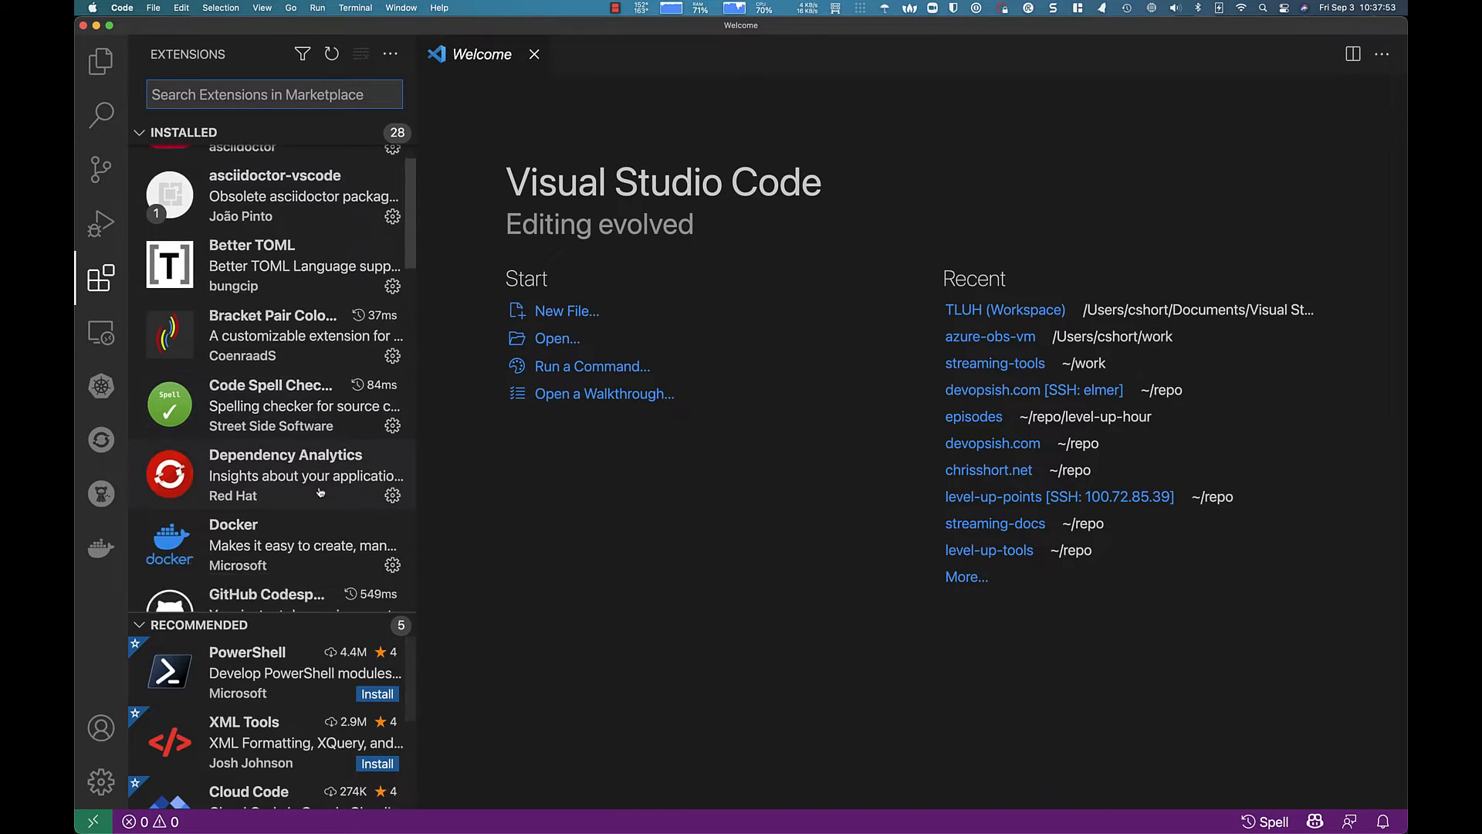
scroll(down, 3)
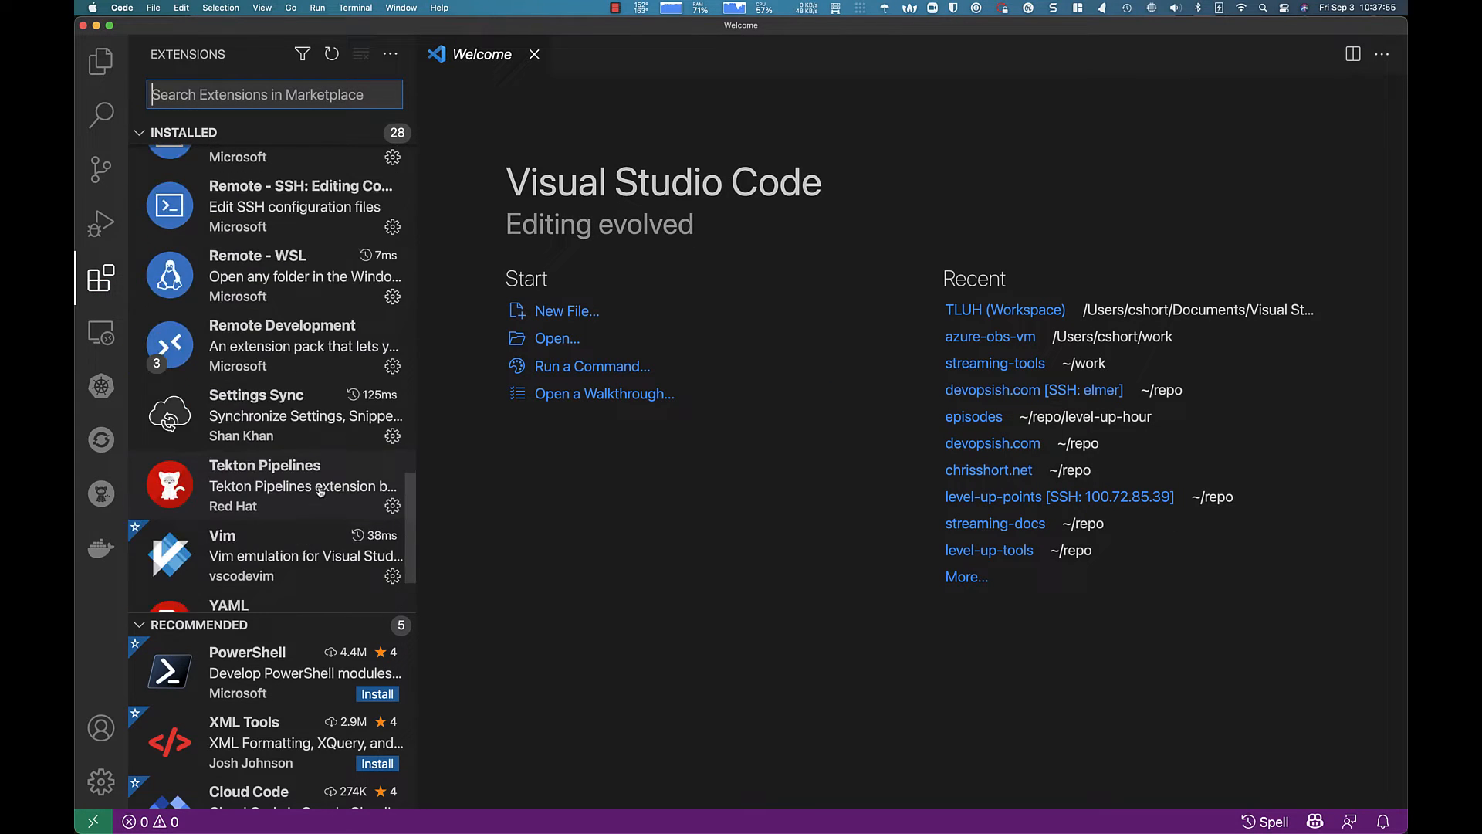
scroll(down, 3)
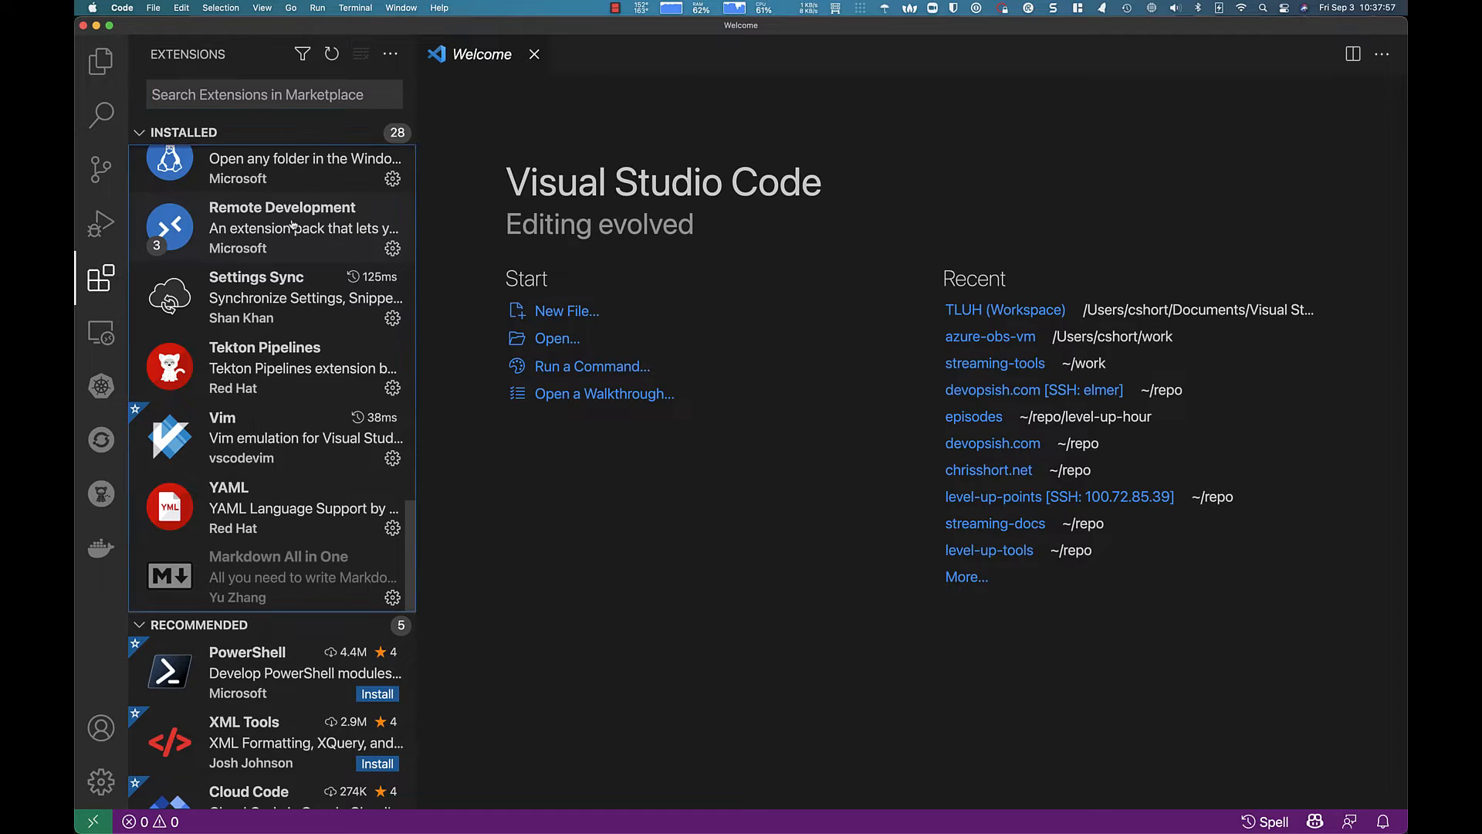
Scroll through the Remote Development pack's details, then hide the extensions side bar.
click(281, 227)
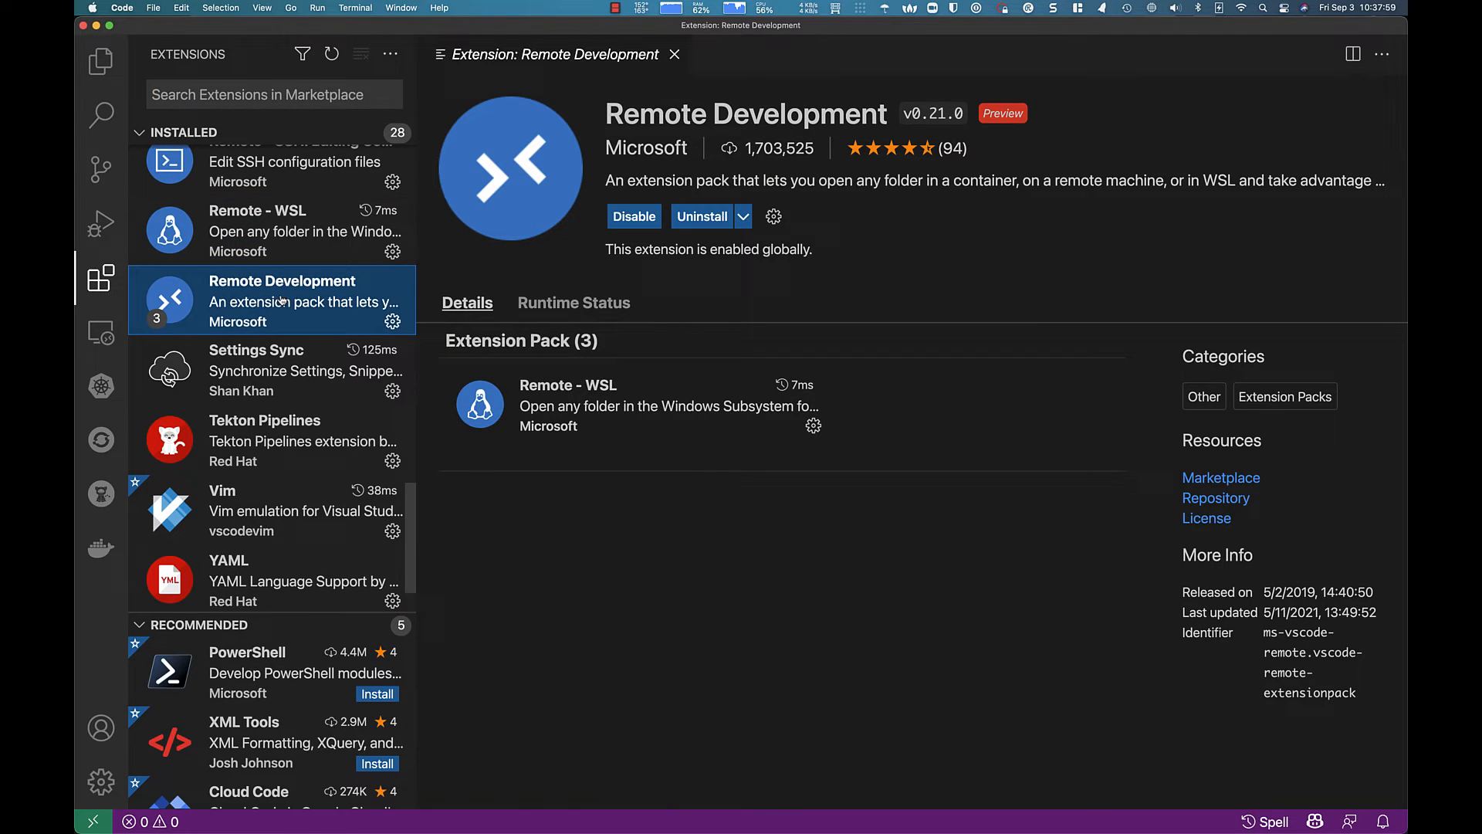
scroll(down, 3)
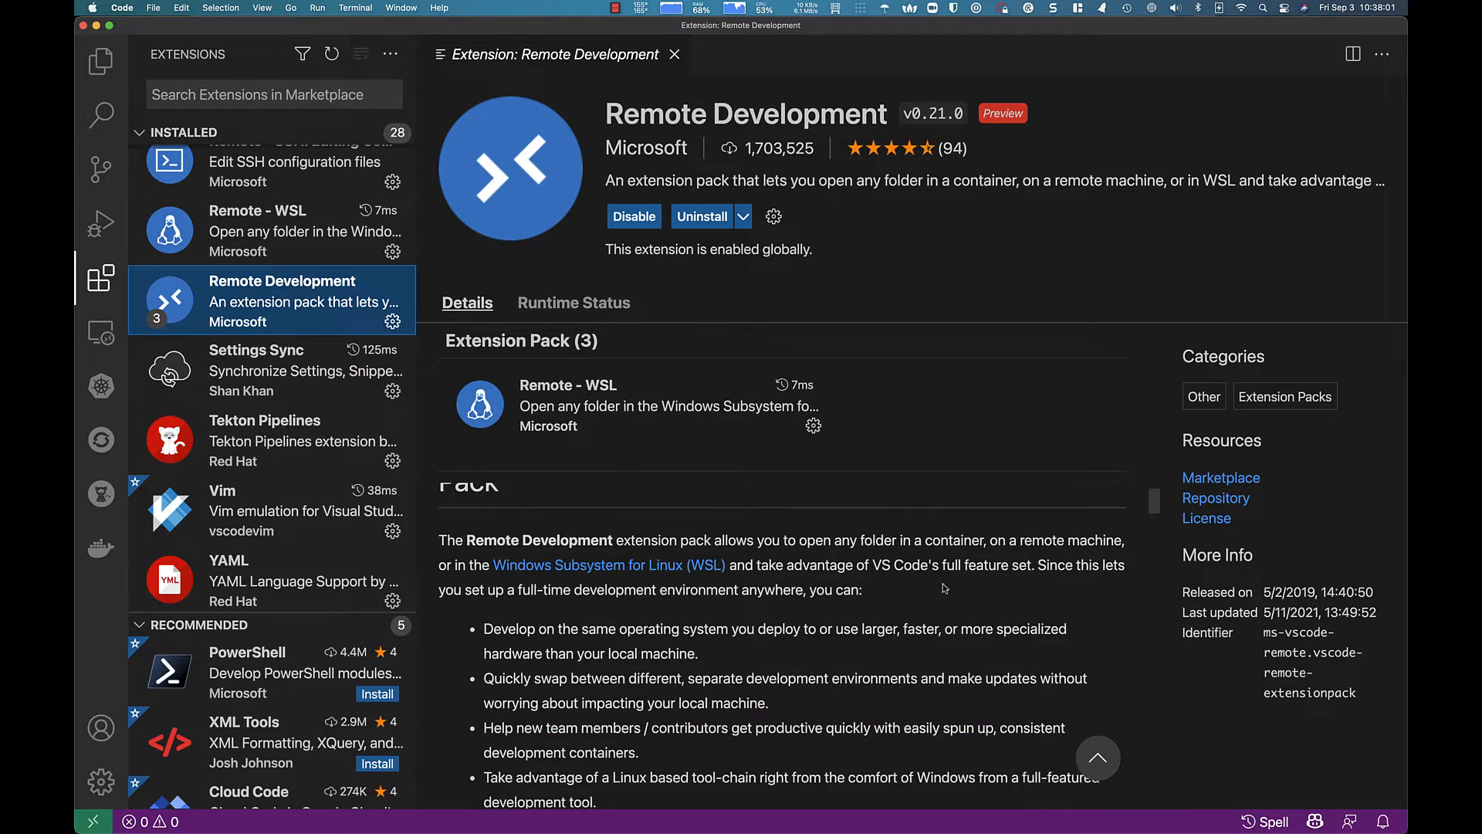
mouse_move(570, 448)
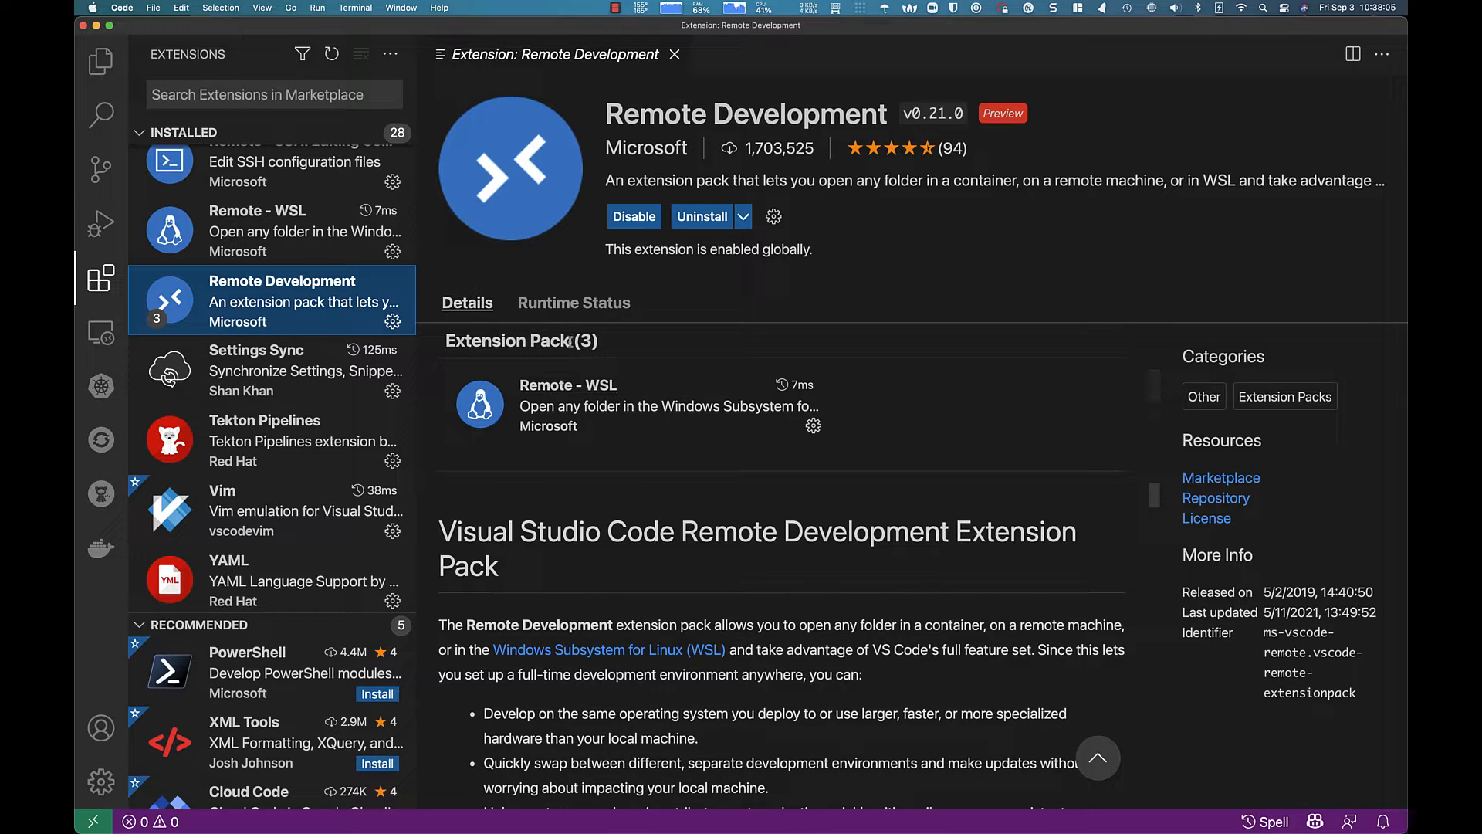
scroll(down, 3)
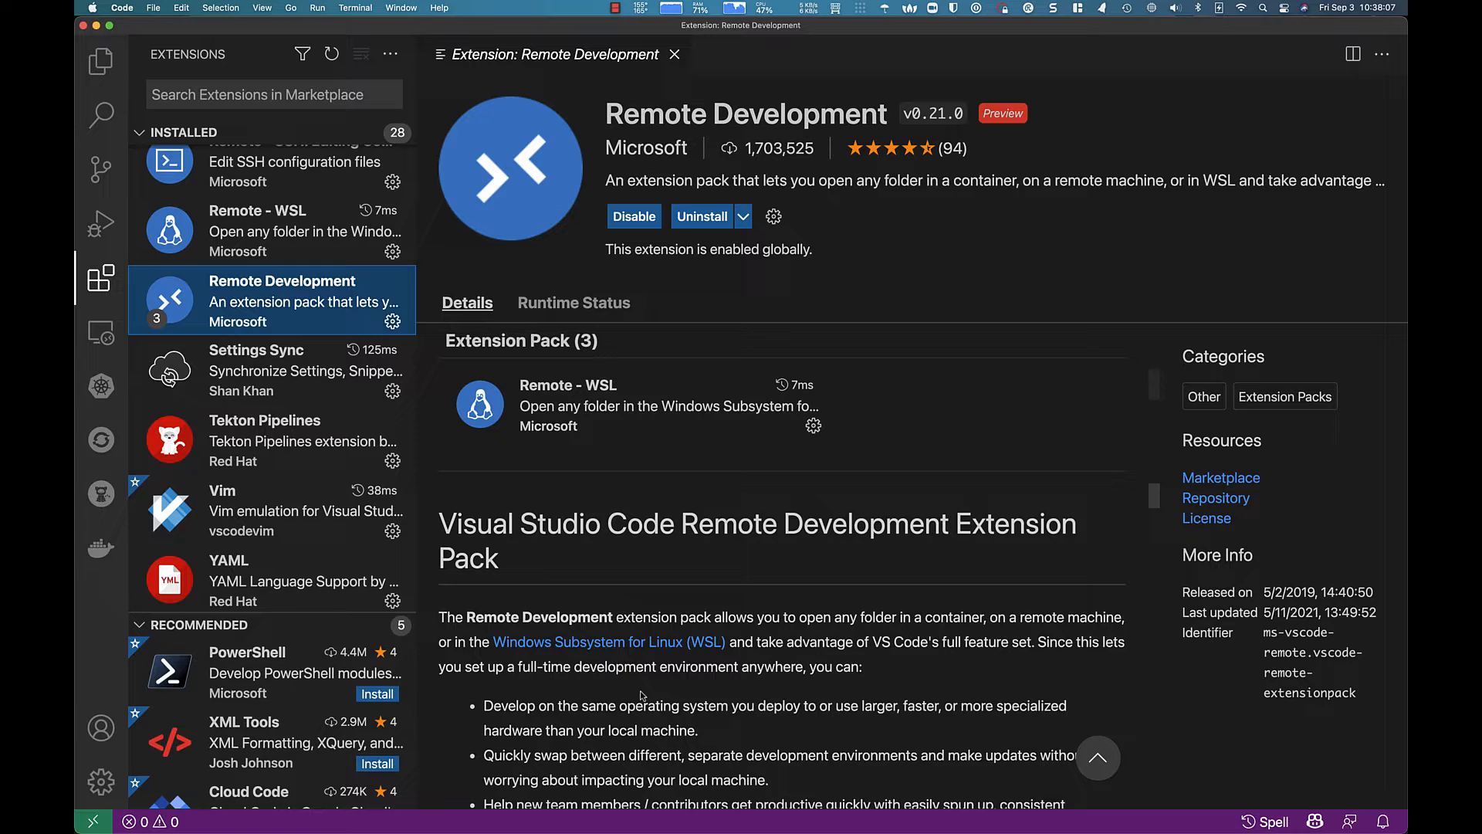
scroll(down, 3)
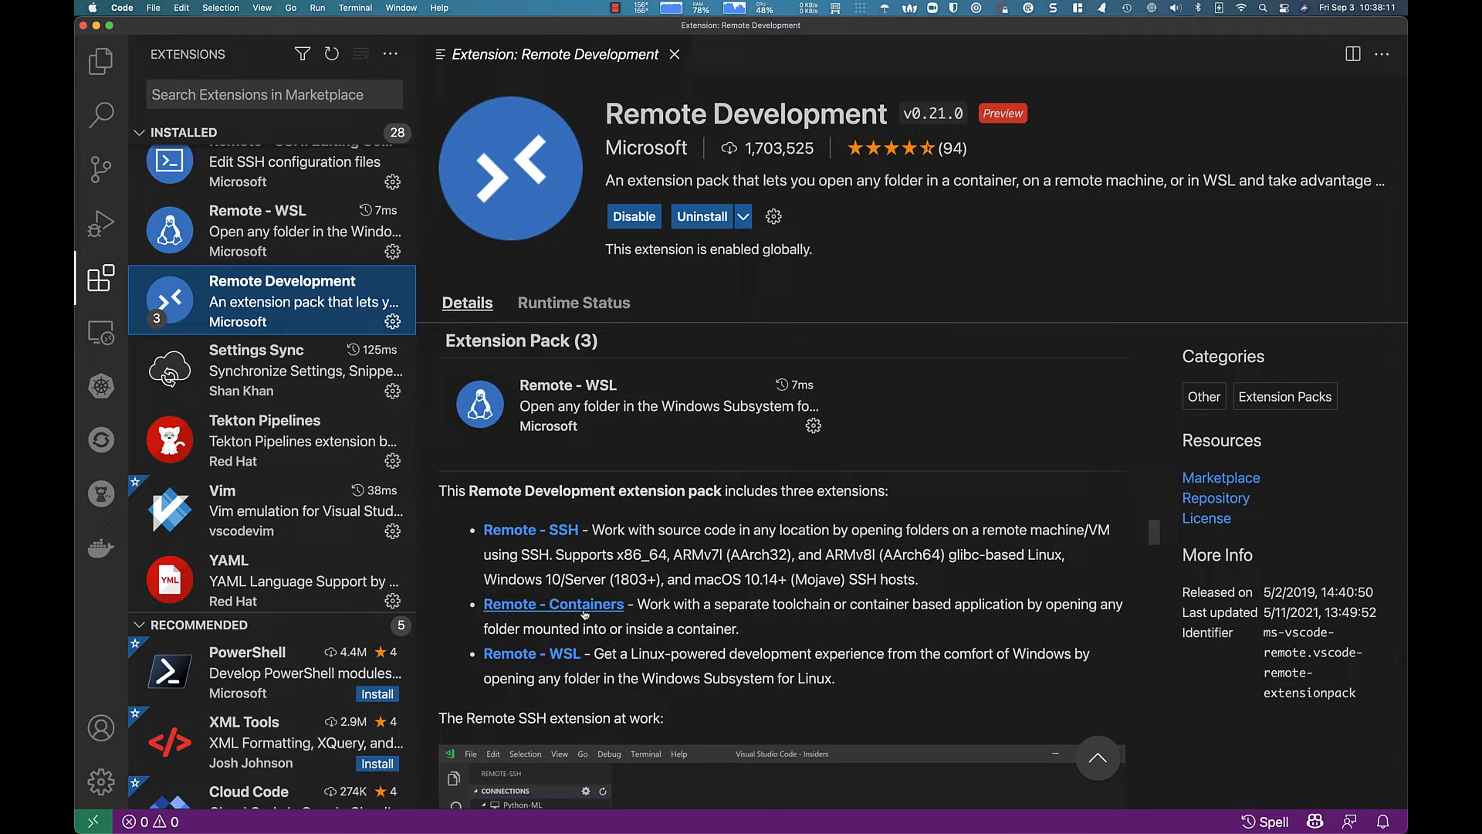
mouse_move(553, 603)
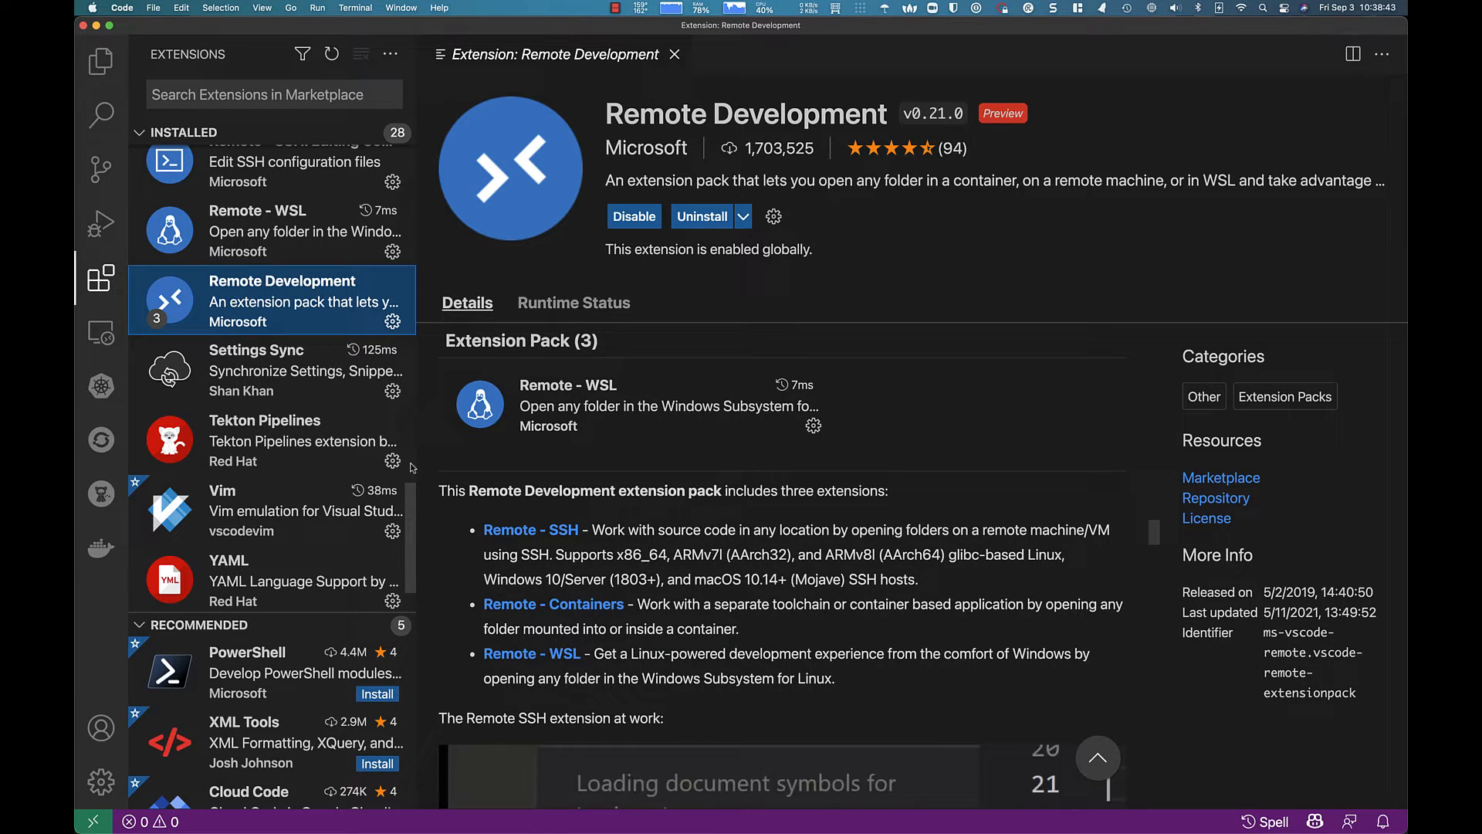
mouse_move(100, 112)
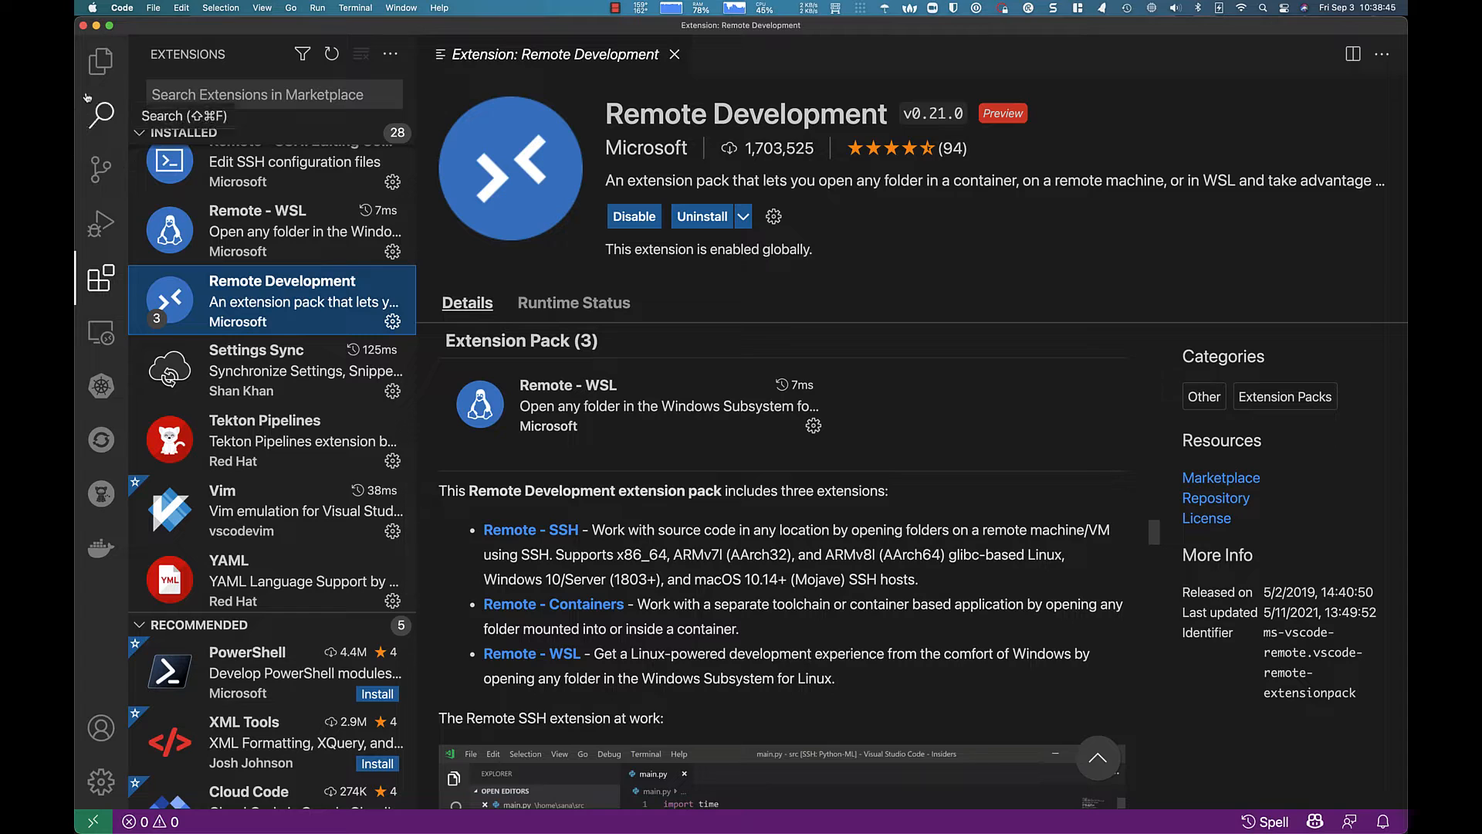
click(100, 277)
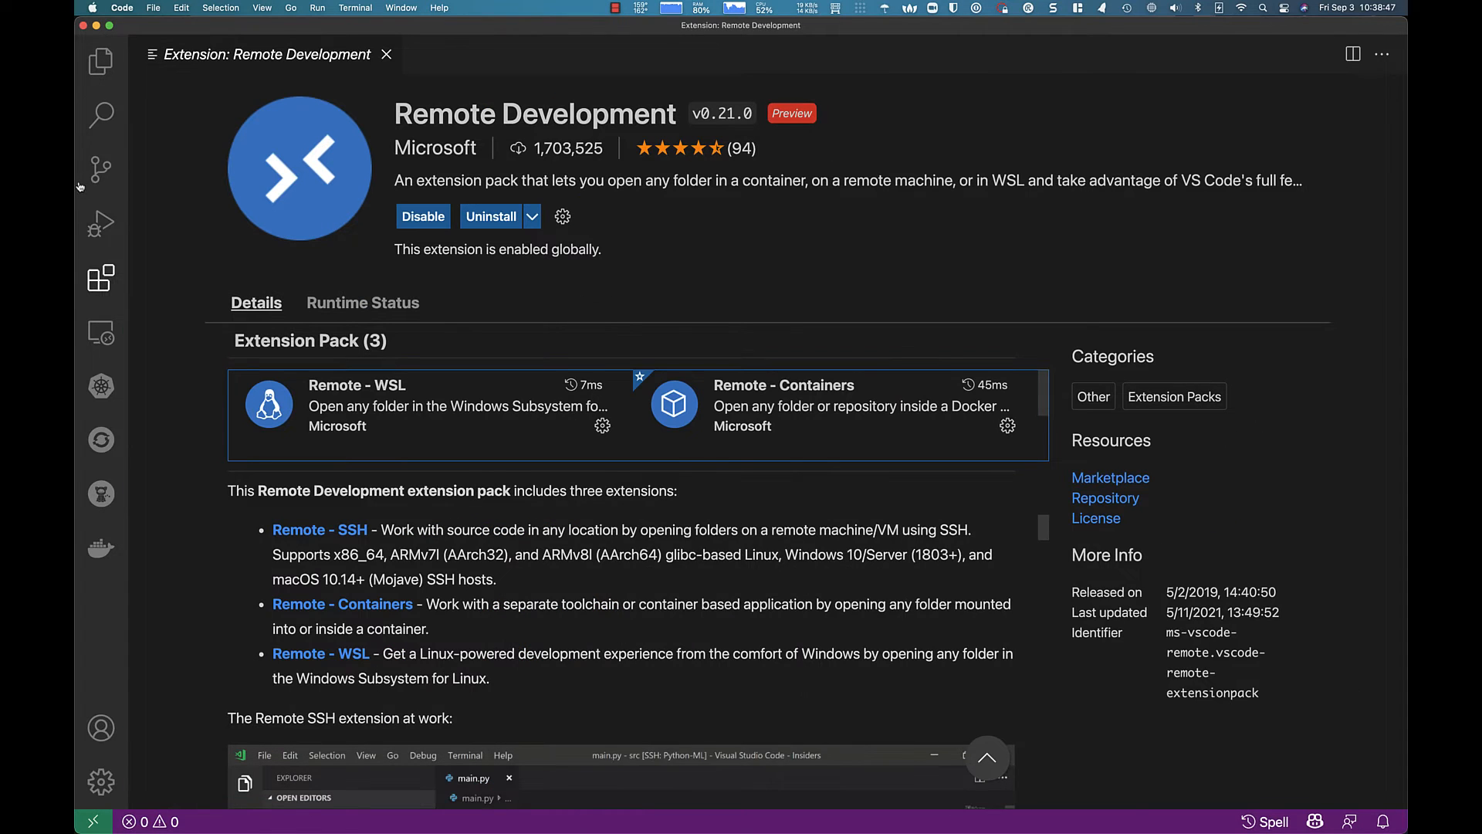
mouse_move(101, 548)
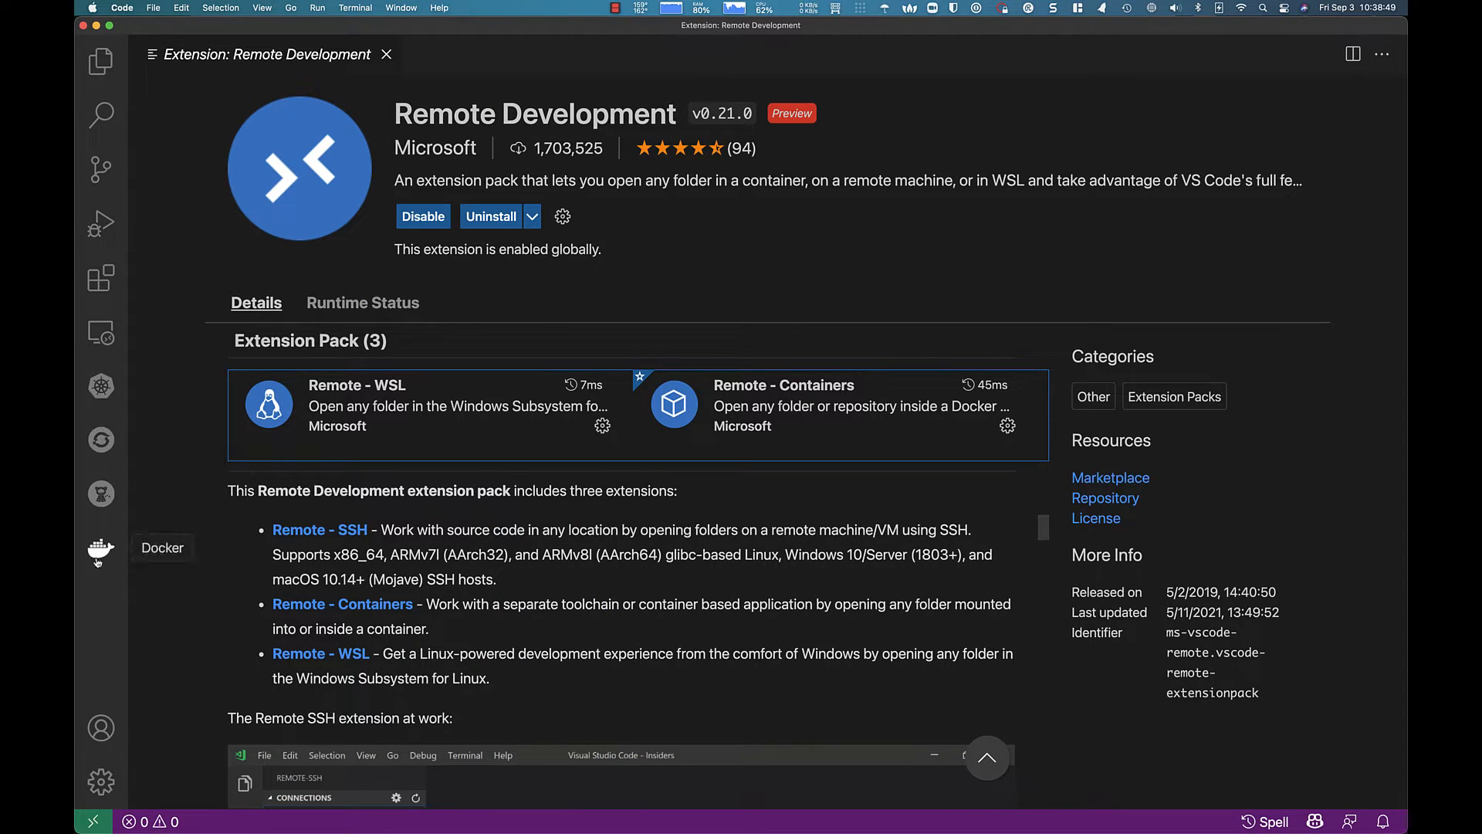
Show the Remote Explorer listing the SSH targets, including elmer and its folders.
click(100, 333)
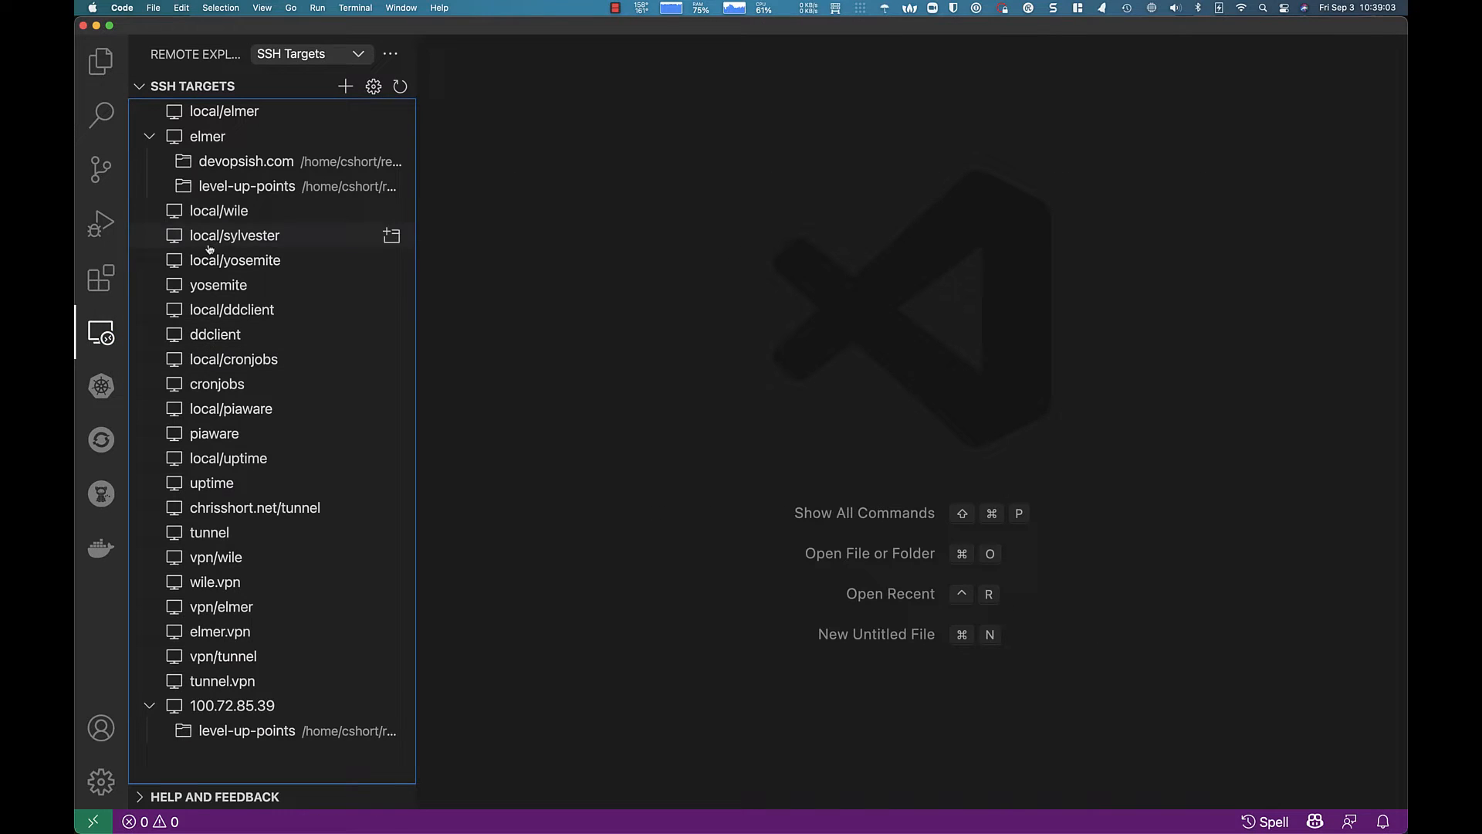
mouse_move(277, 252)
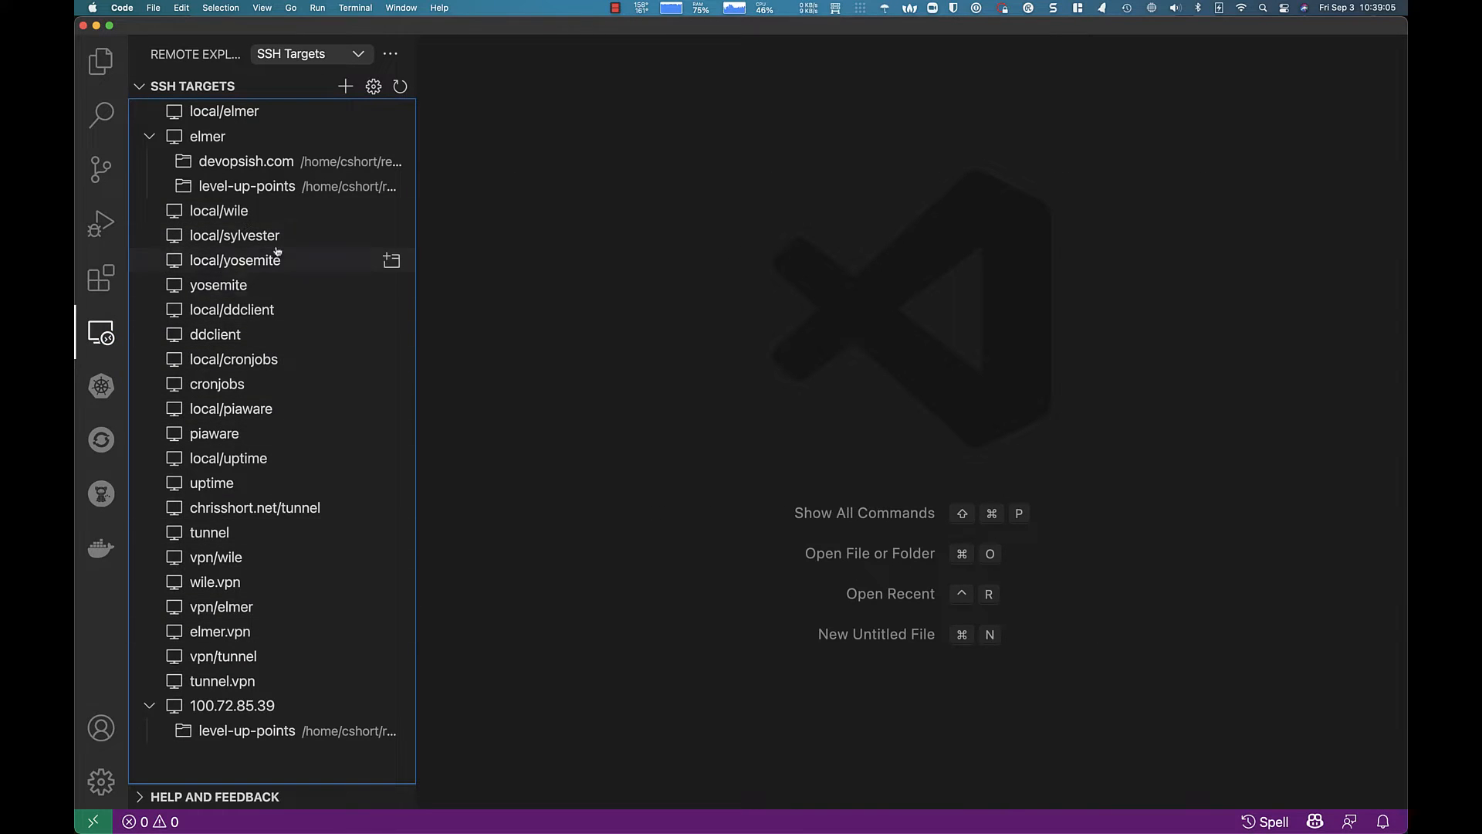
mouse_move(303, 161)
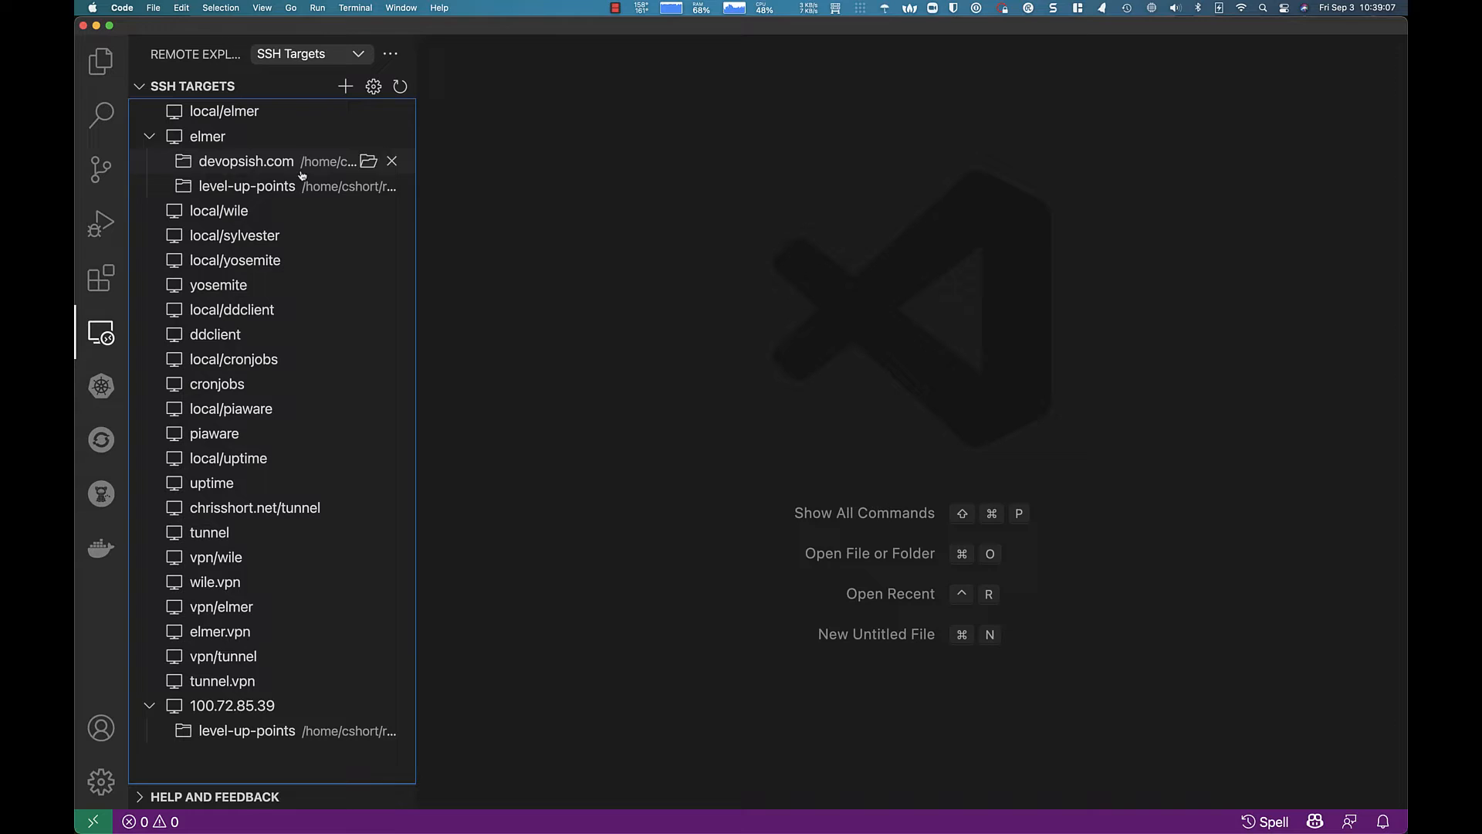
mouse_move(227, 261)
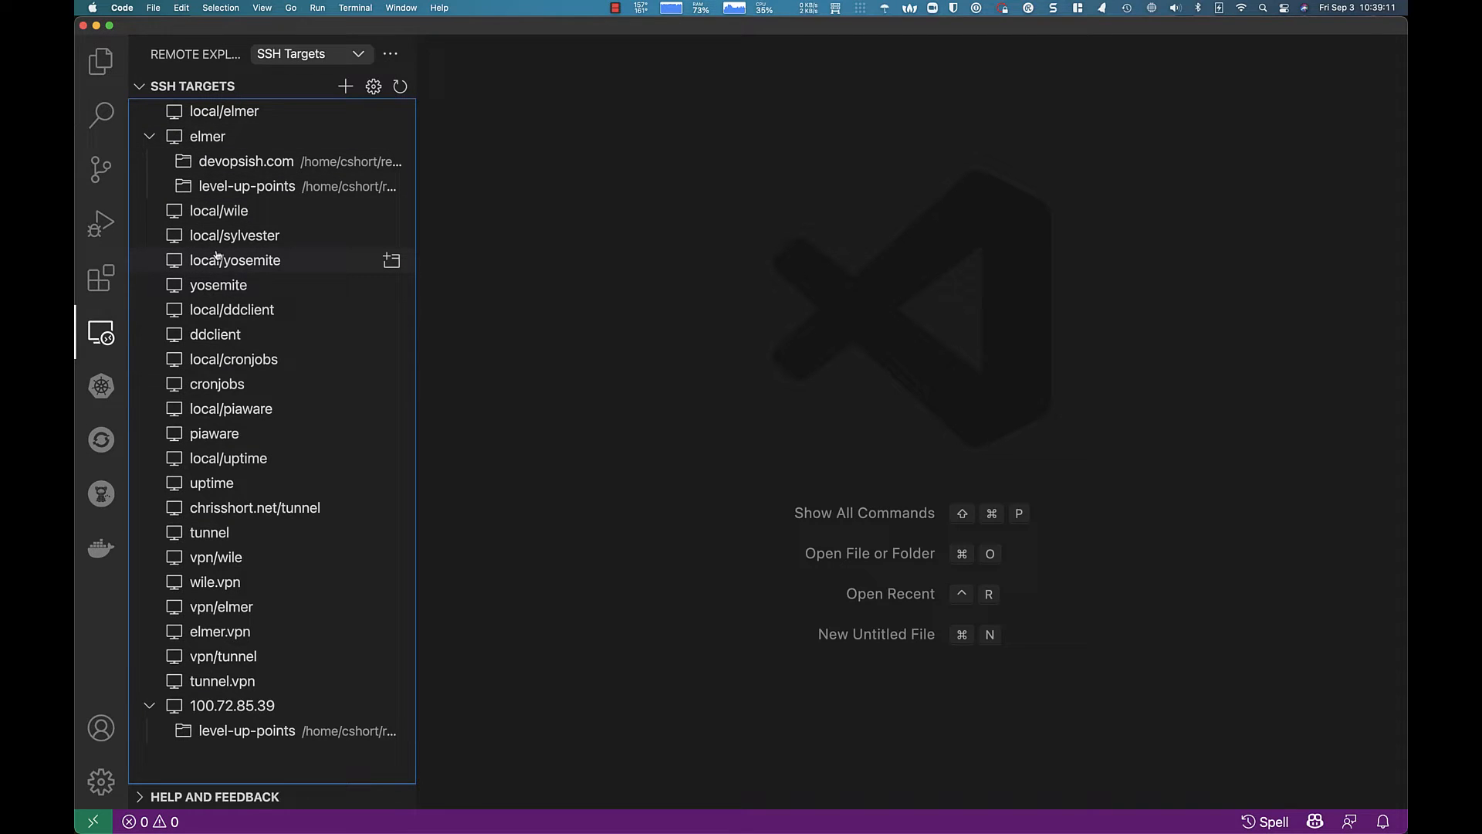
mouse_move(216, 210)
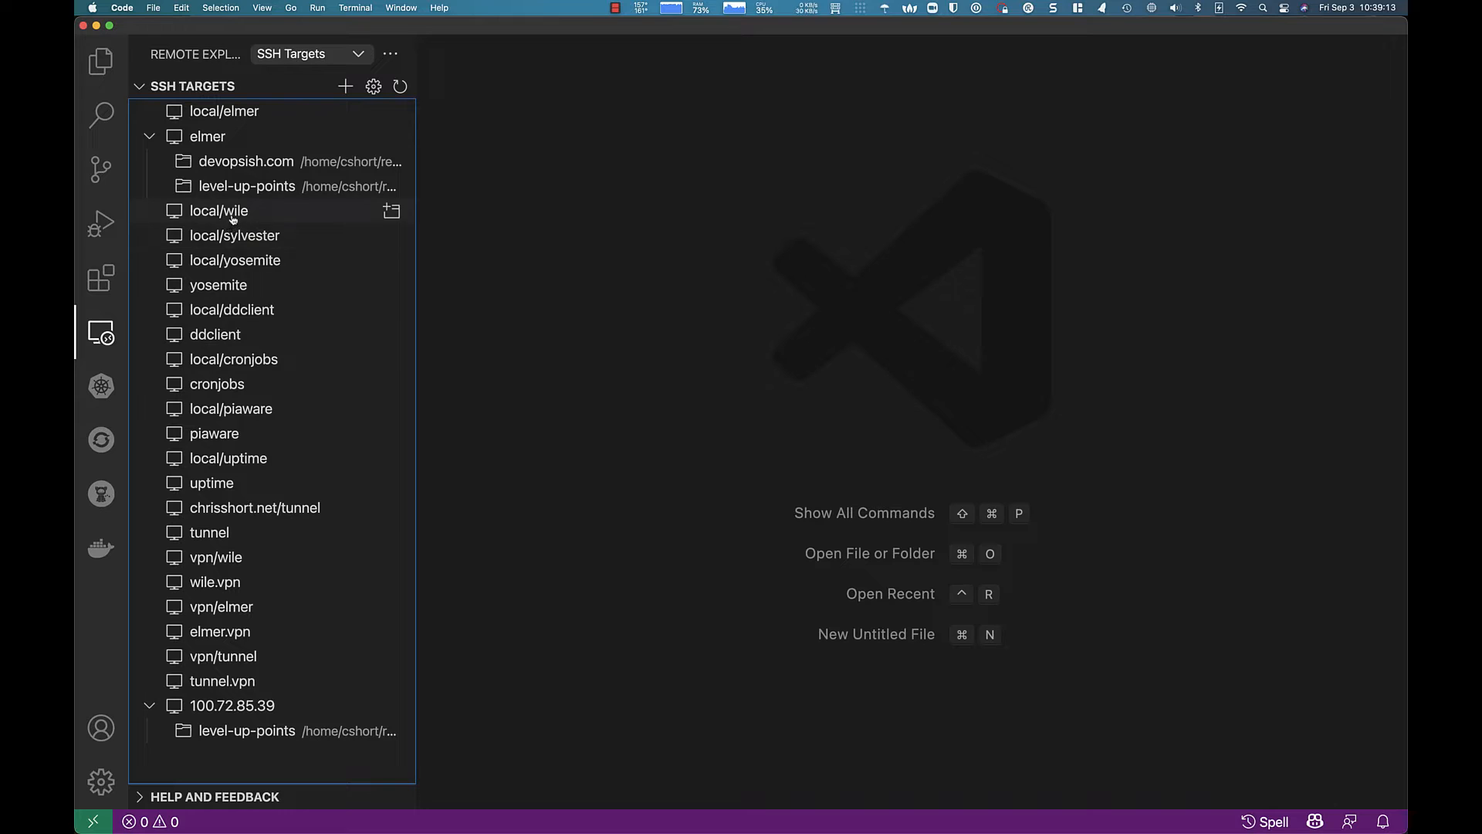
mouse_move(277, 688)
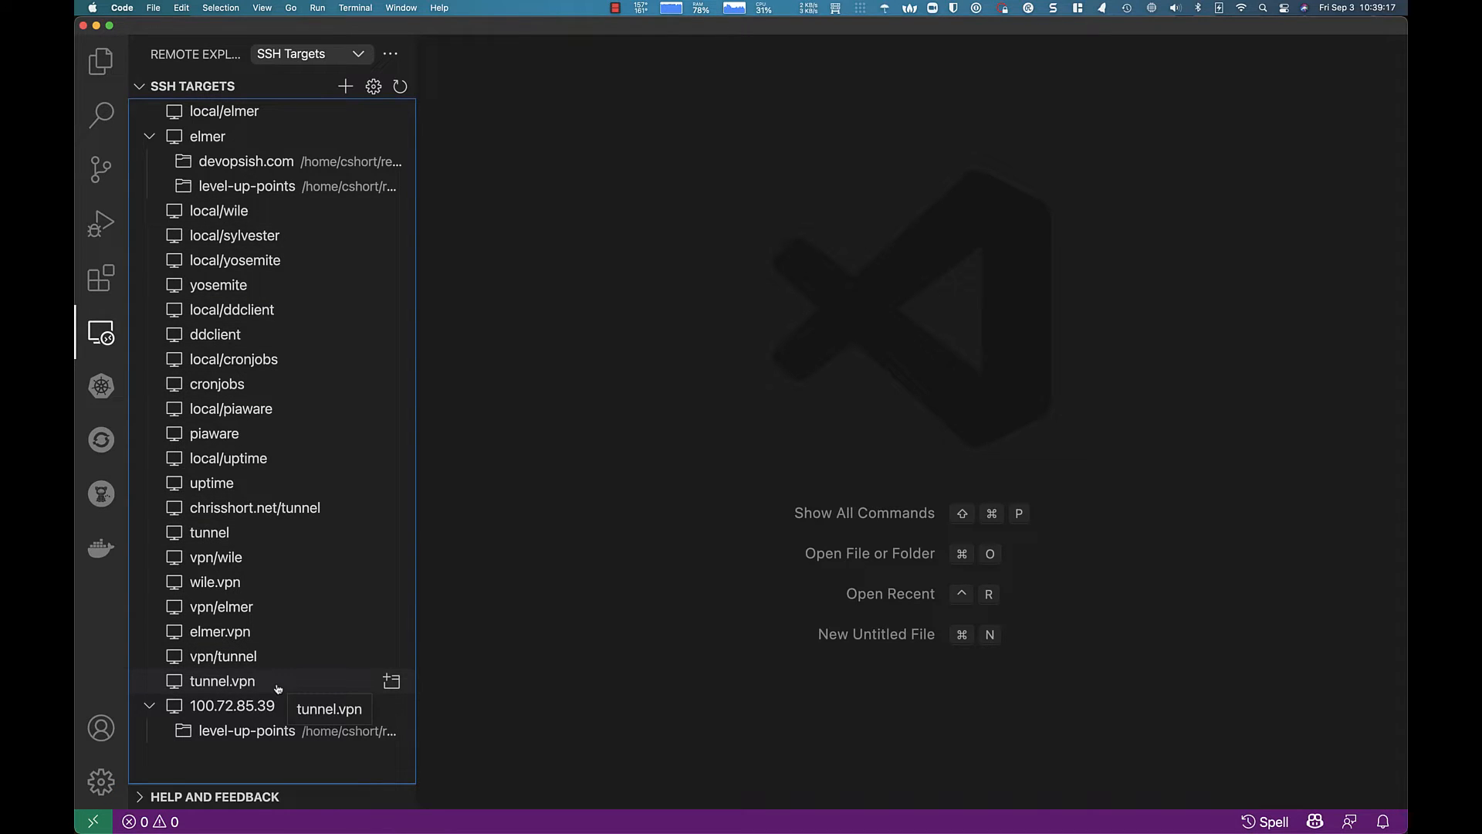
mouse_move(237, 632)
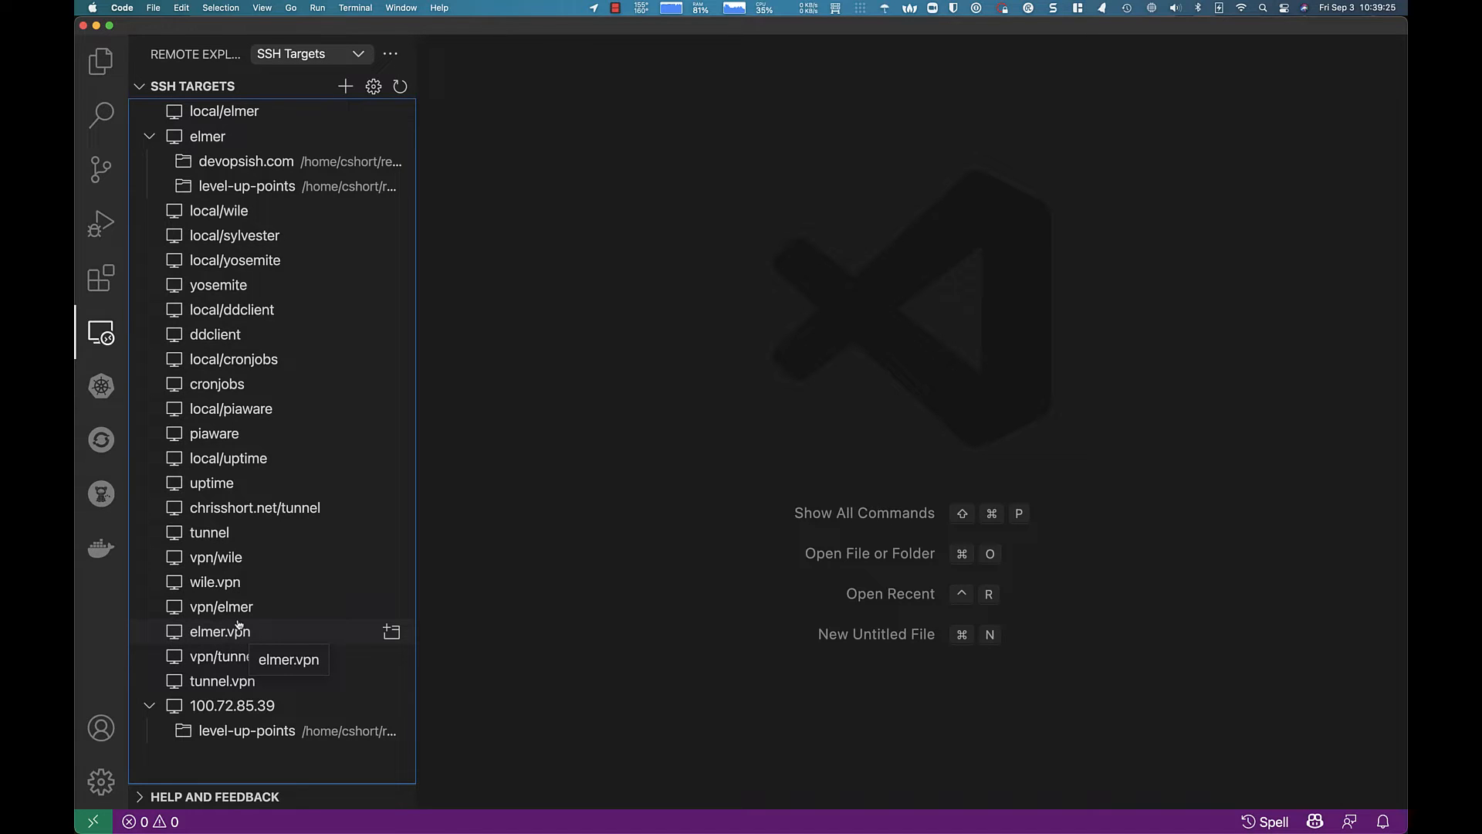
mouse_move(369, 161)
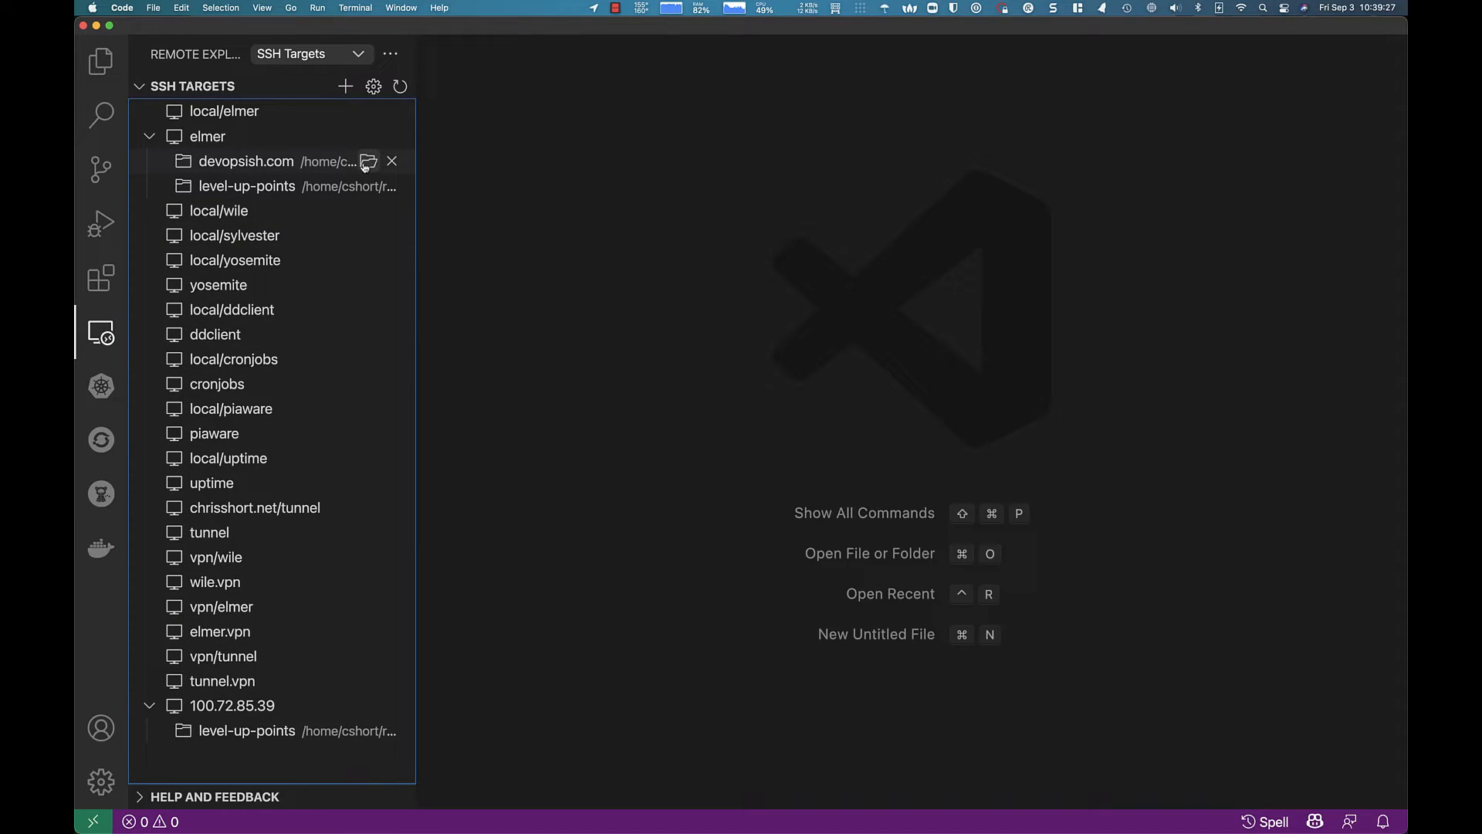
mouse_move(451, 254)
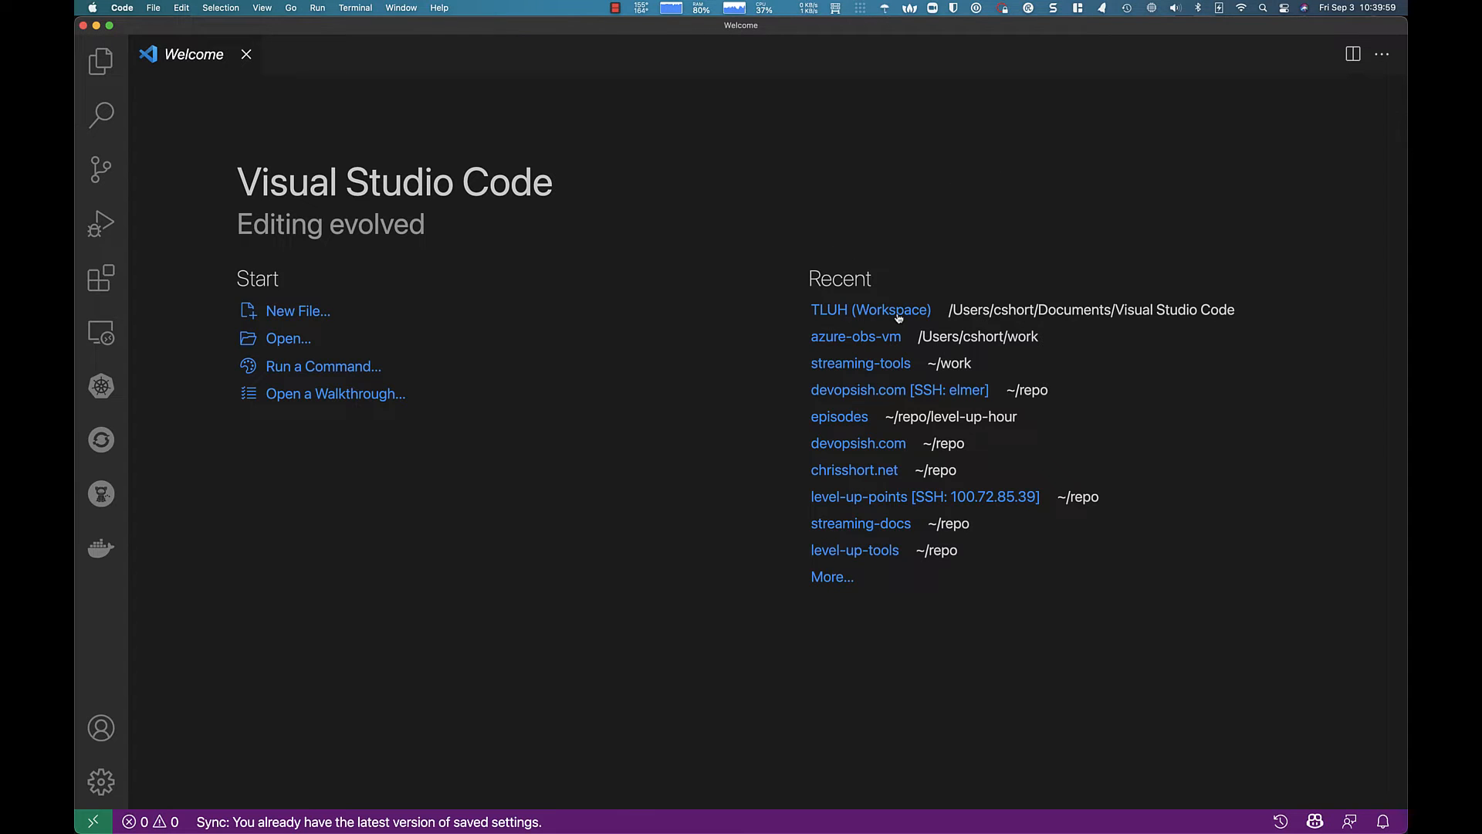
mouse_move(871, 309)
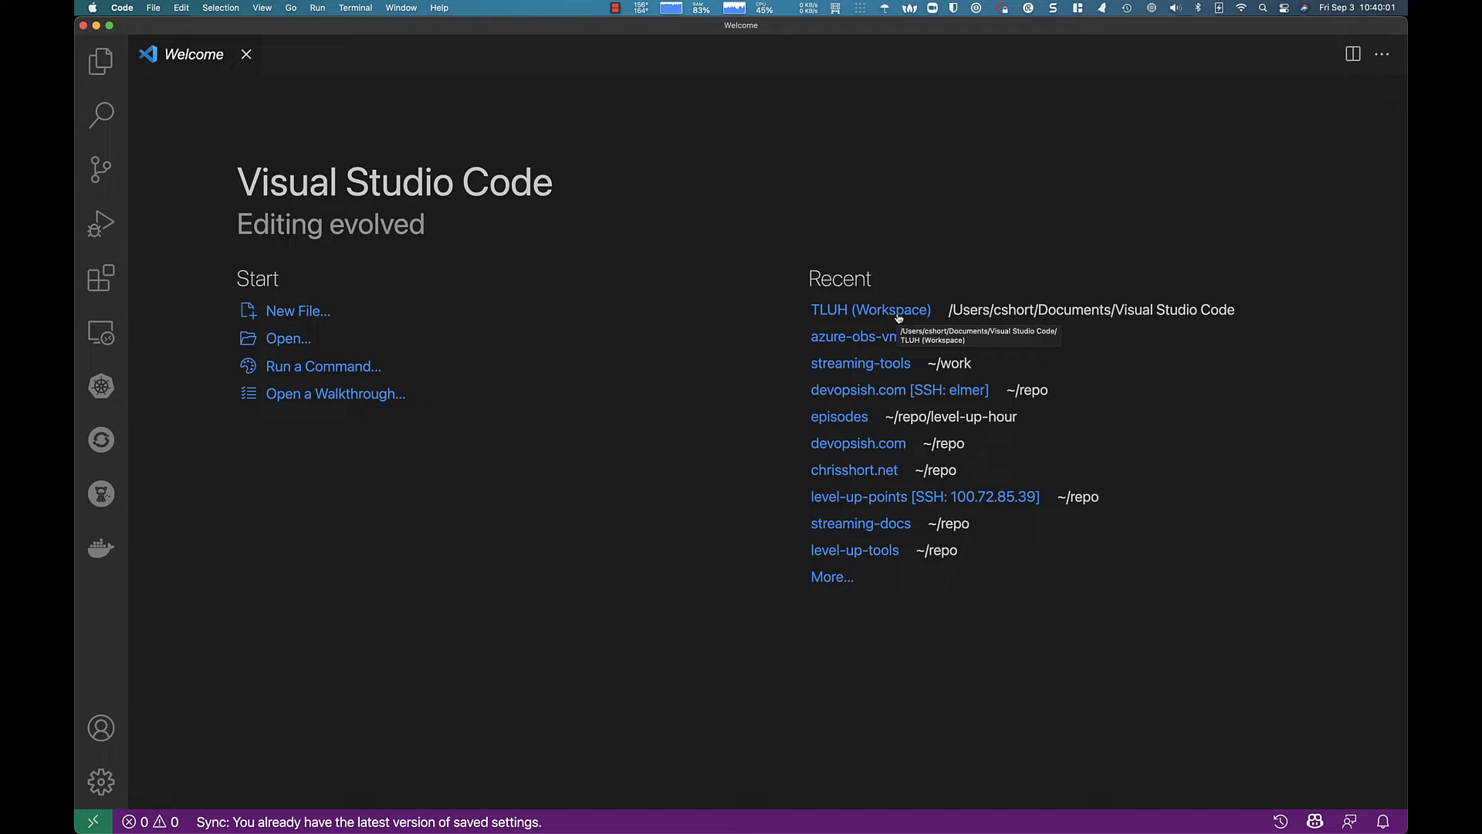
Open the recent TLUH (Workspace) over Remote-SSH to elmer.
click(871, 309)
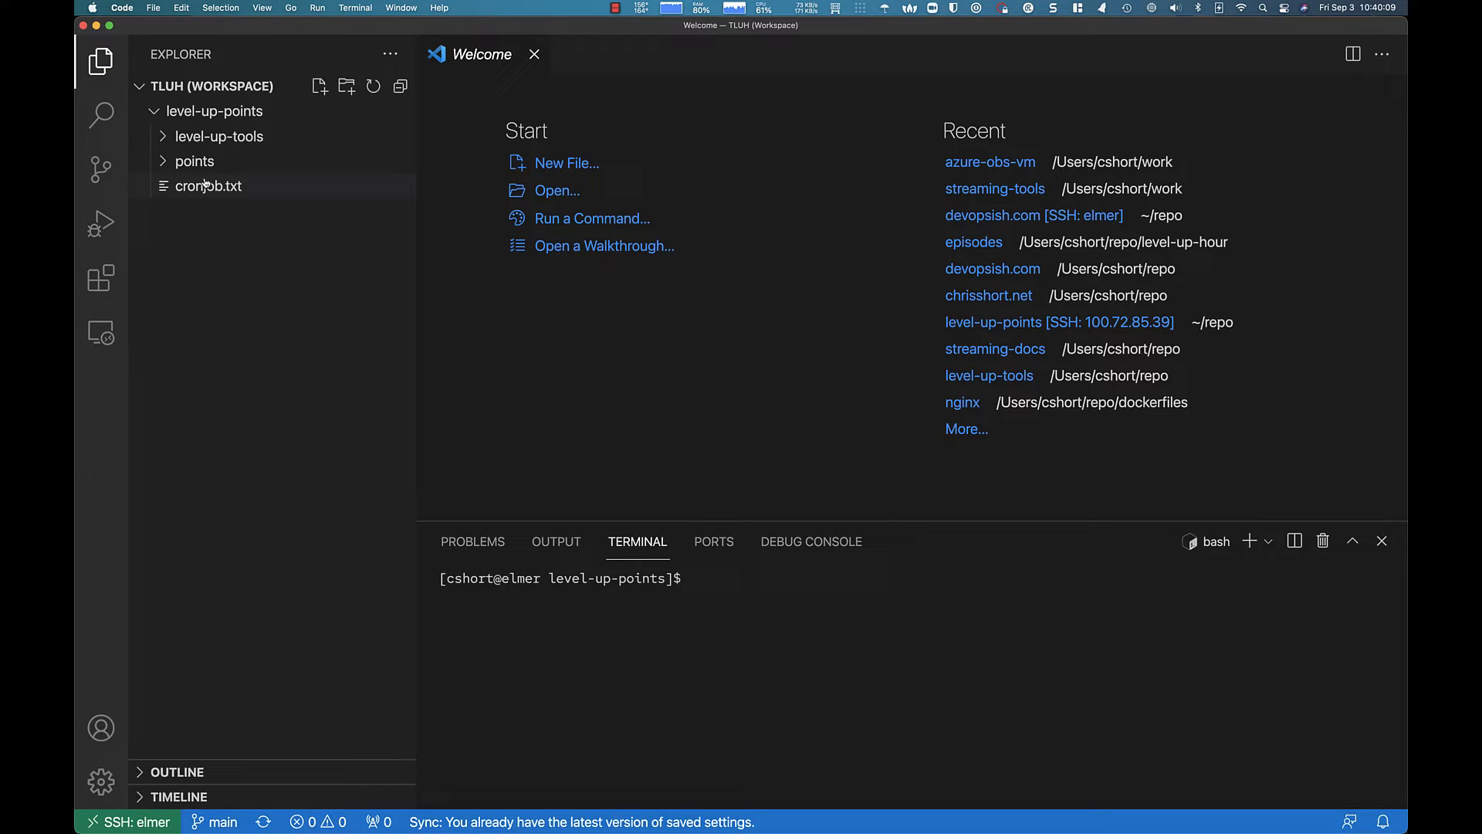
mouse_move(216, 136)
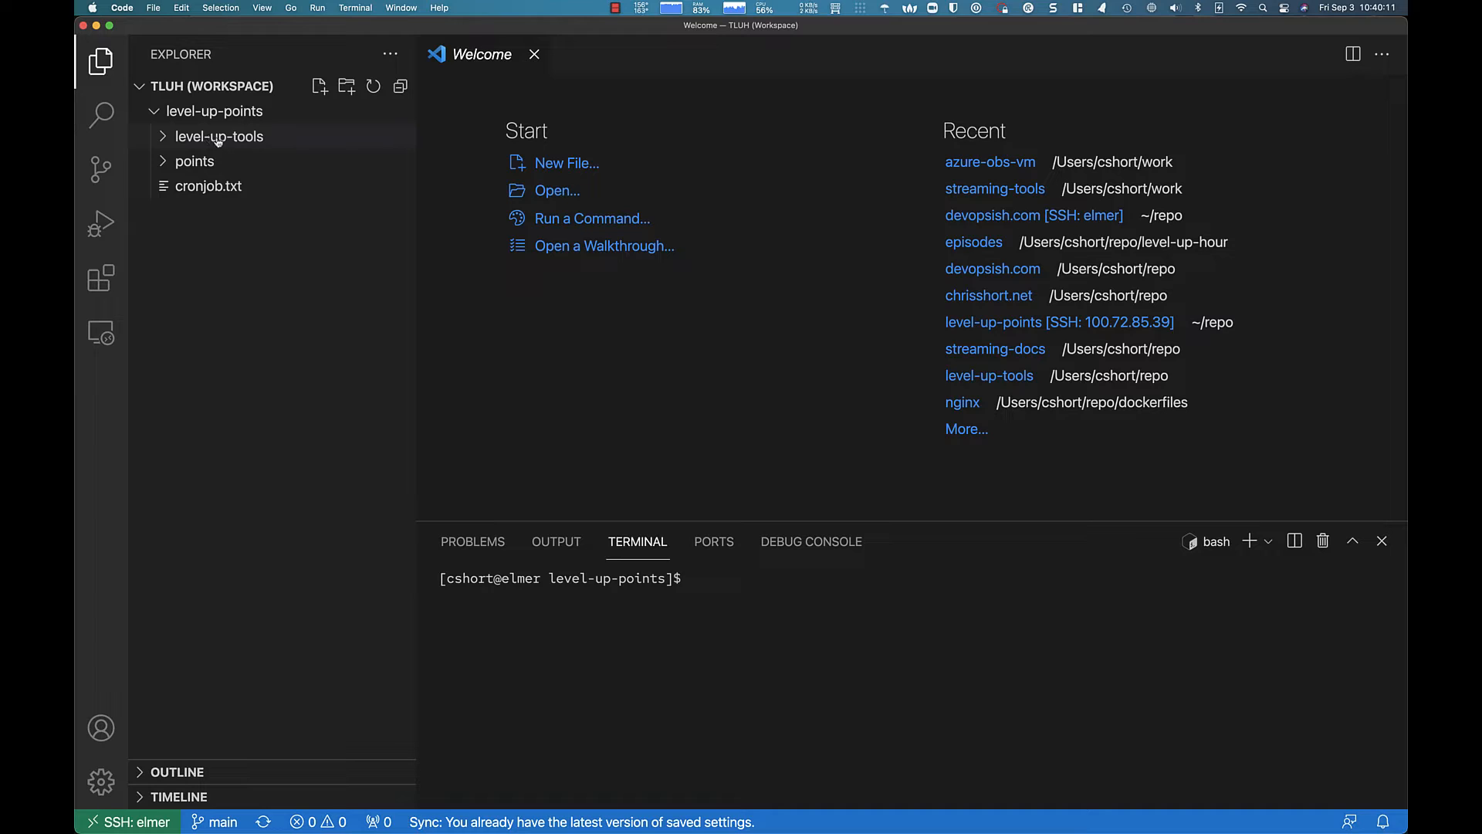
mouse_move(218, 136)
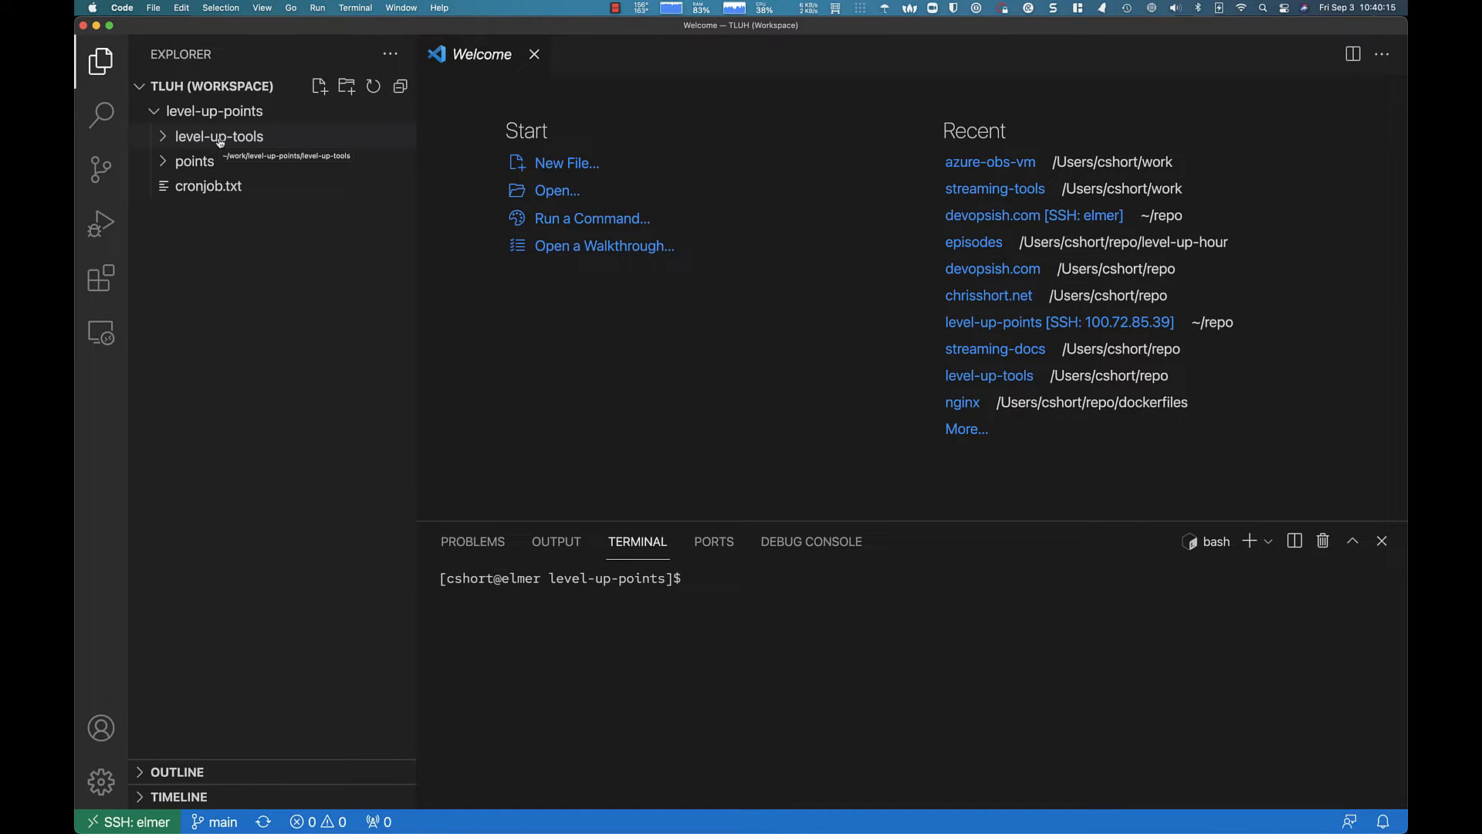
mouse_move(304, 75)
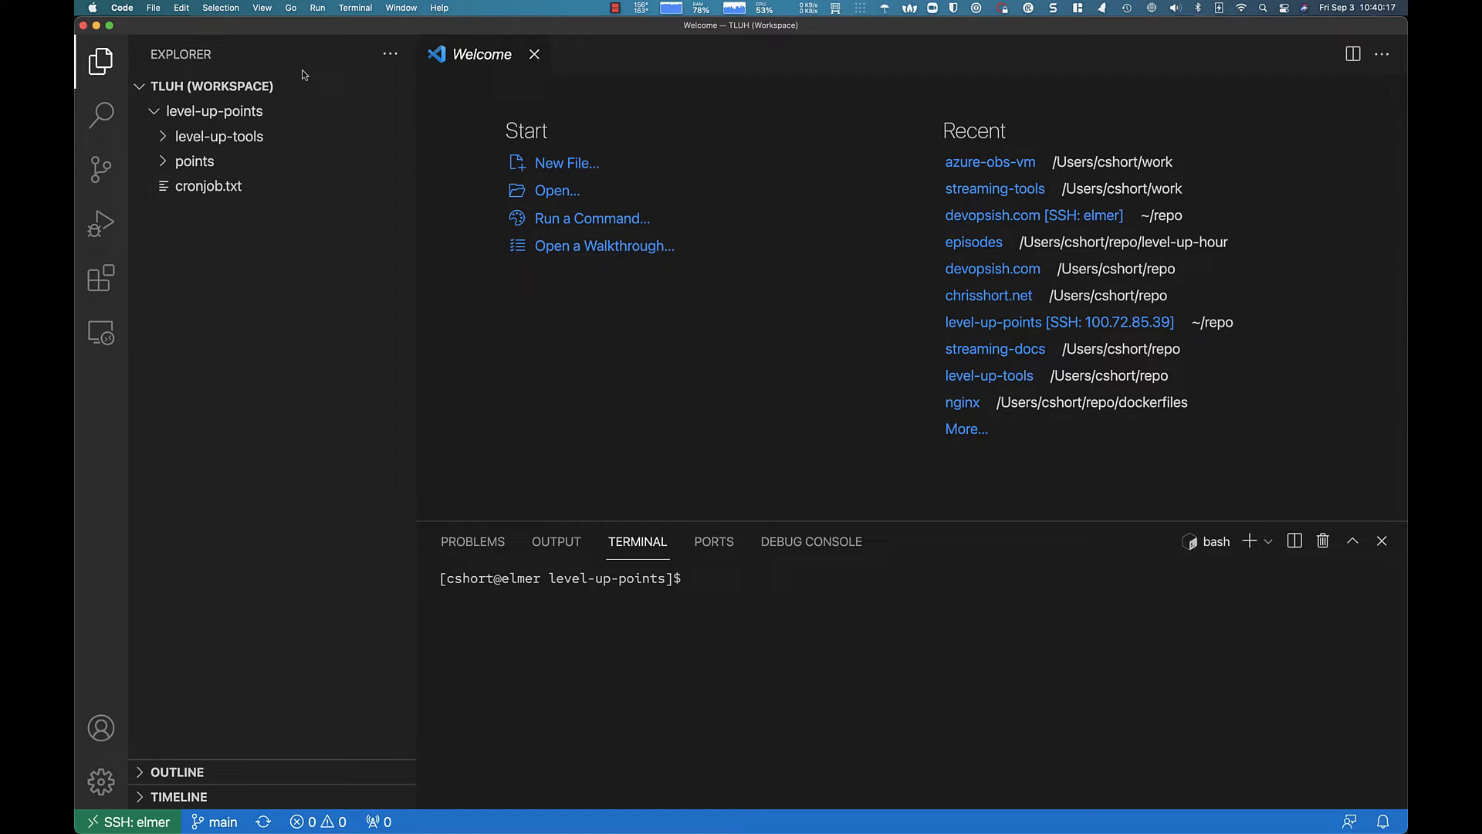
mouse_move(291, 198)
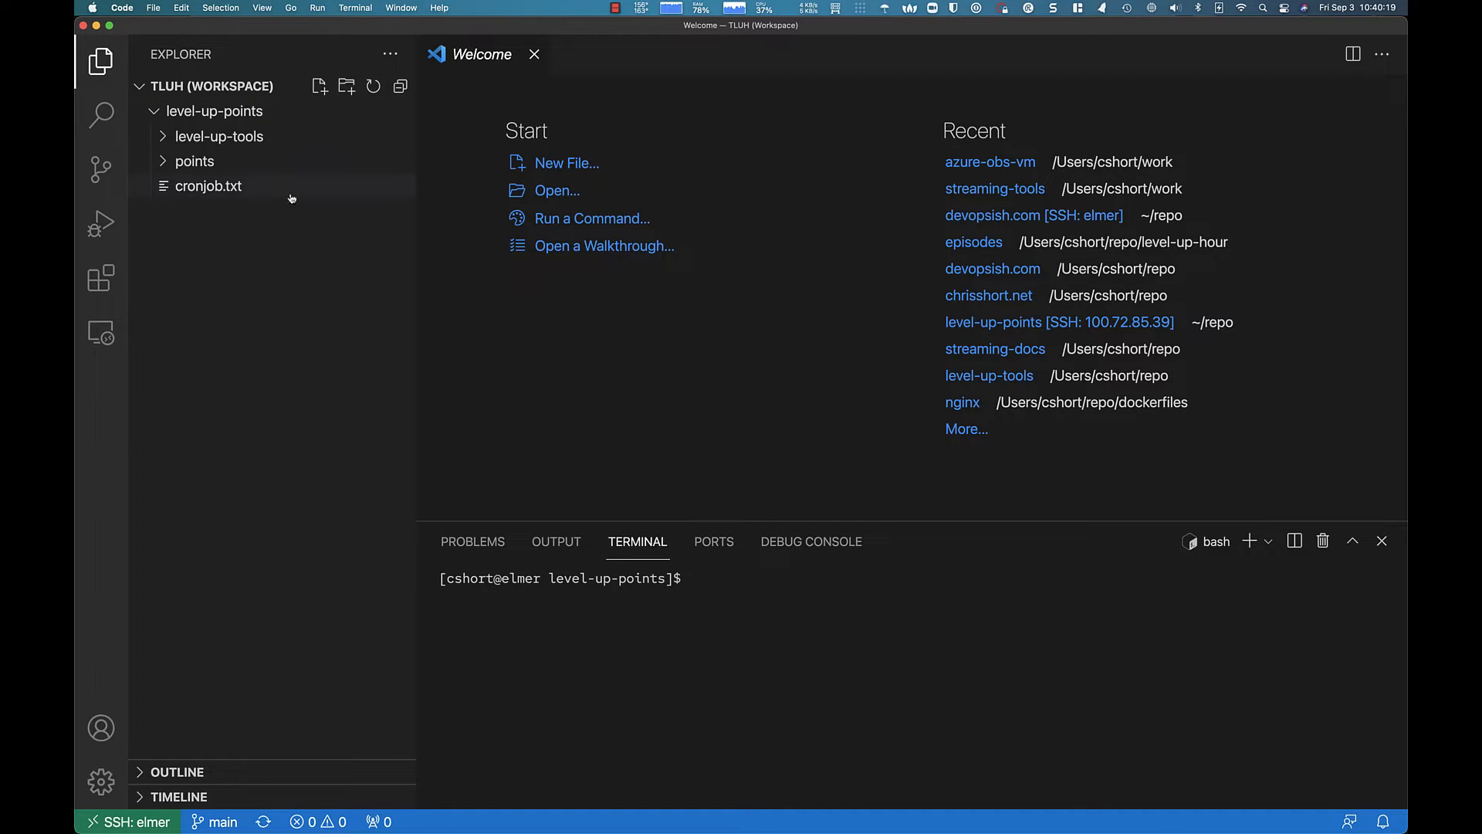
Expand level-up-tools, points and points-ref-history to reveal the dated CSV files.
click(217, 135)
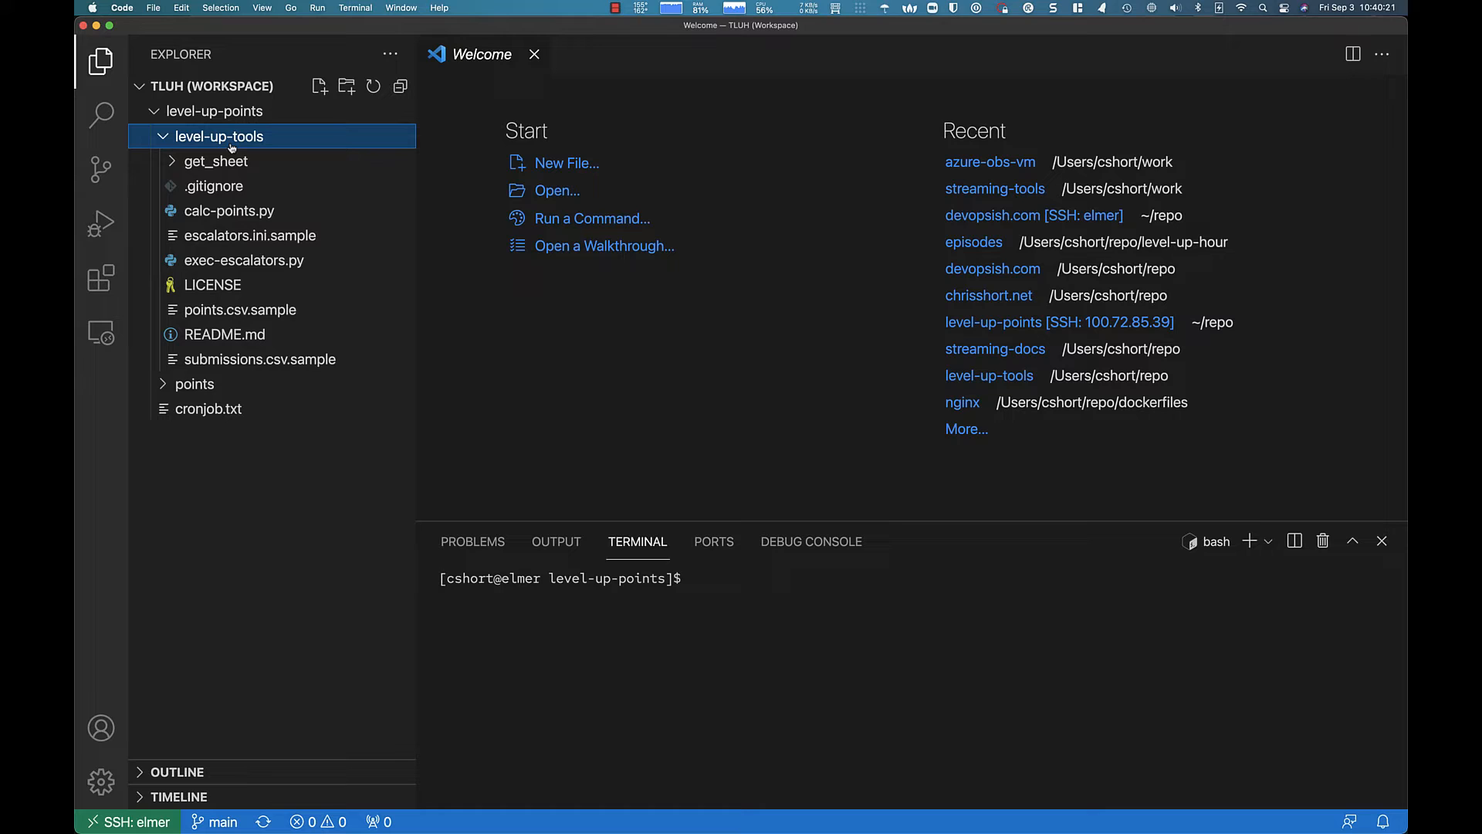
mouse_move(212, 380)
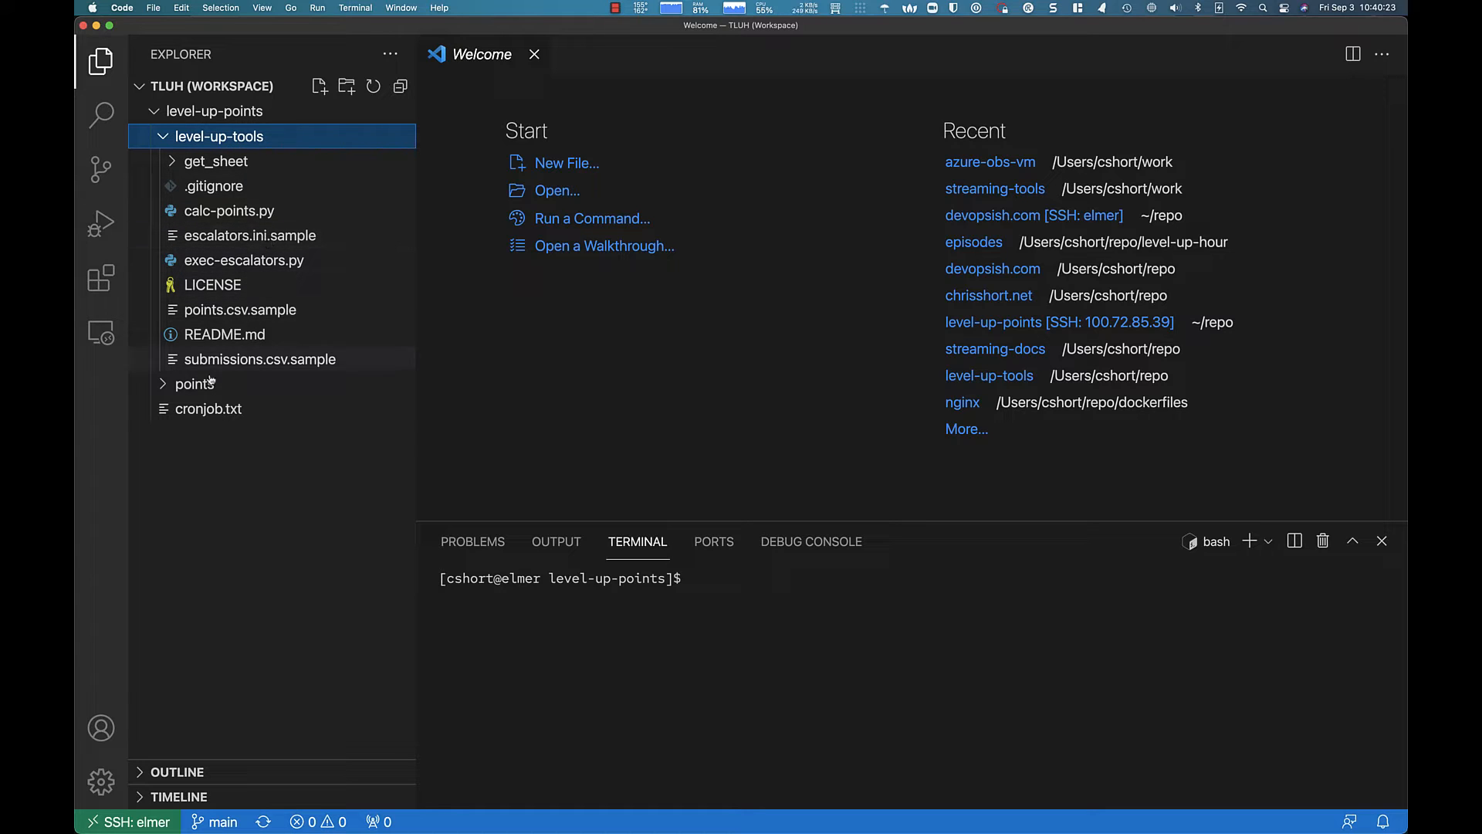
click(194, 383)
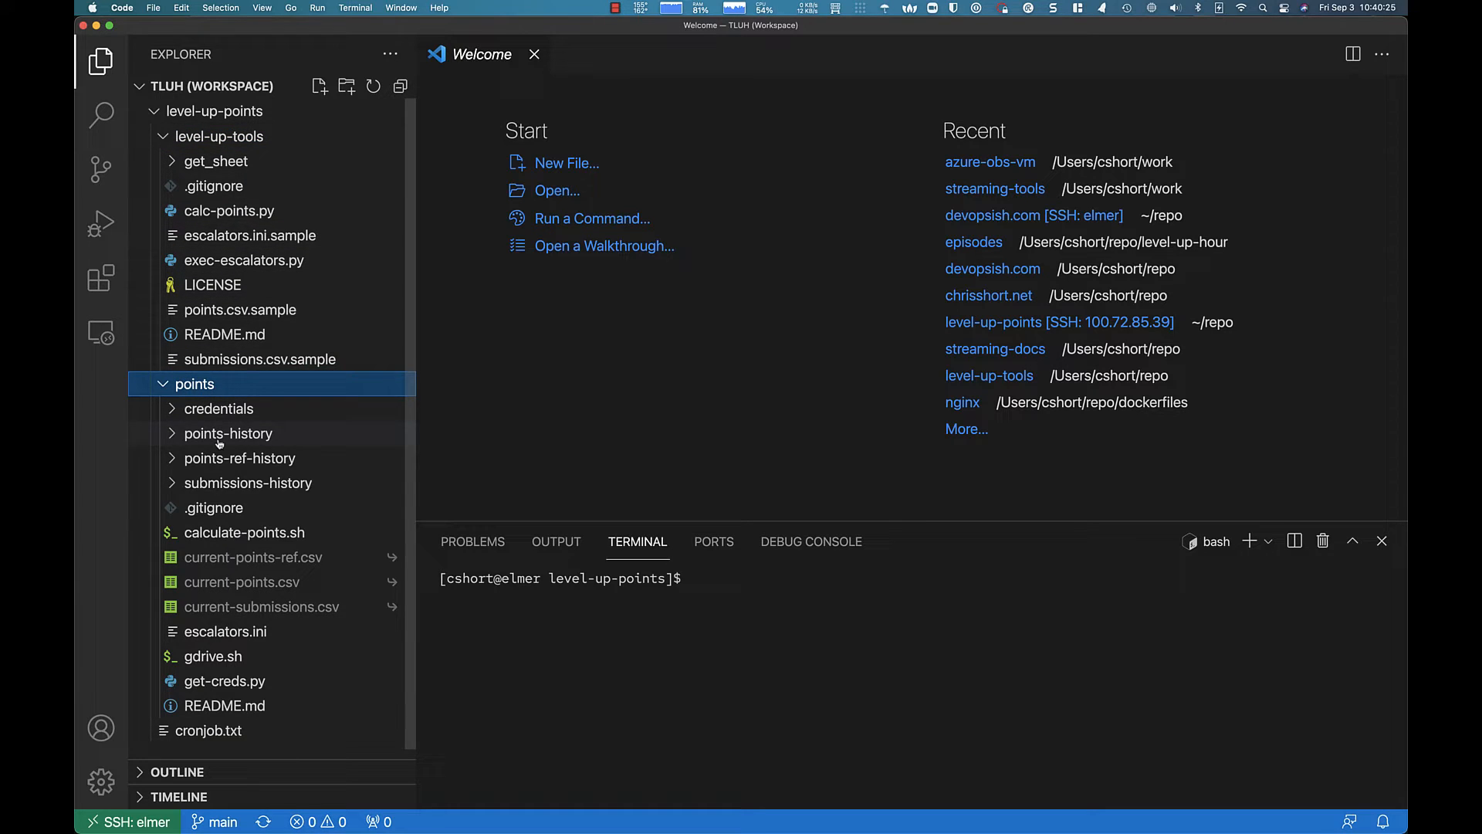
click(239, 458)
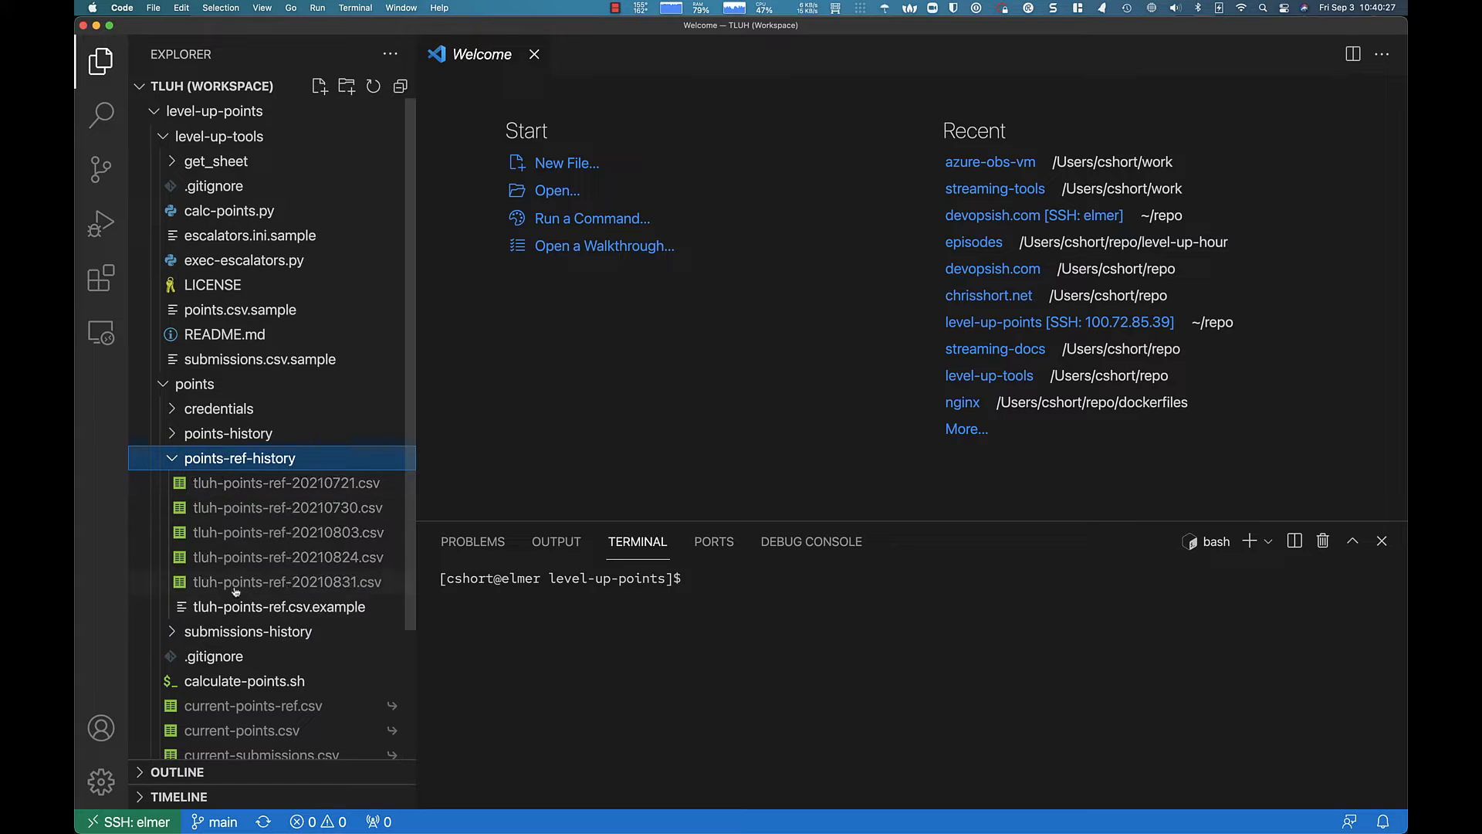
mouse_move(343, 645)
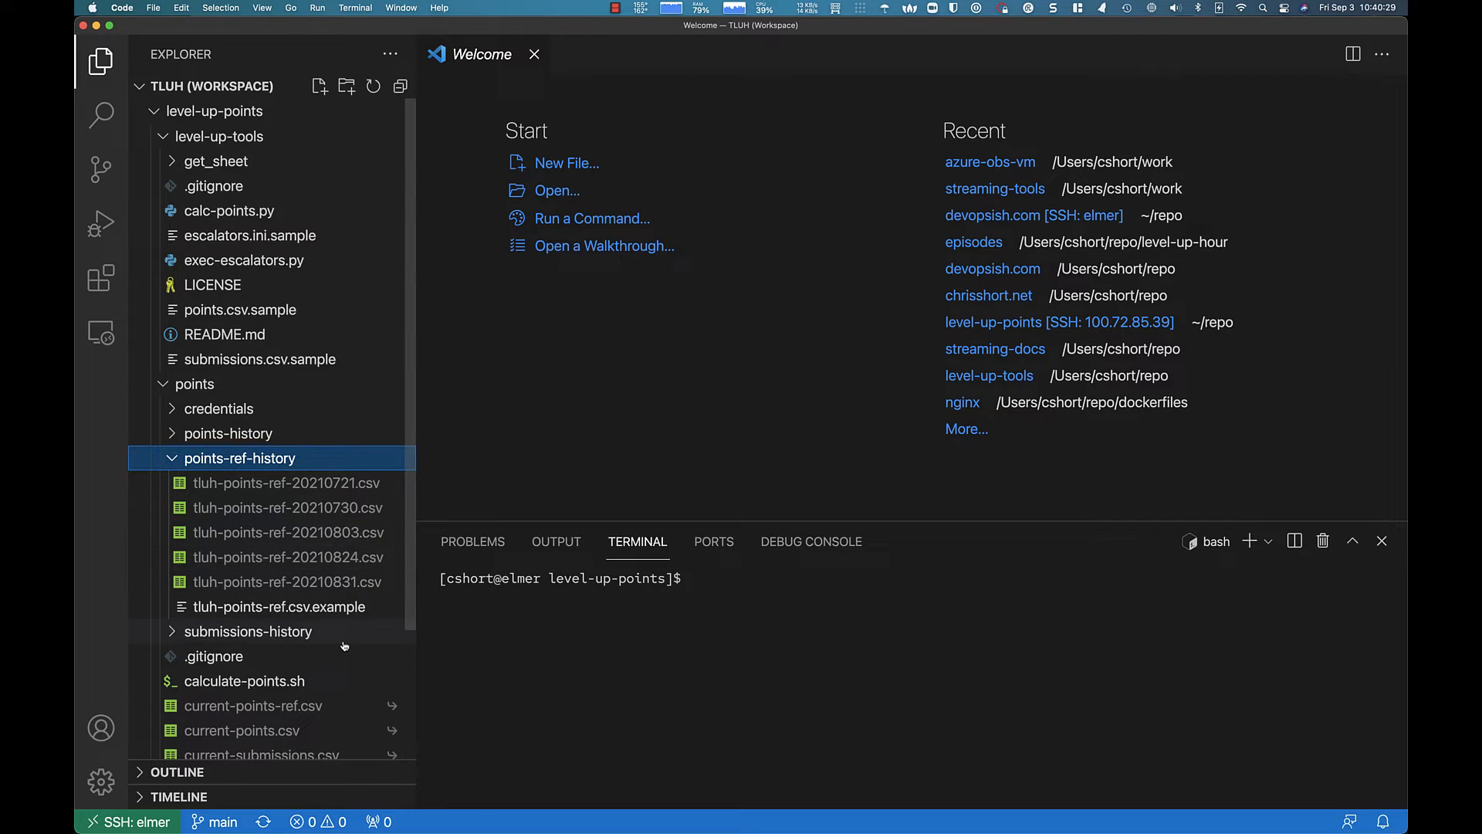
scroll(down, 3)
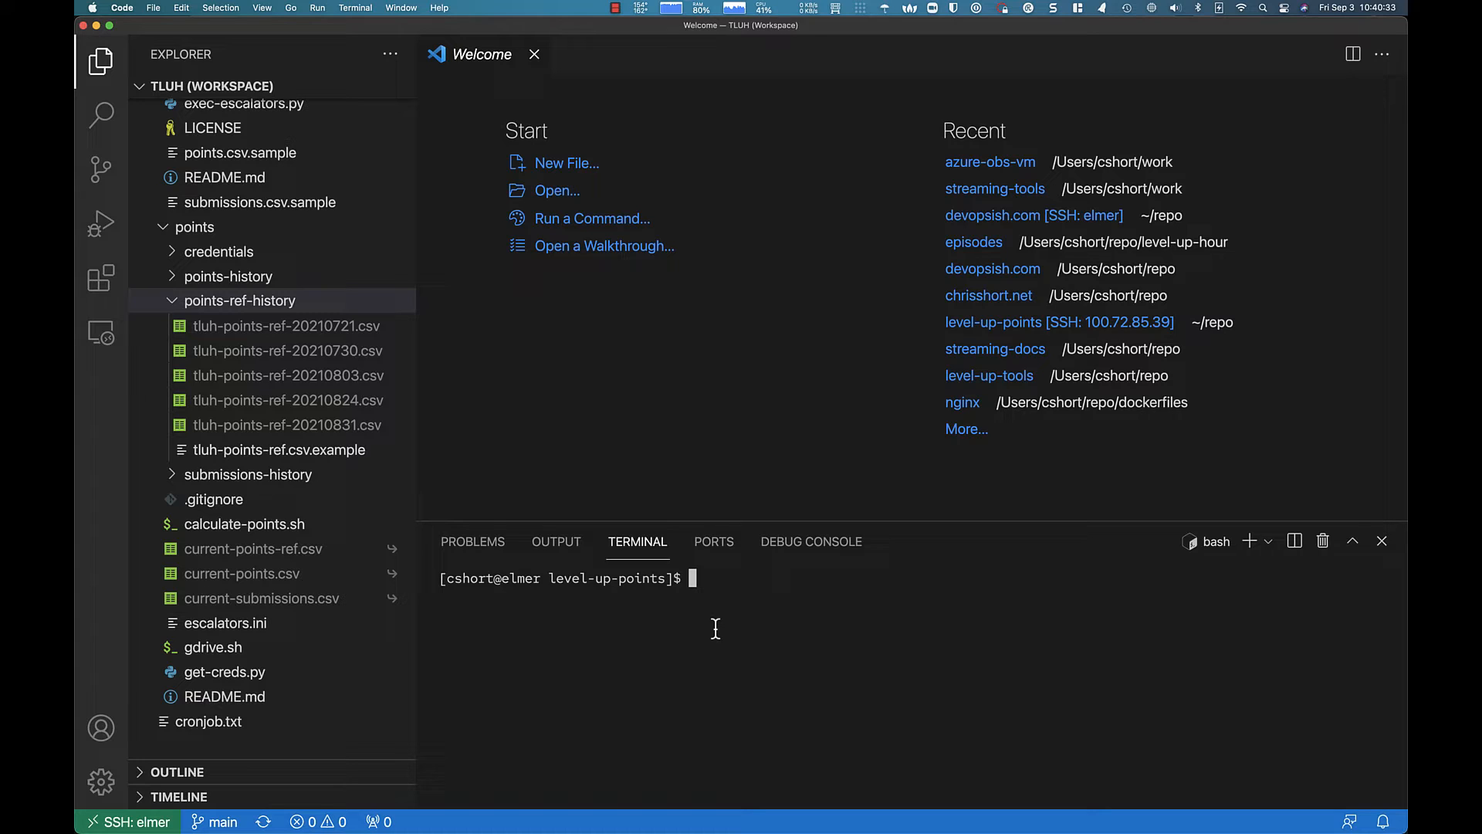
Add blank prompt lines, then run a cat command on a file under /etc/.
key(Return)
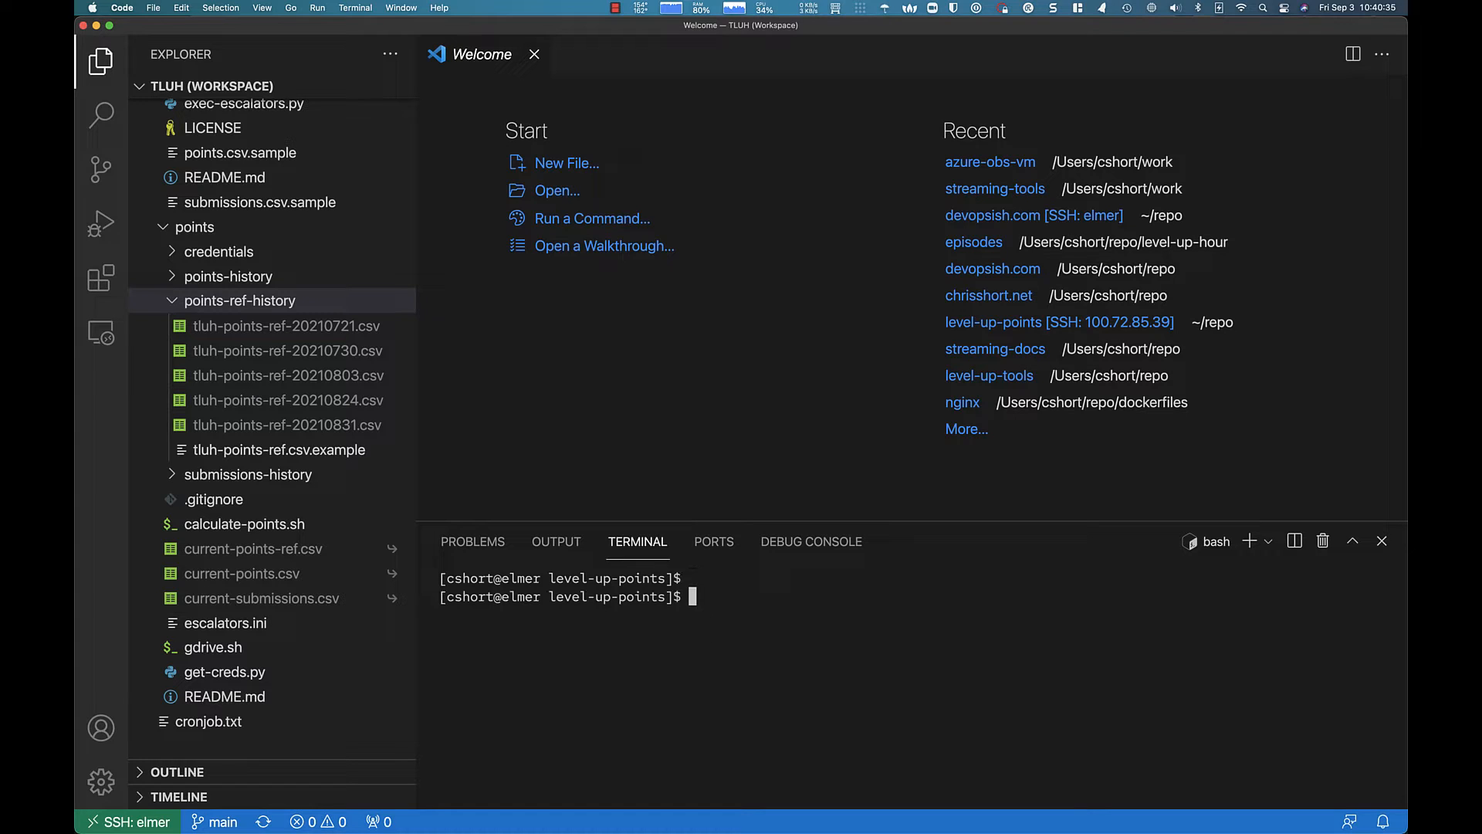
key(Return)
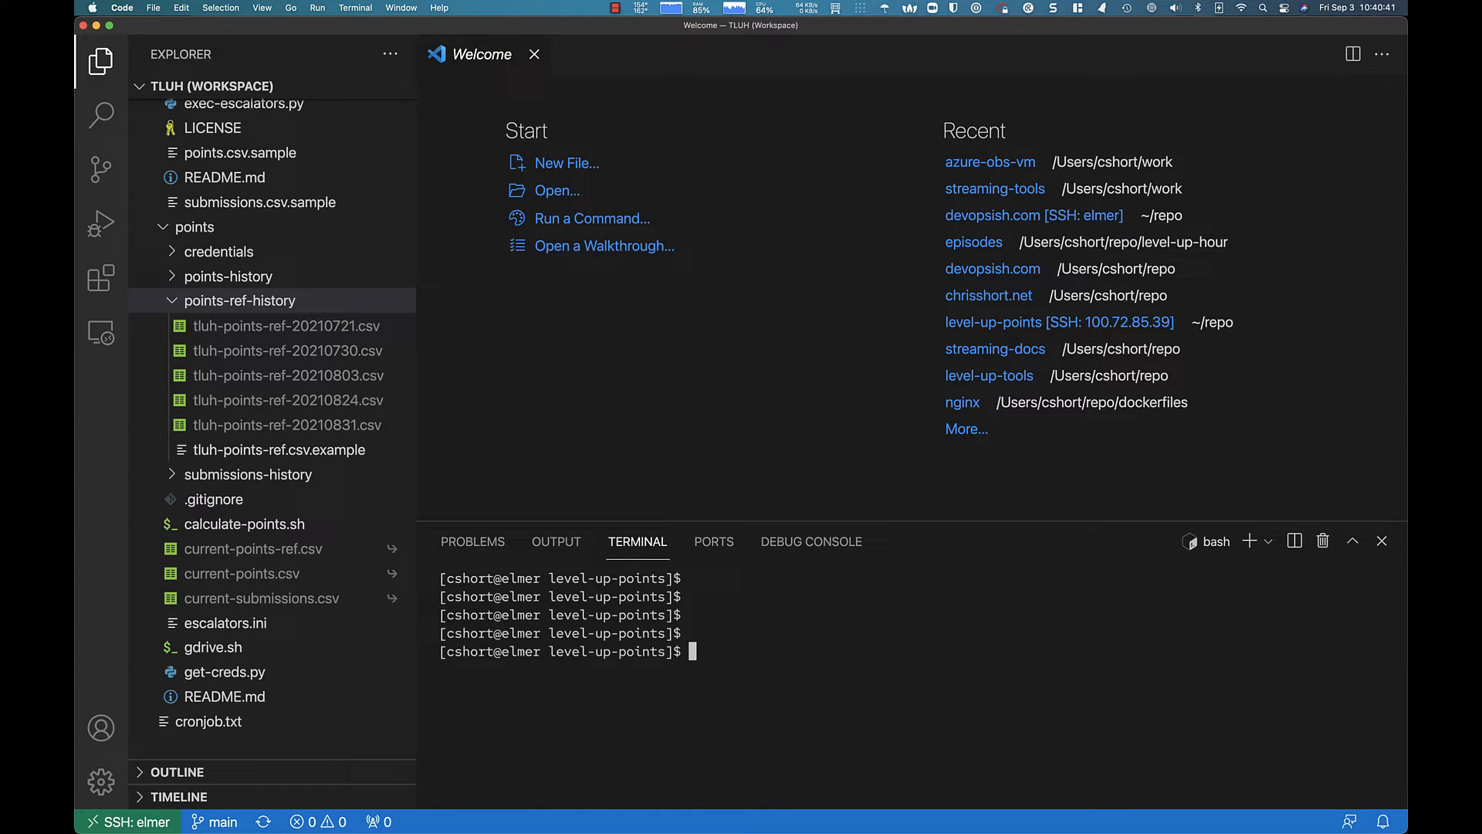
text(cat /etc/)
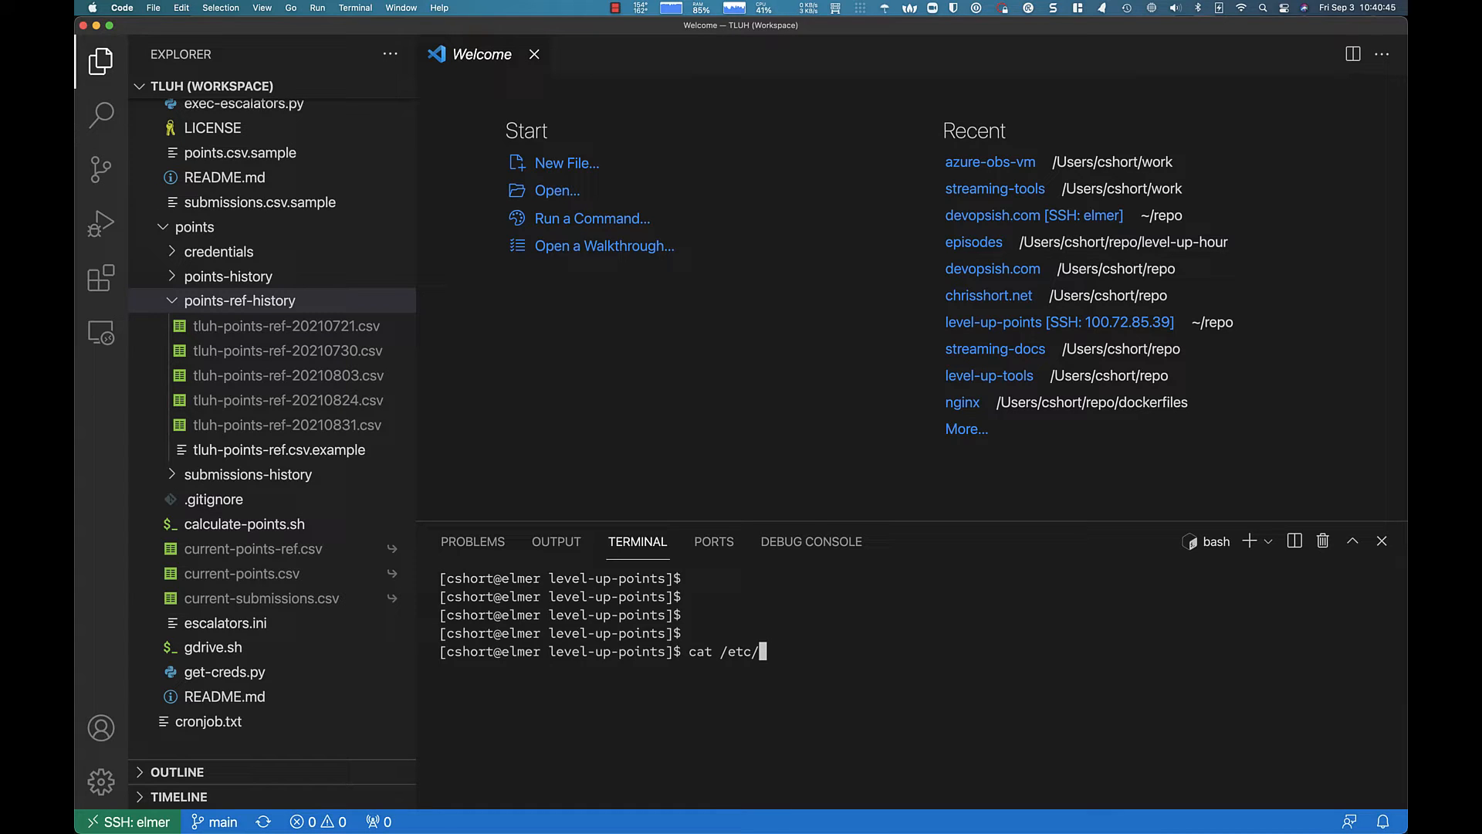
text(o)
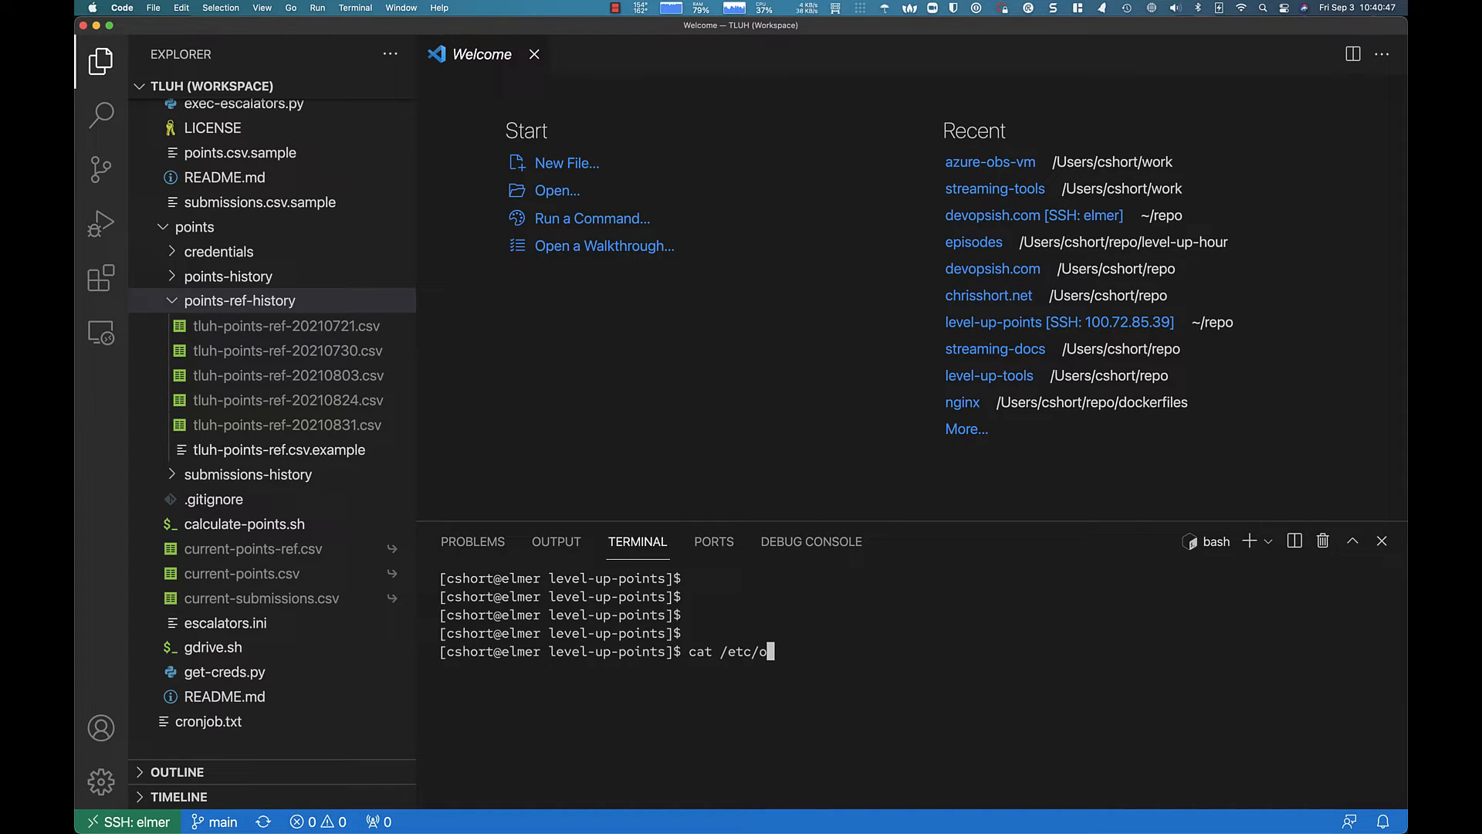
key(Return)
text(cd)
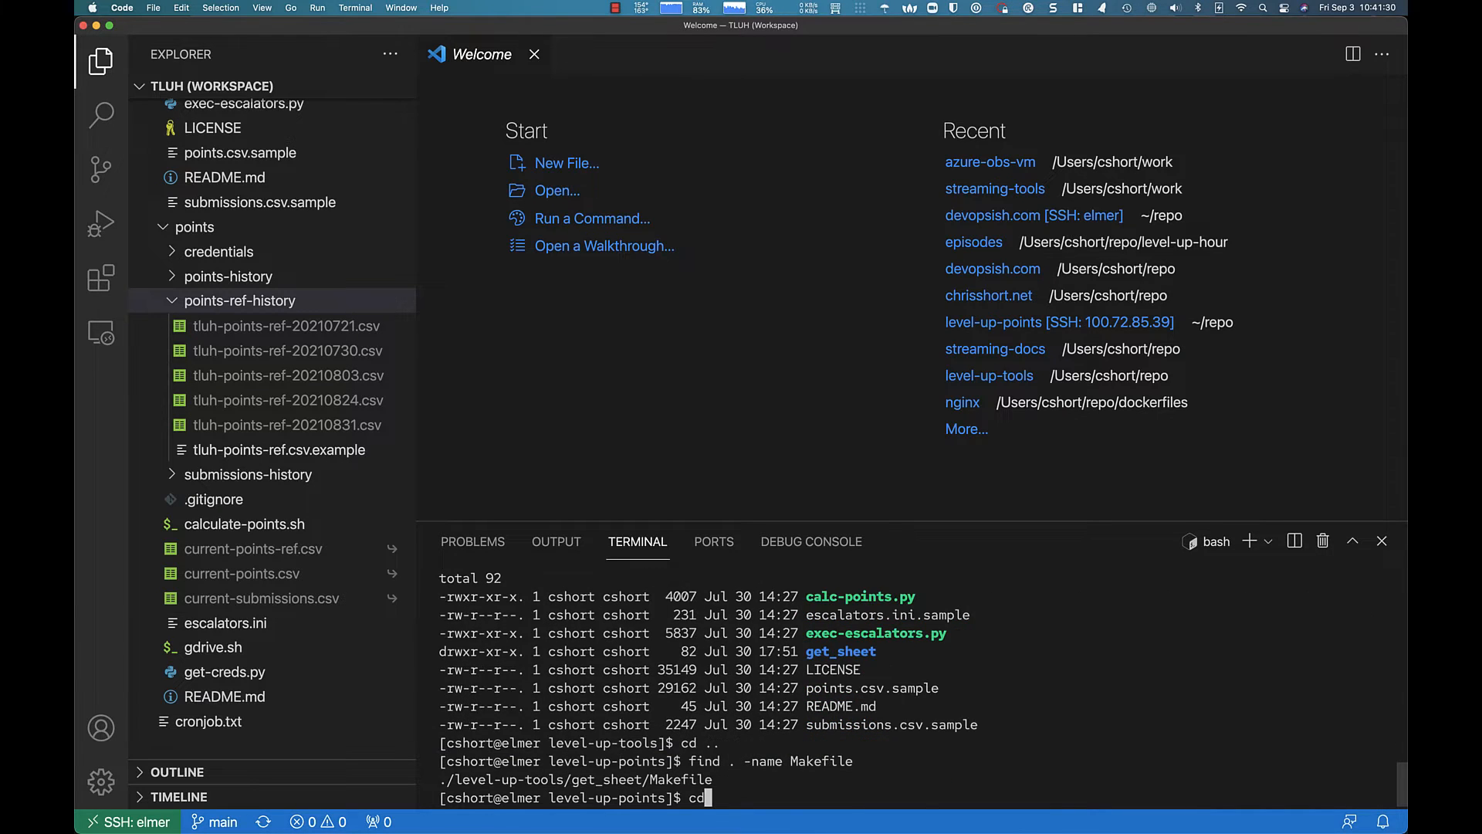
Change the terminal into the level-up-tools/get_sheet/ directory.
text(le)
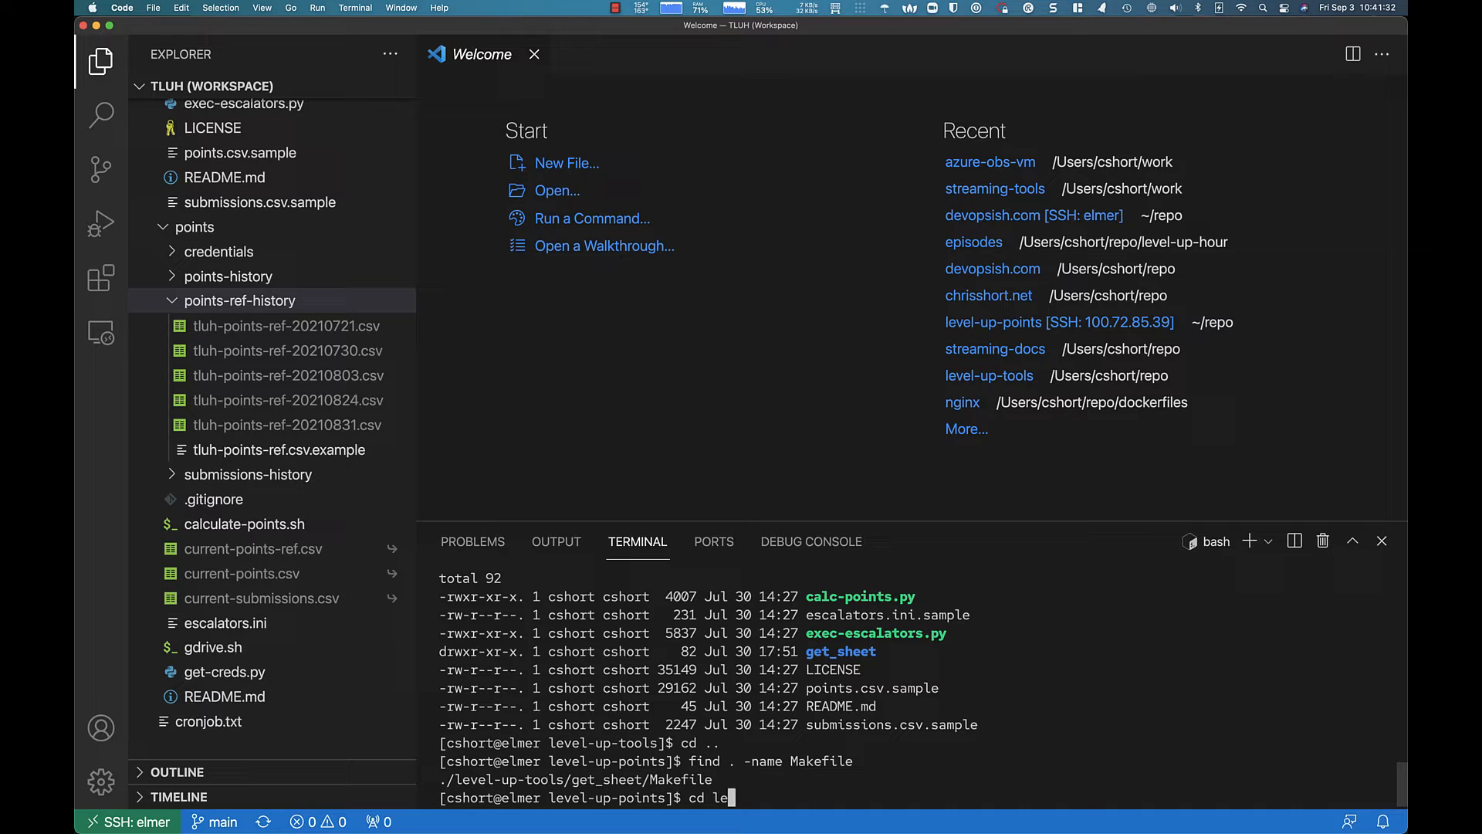
text(level-up-tools/get_sheet/)
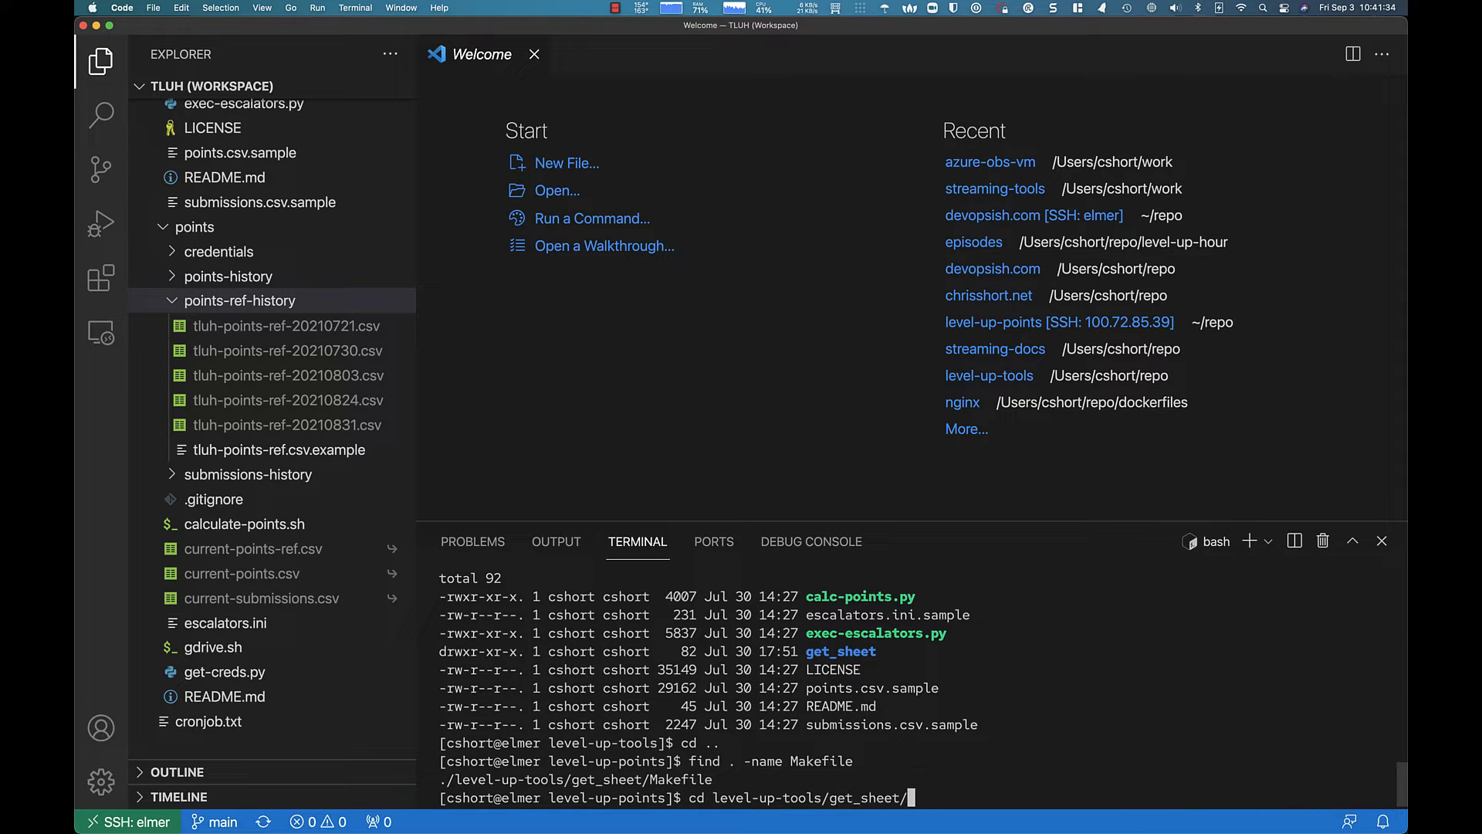
key(Return)
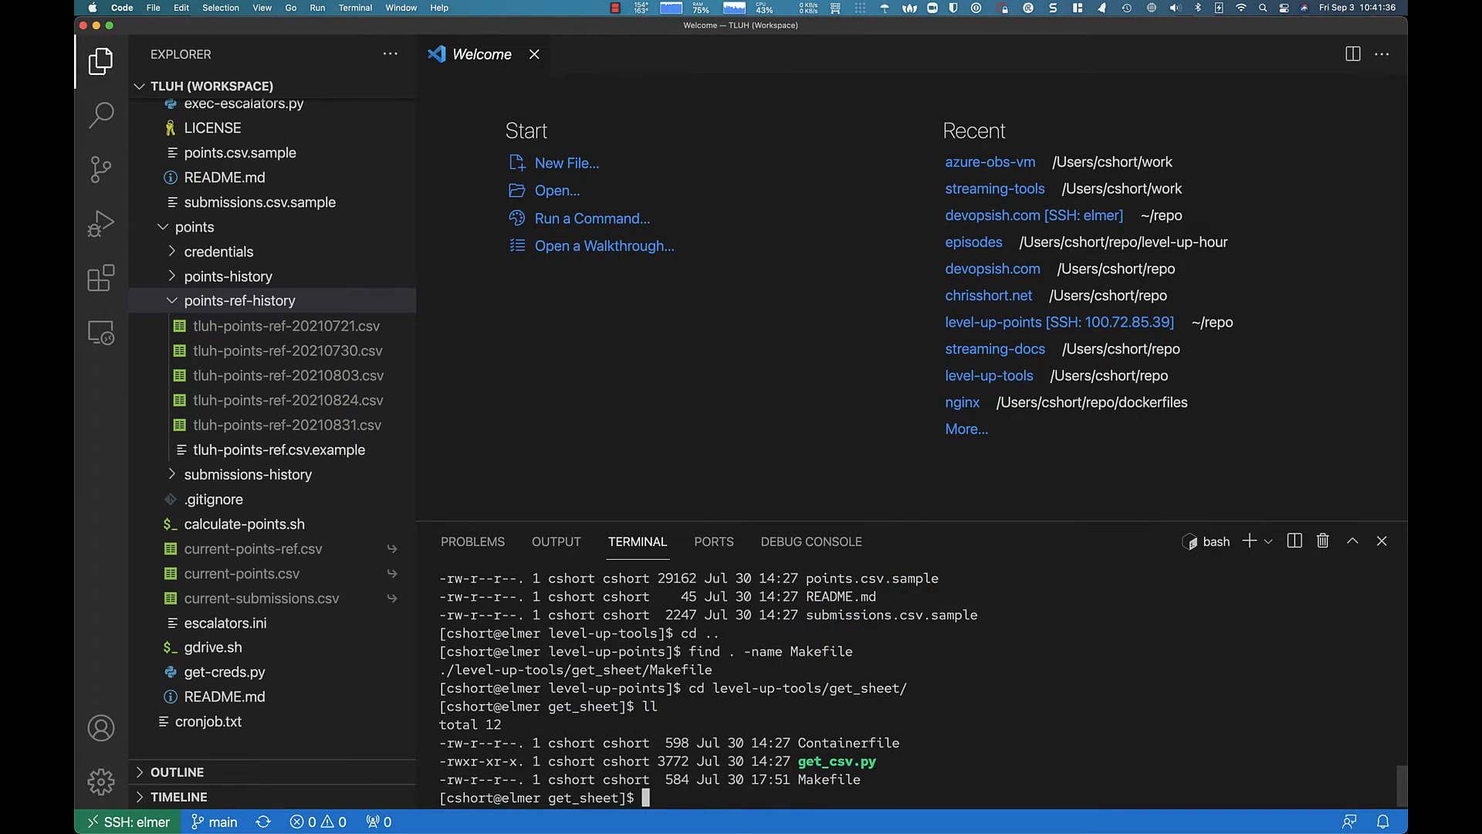
Rerun the make build from shell history, then list the directory.
key(ctrl+r)
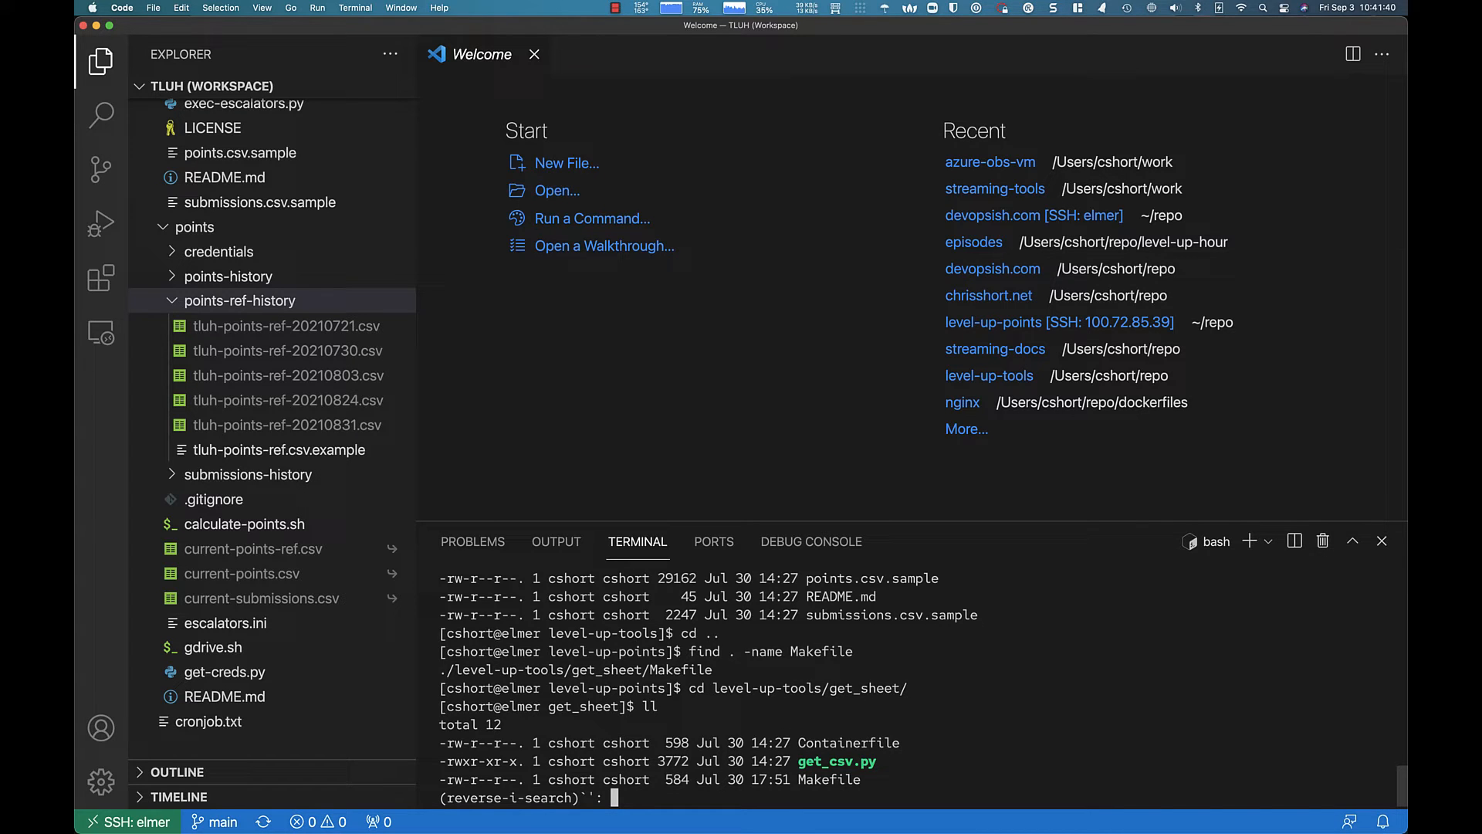
text(make)
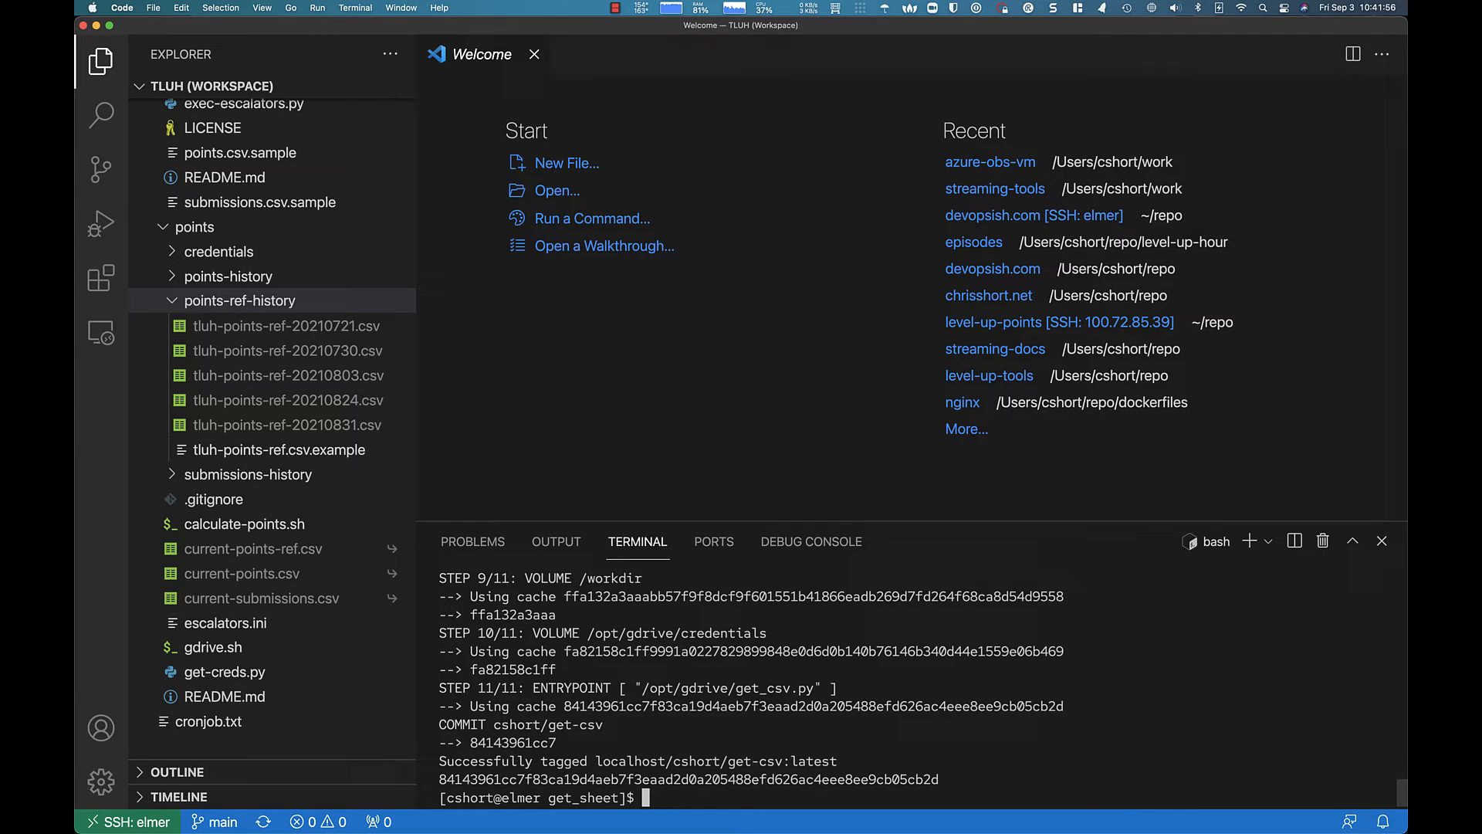
text(ll)
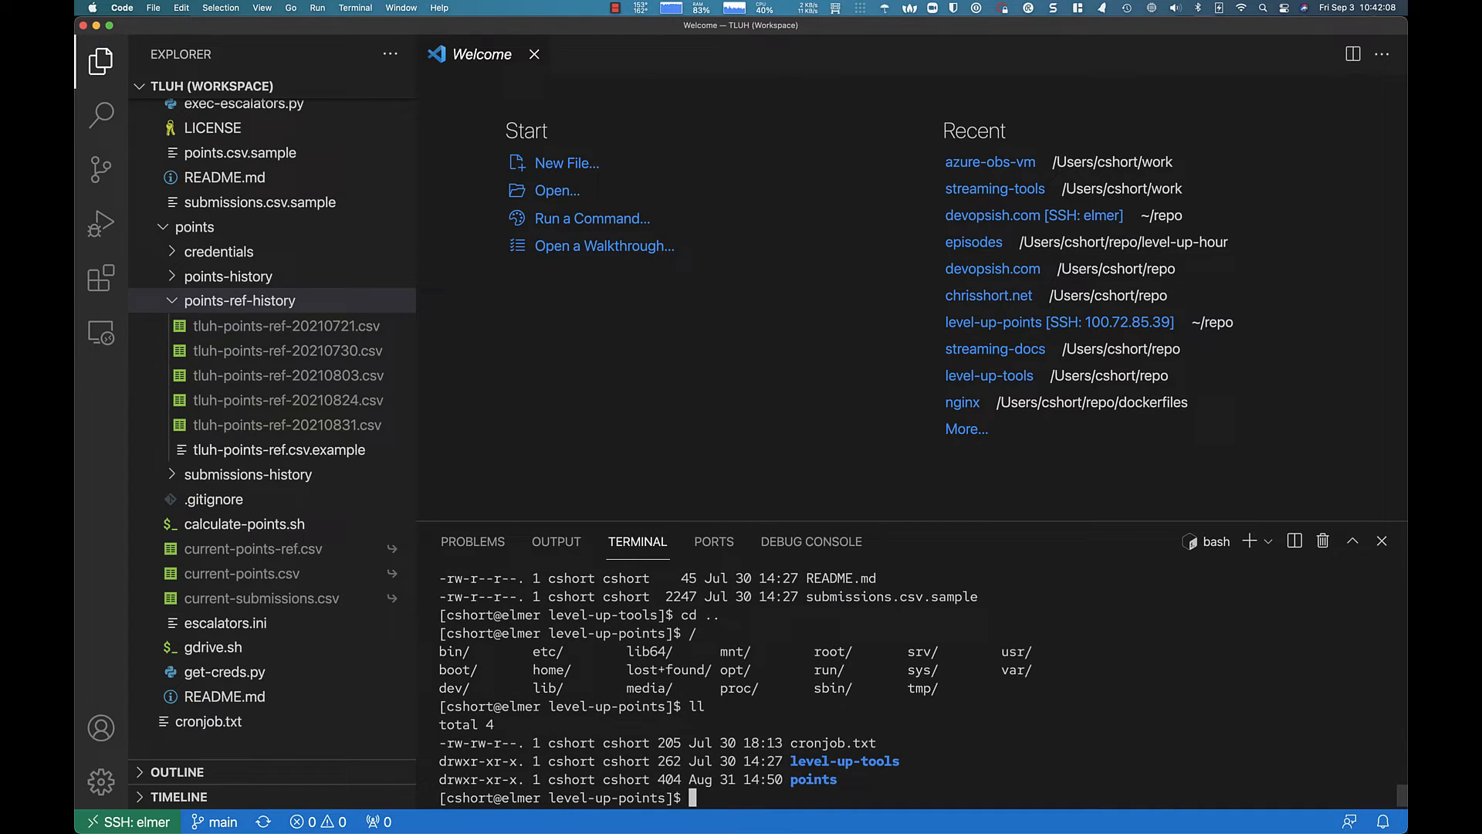
Move into points/, list its CSV files, and print current-points.csv.
text(cd points/)
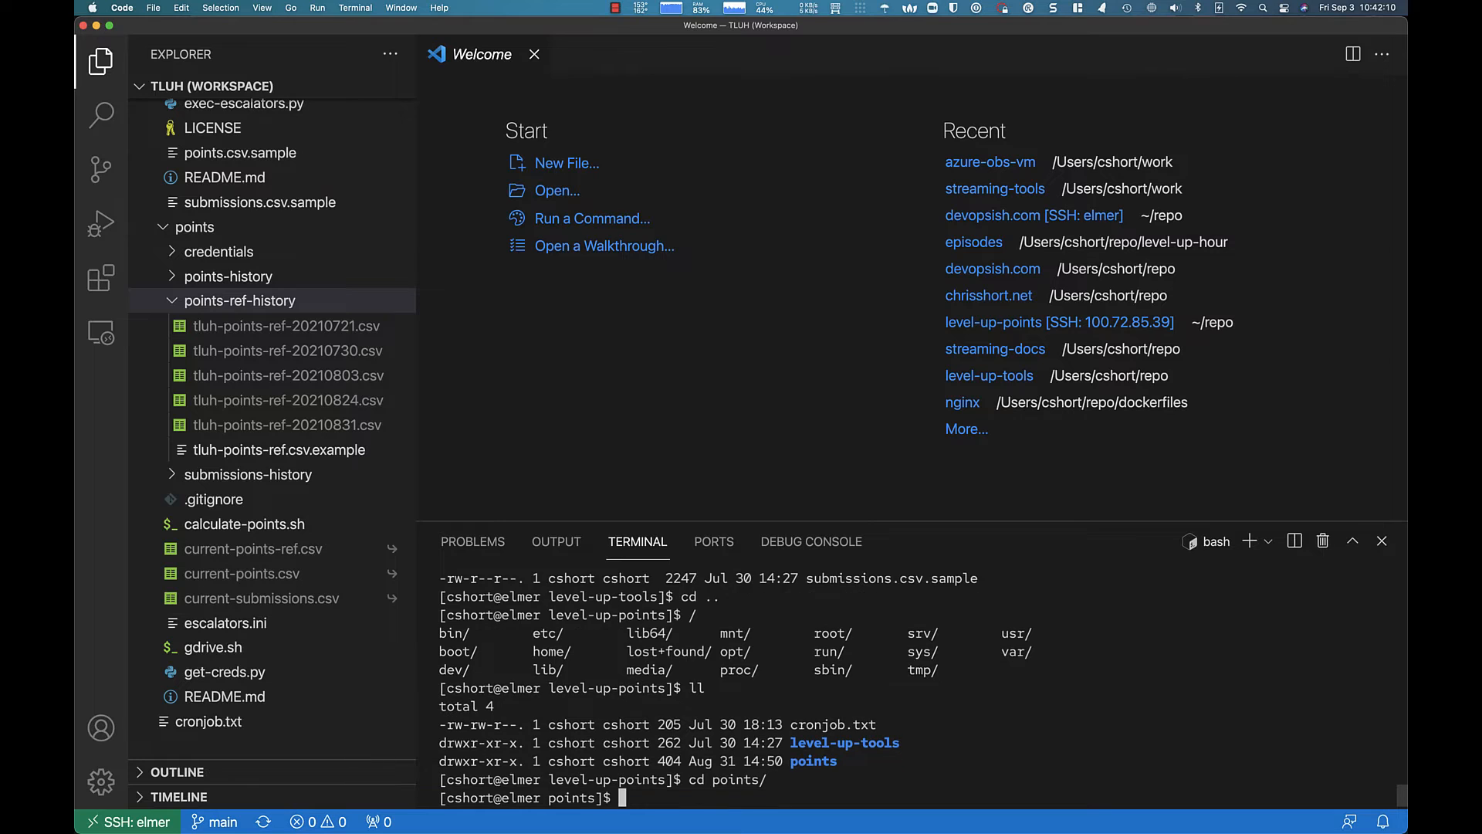
text(ll)
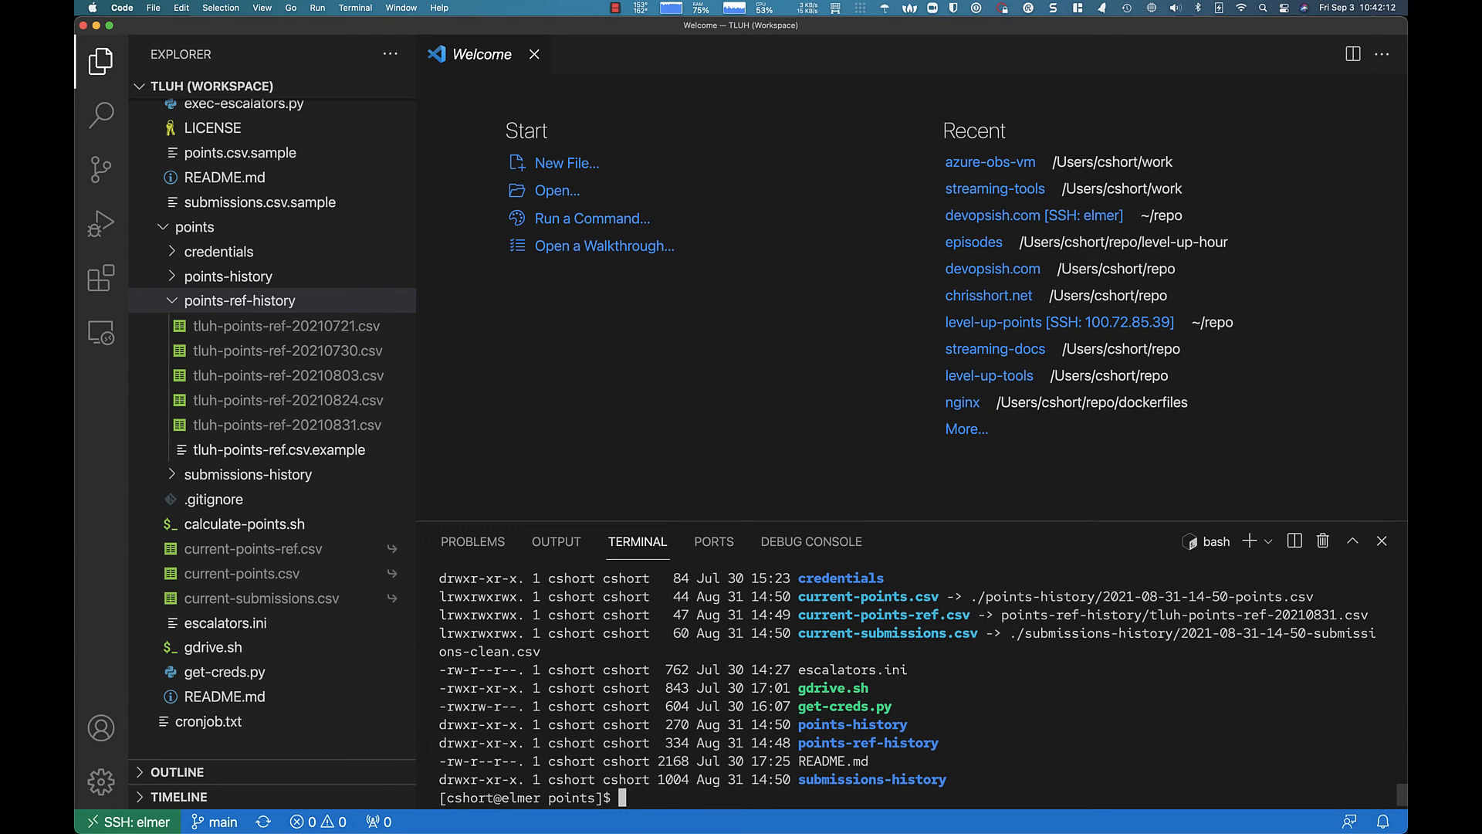
text(cat cut)
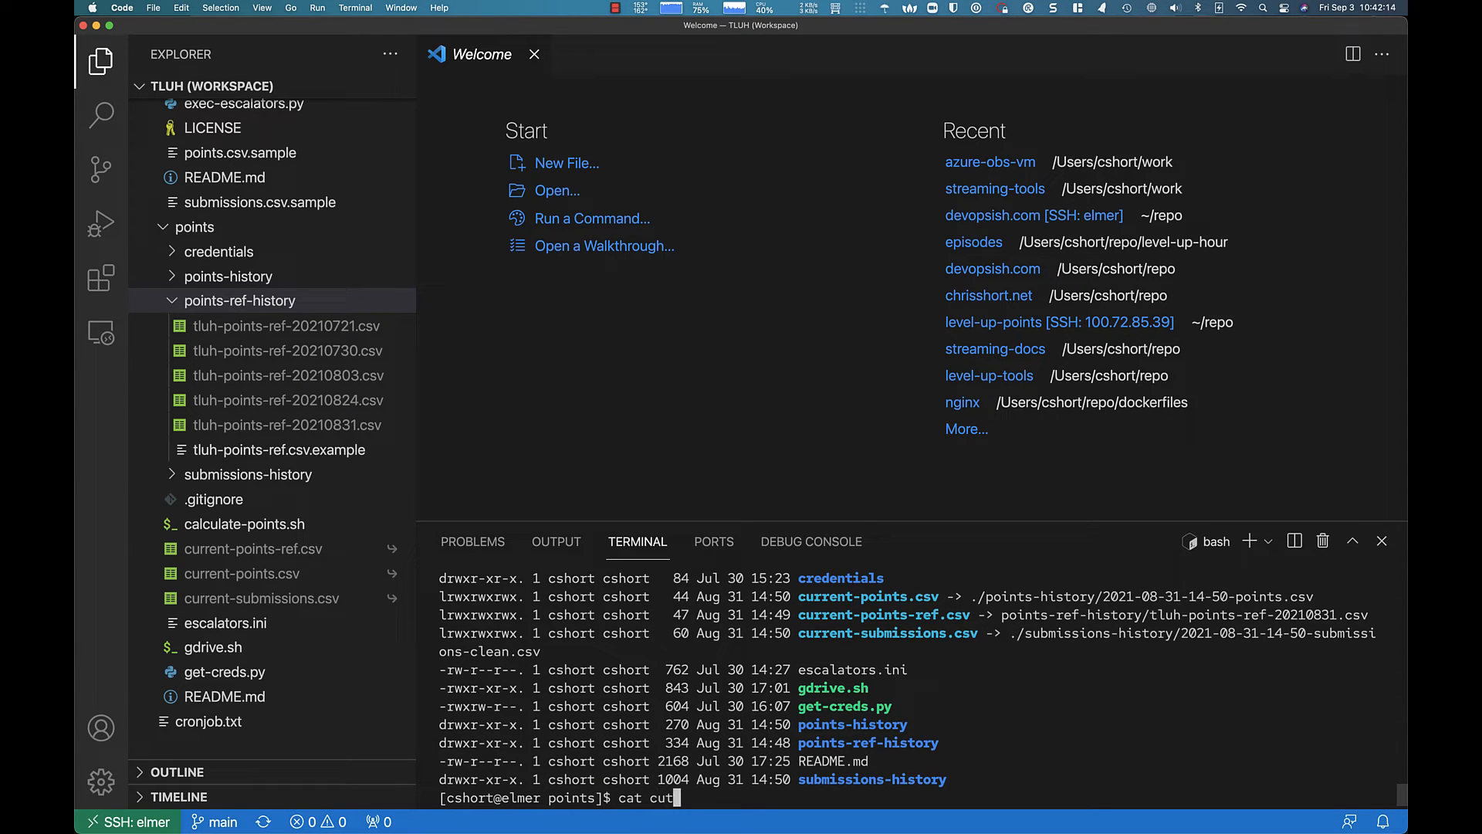
text(current-points)
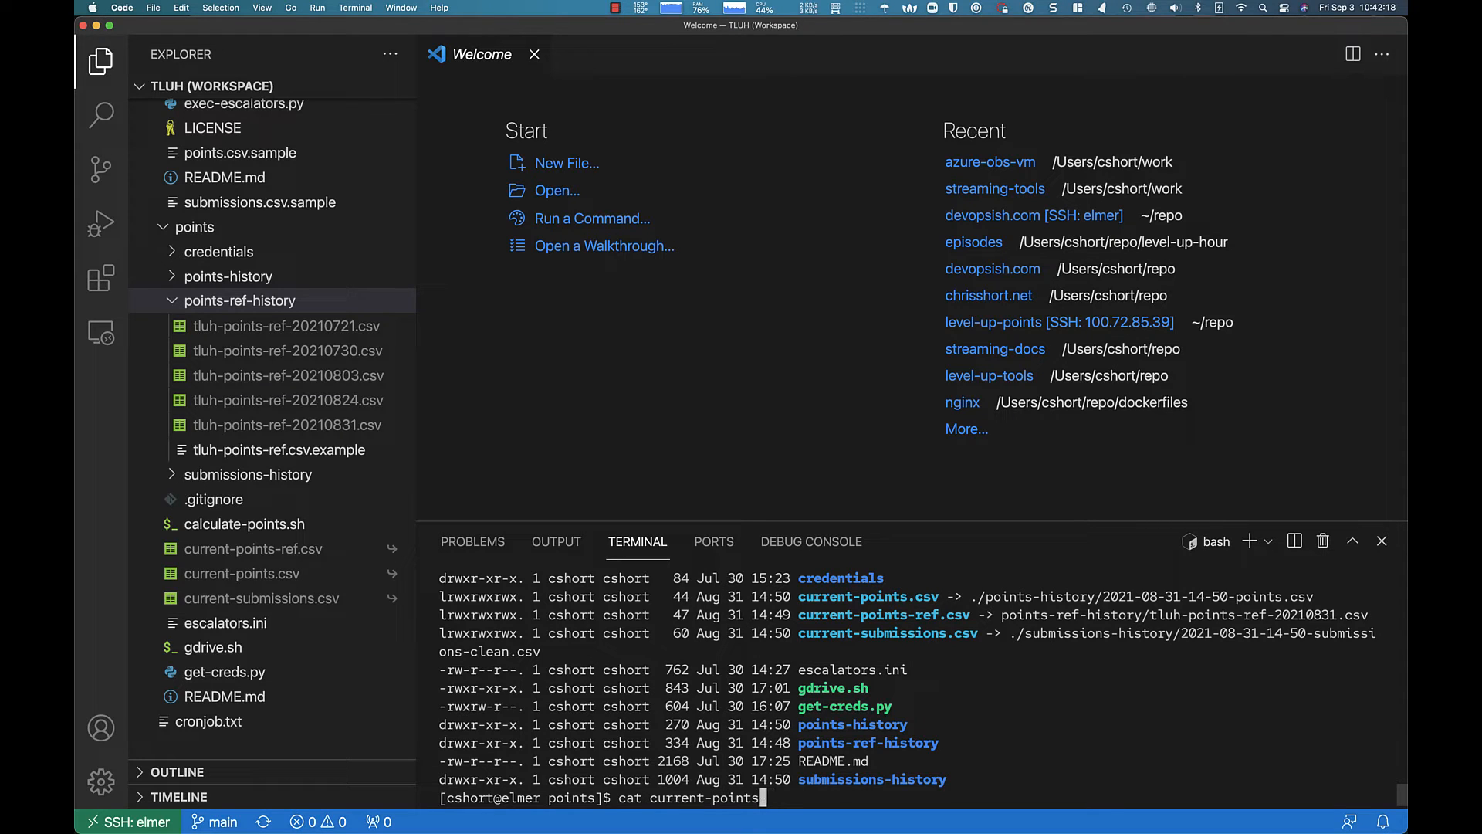
key(Return)
text(podman run -dt -p 8080:80/tcp docker.io/library/httpd)
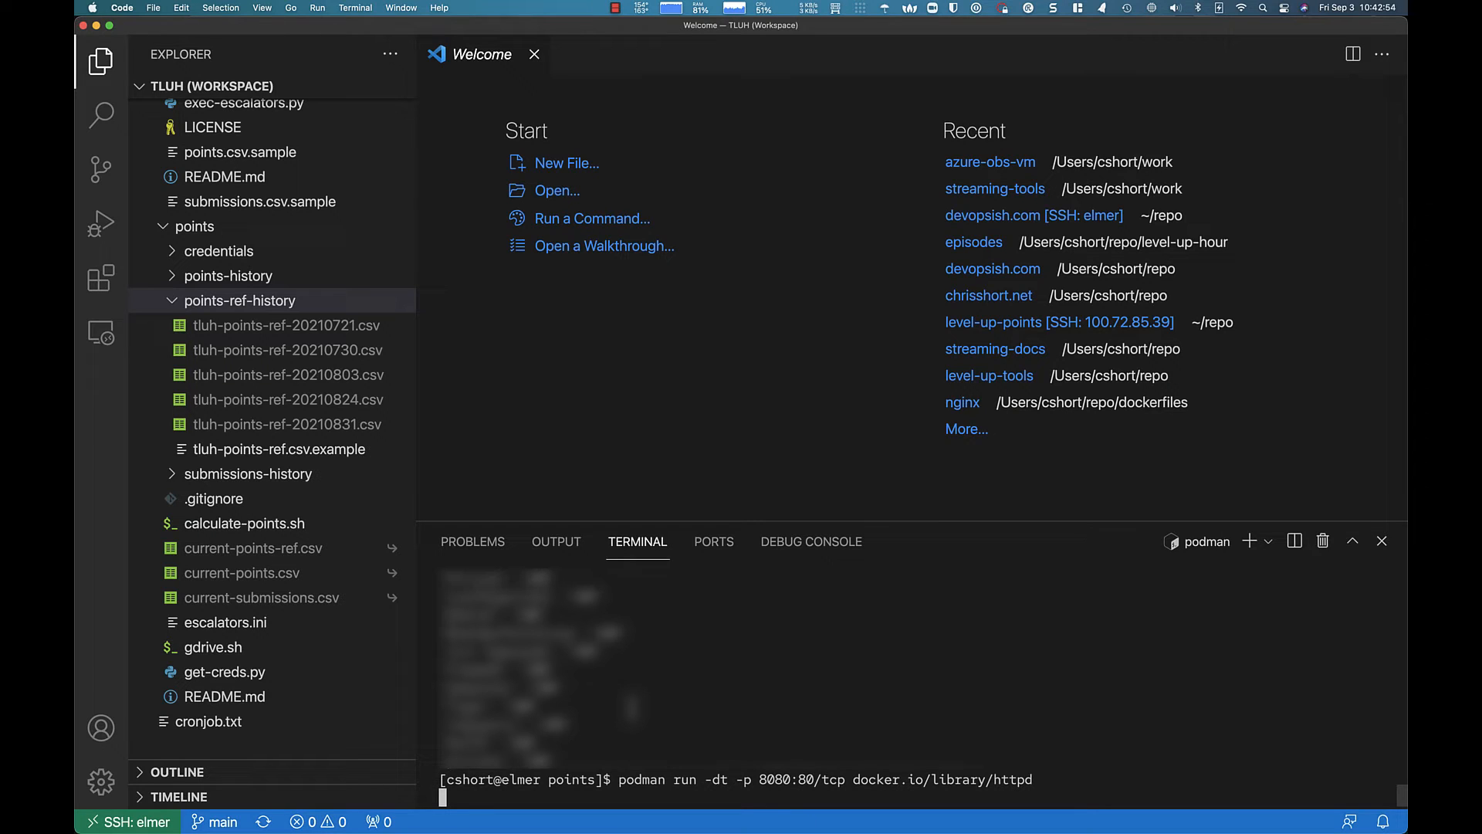
key(Return)
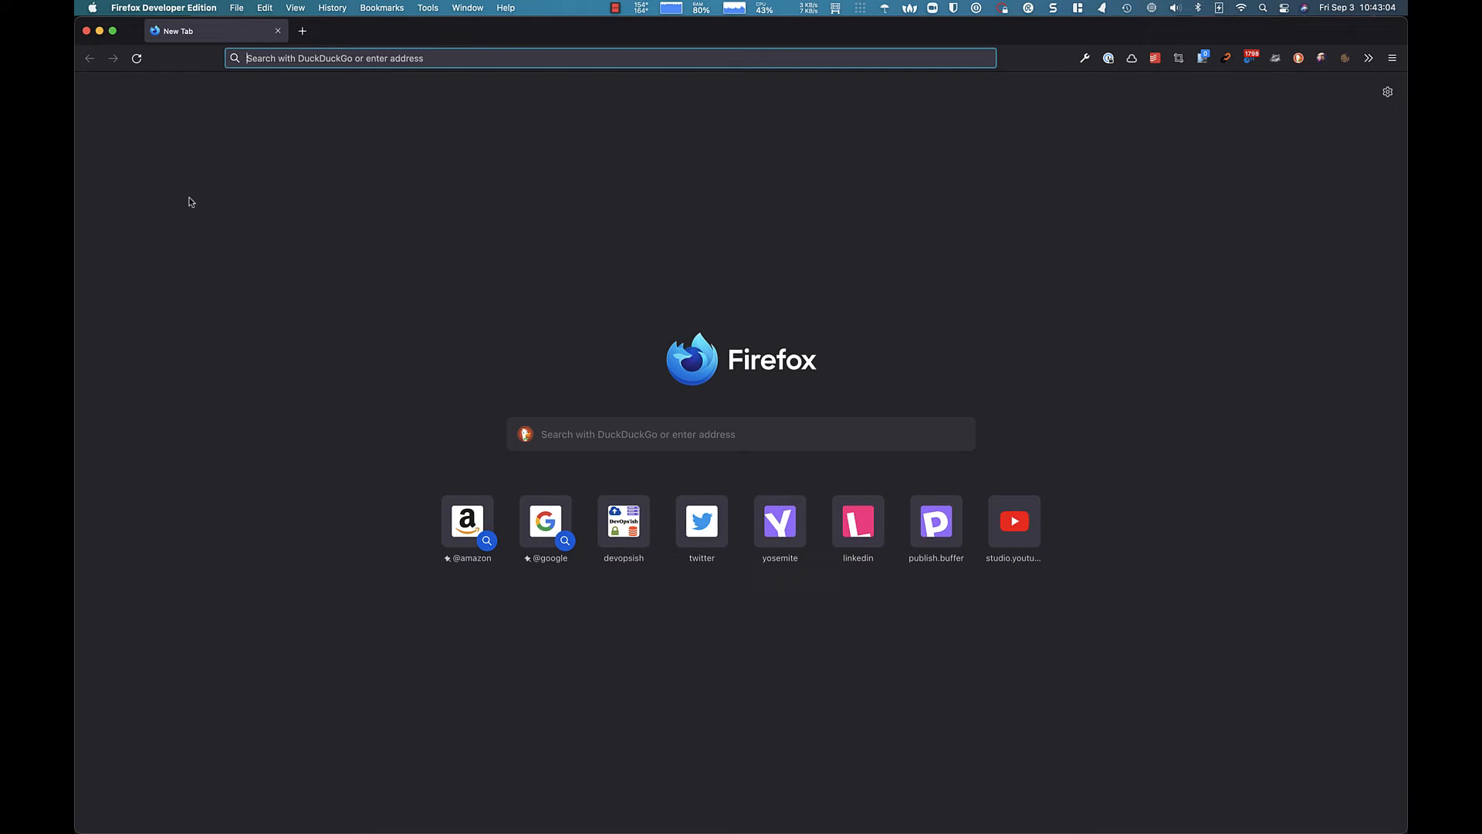
Enter the Fedora box's address 192.168.86.42:9090 in Firefox's address bar.
text(192.168.86.42:9090/)
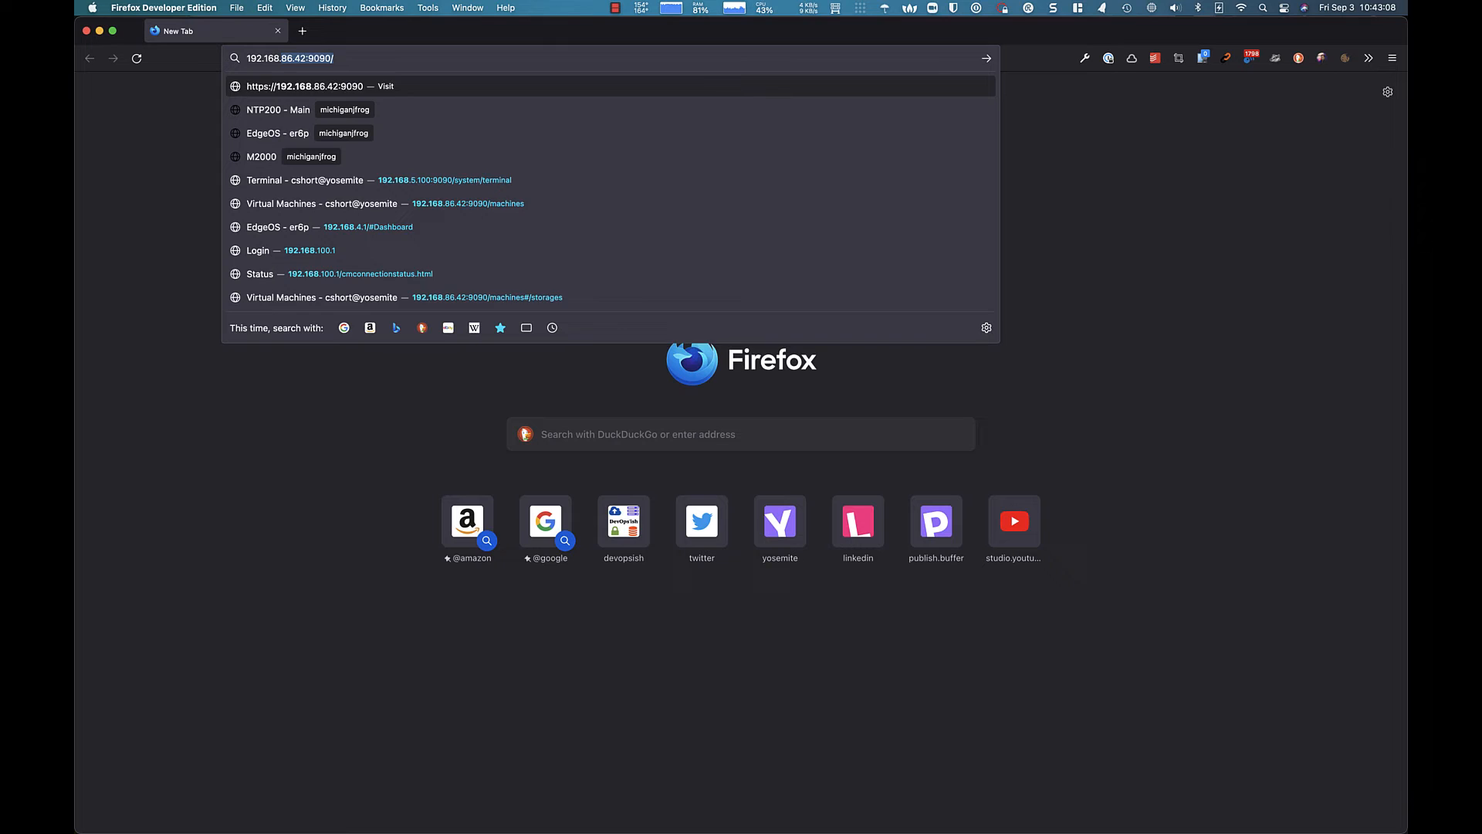
text(192.168.4.1`6)
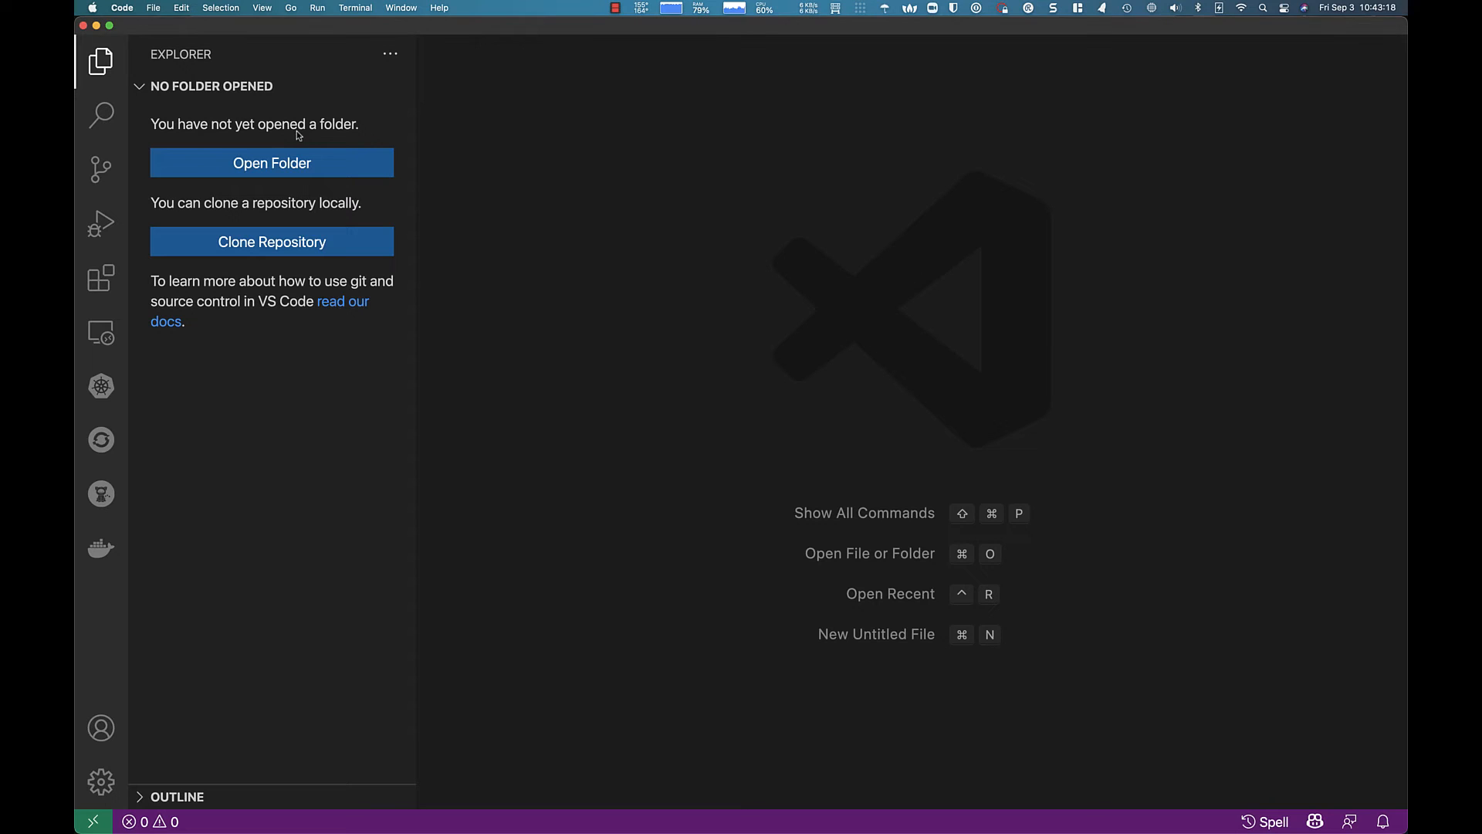
mouse_move(271, 241)
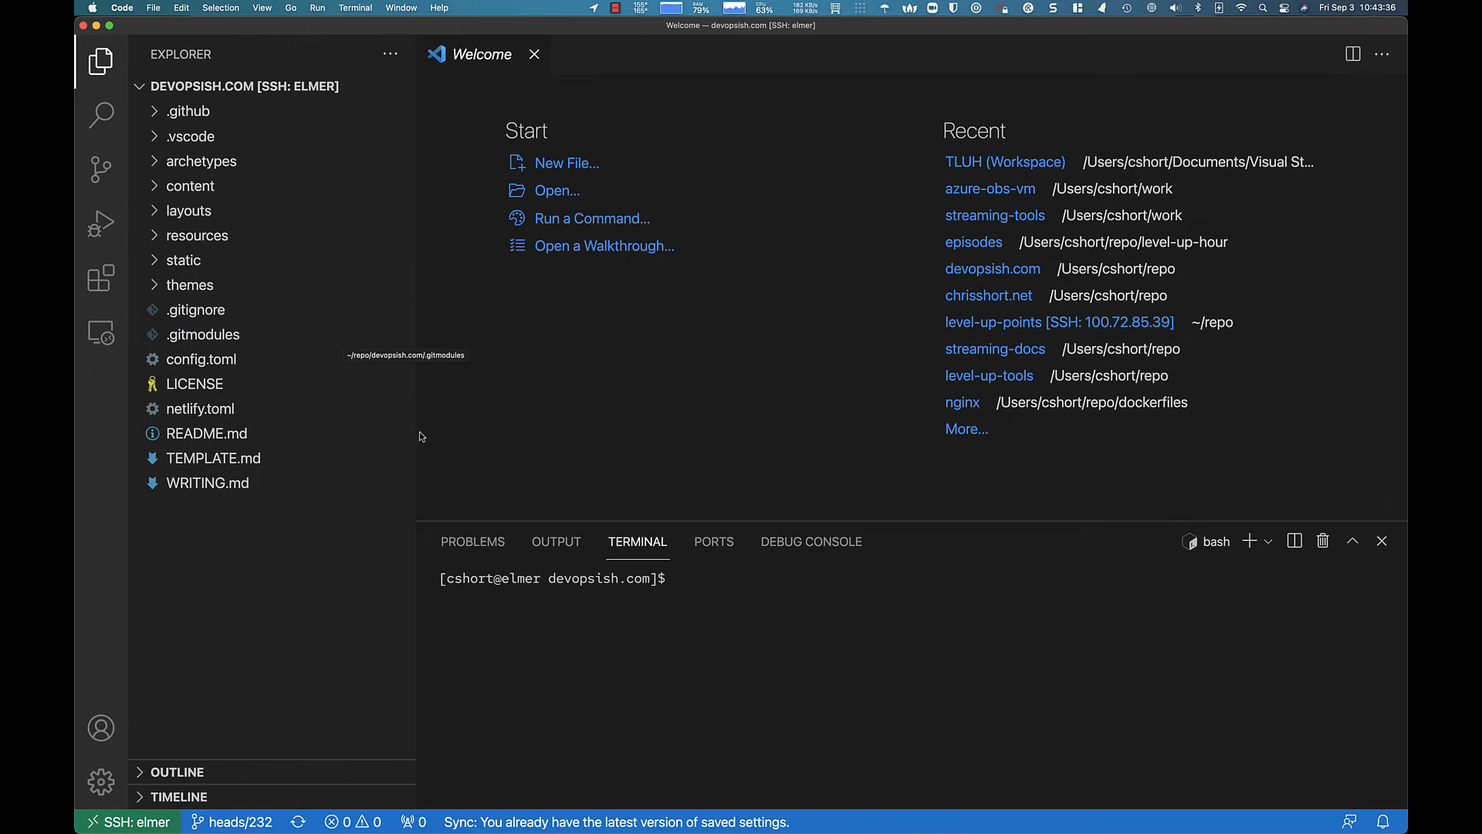
Run cat /etc/os-release in the remote terminal, then type hugo.old.
click(742, 628)
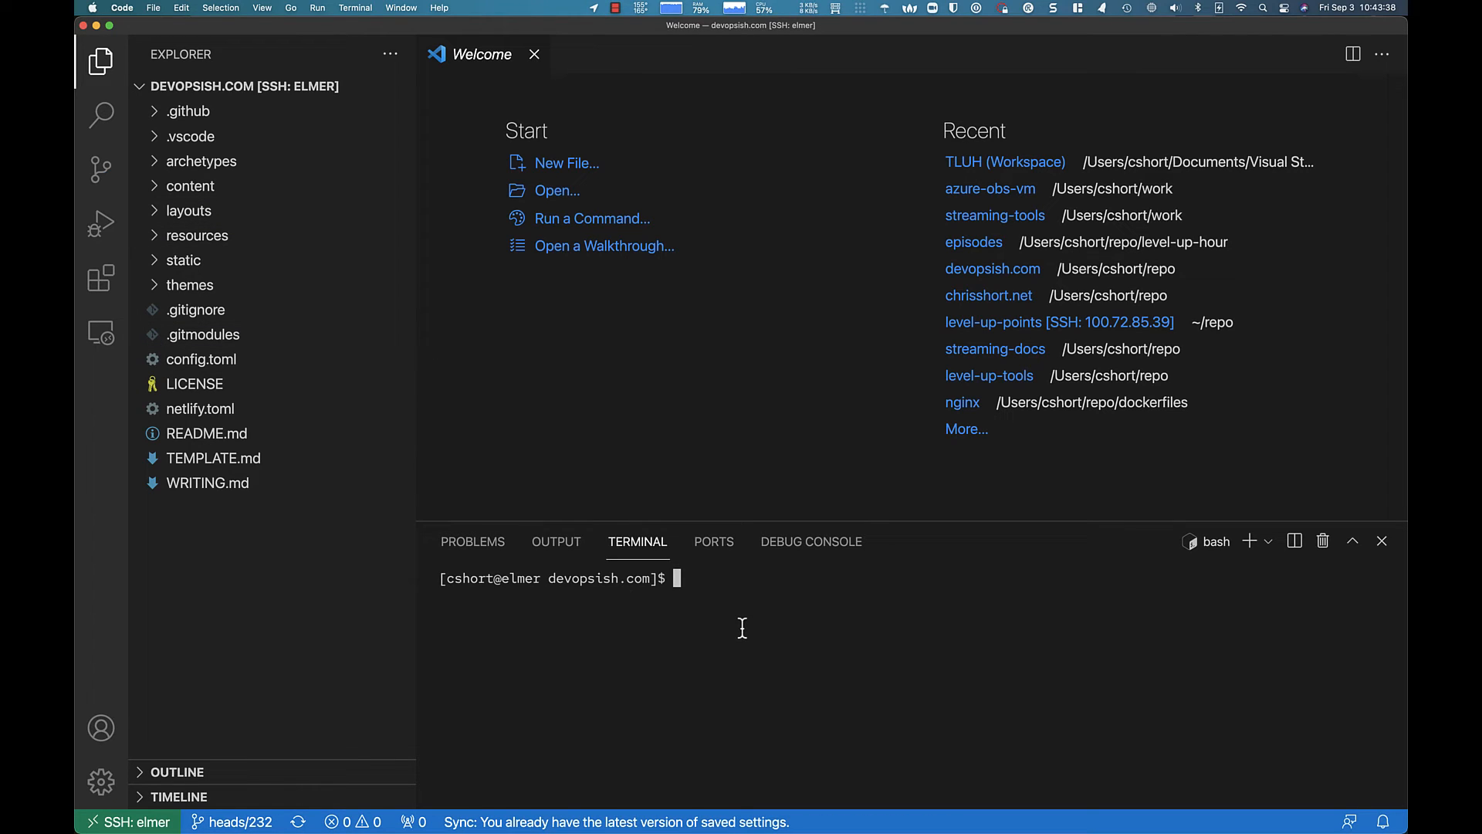
text(cat /etc/)
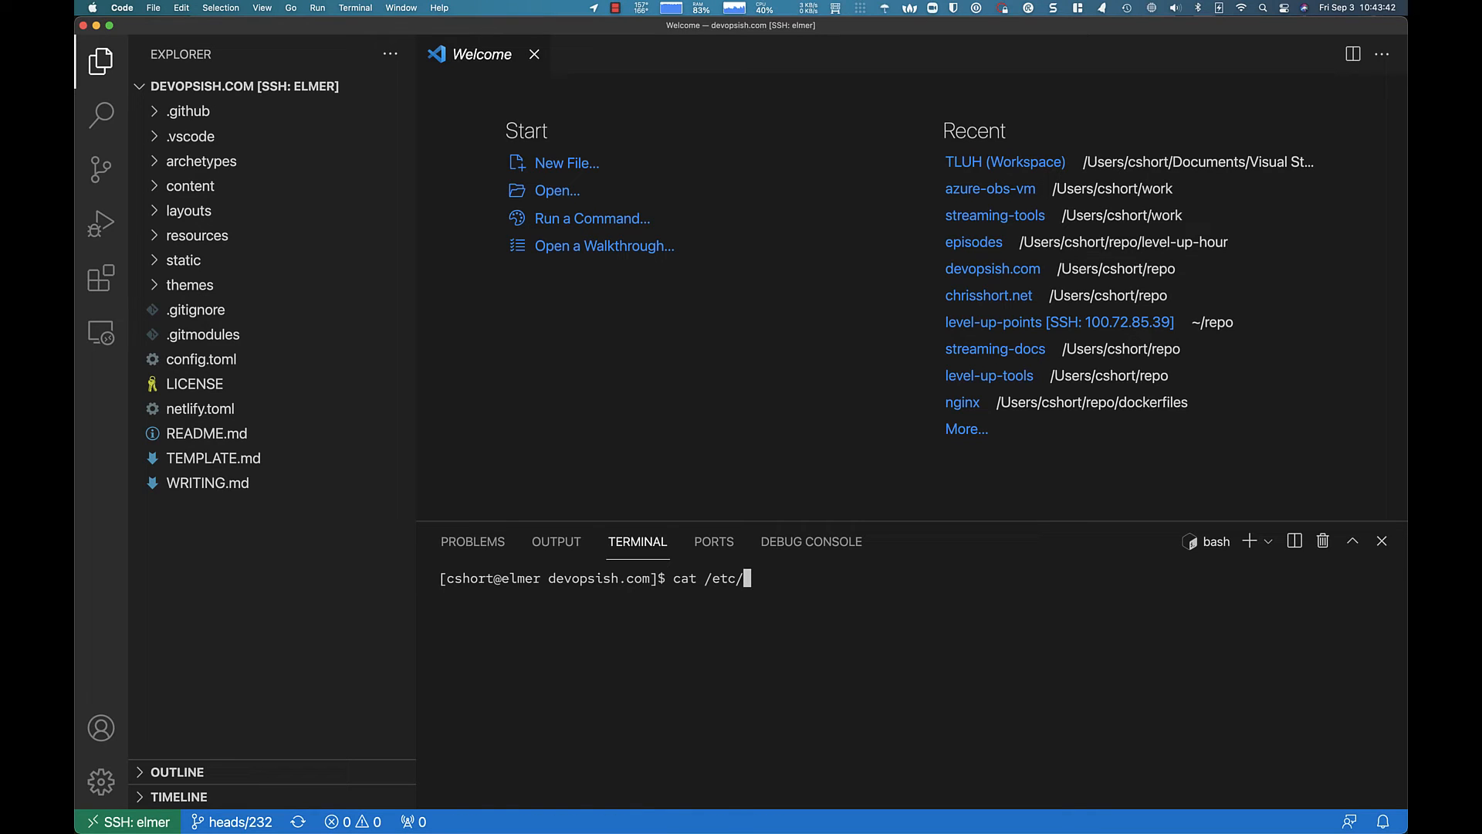
text(os-release)
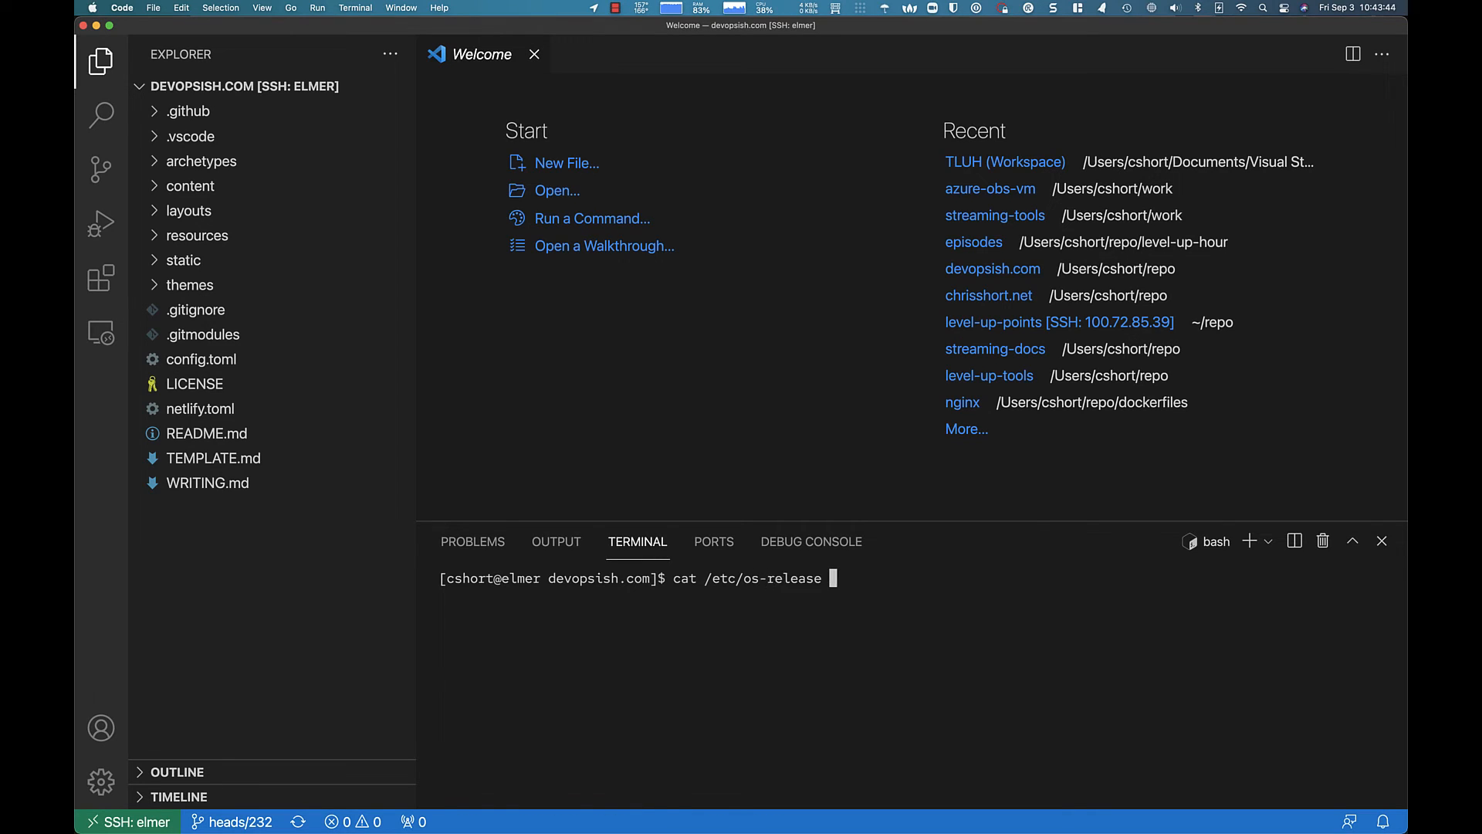
key(Return)
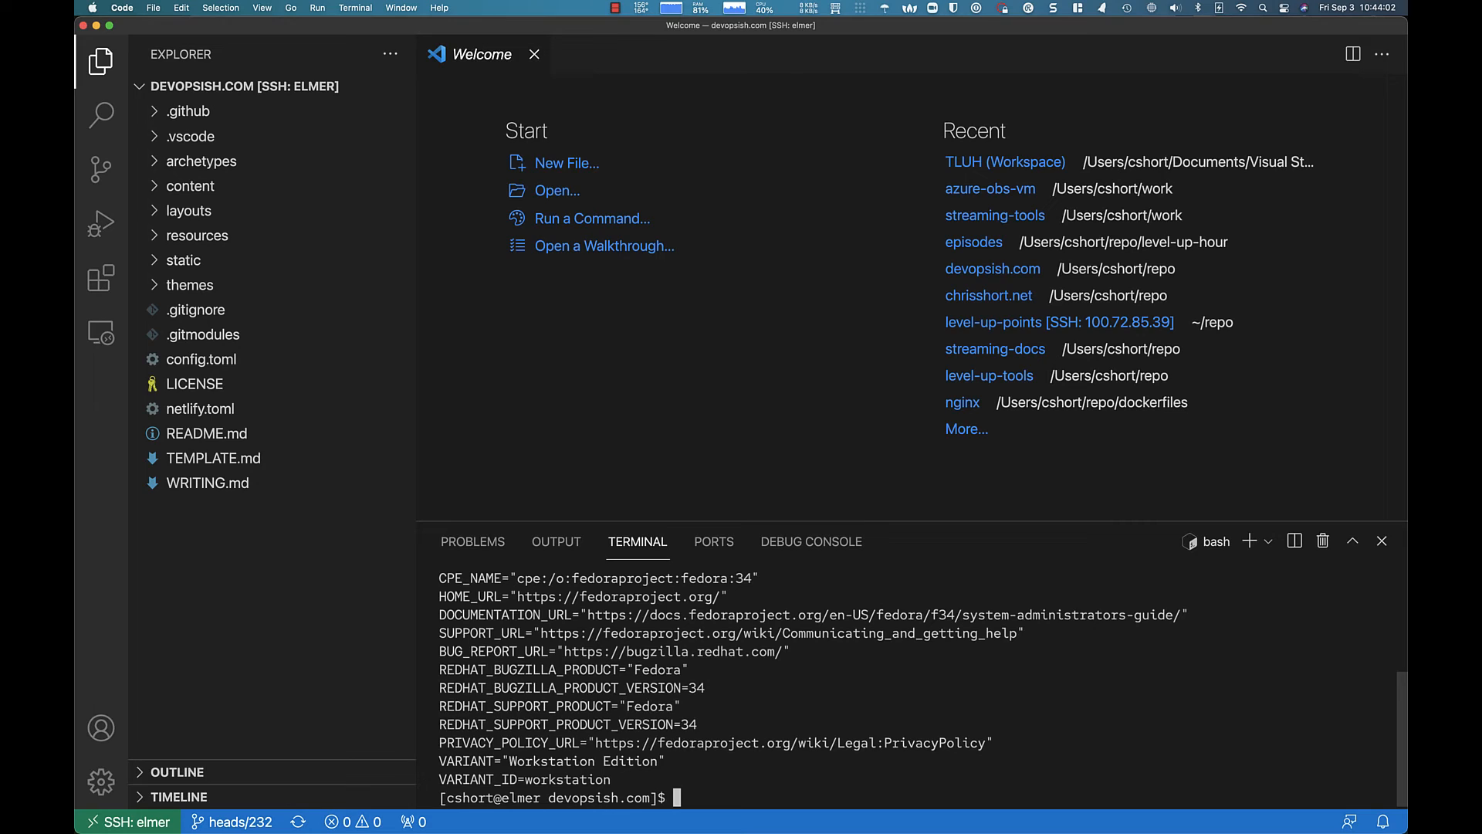
text(hugo.old)
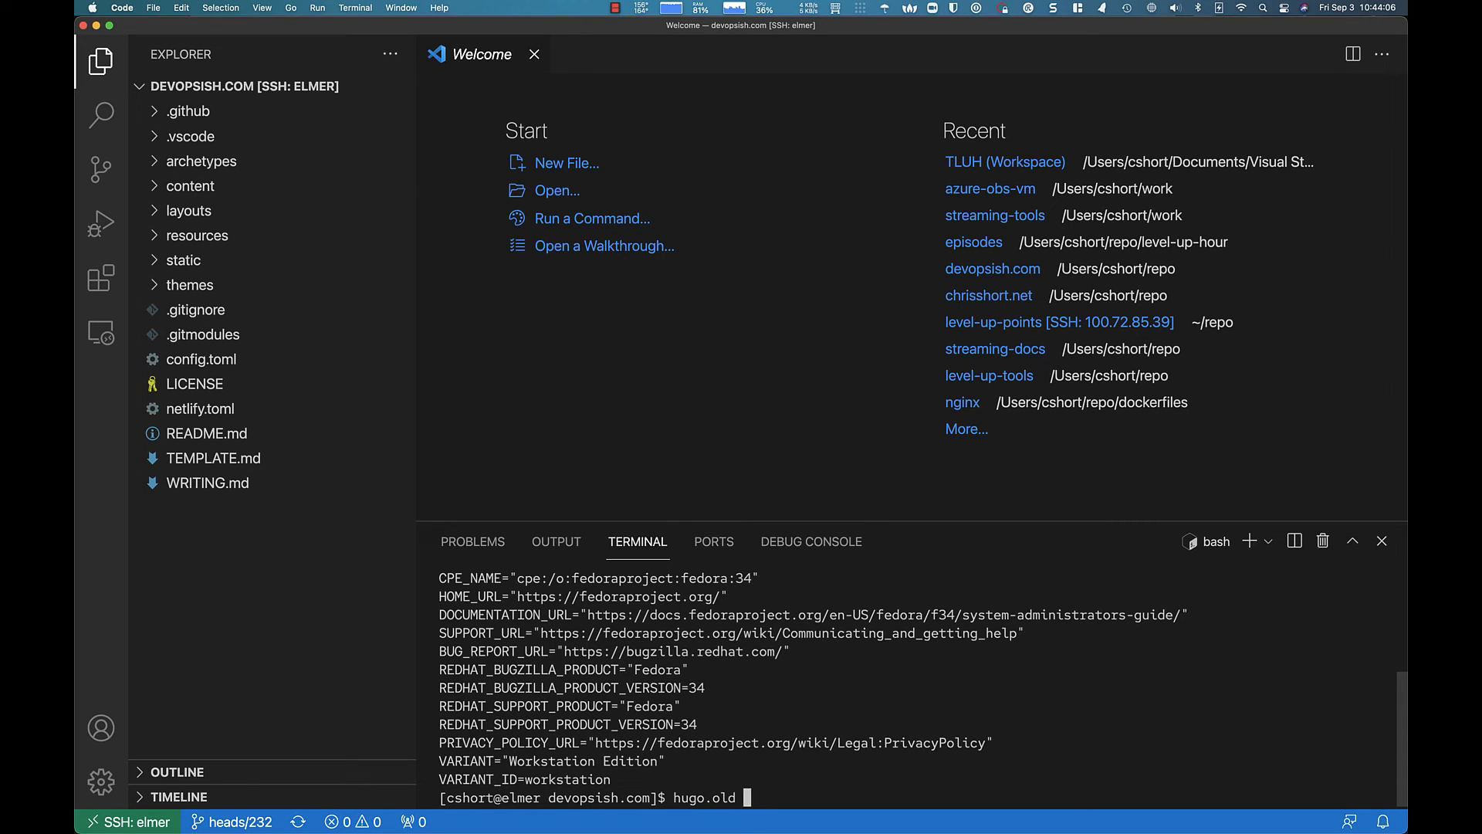
Run hugo.old -DF server to serve devopsish.com with drafts and future posts.
text(-DF)
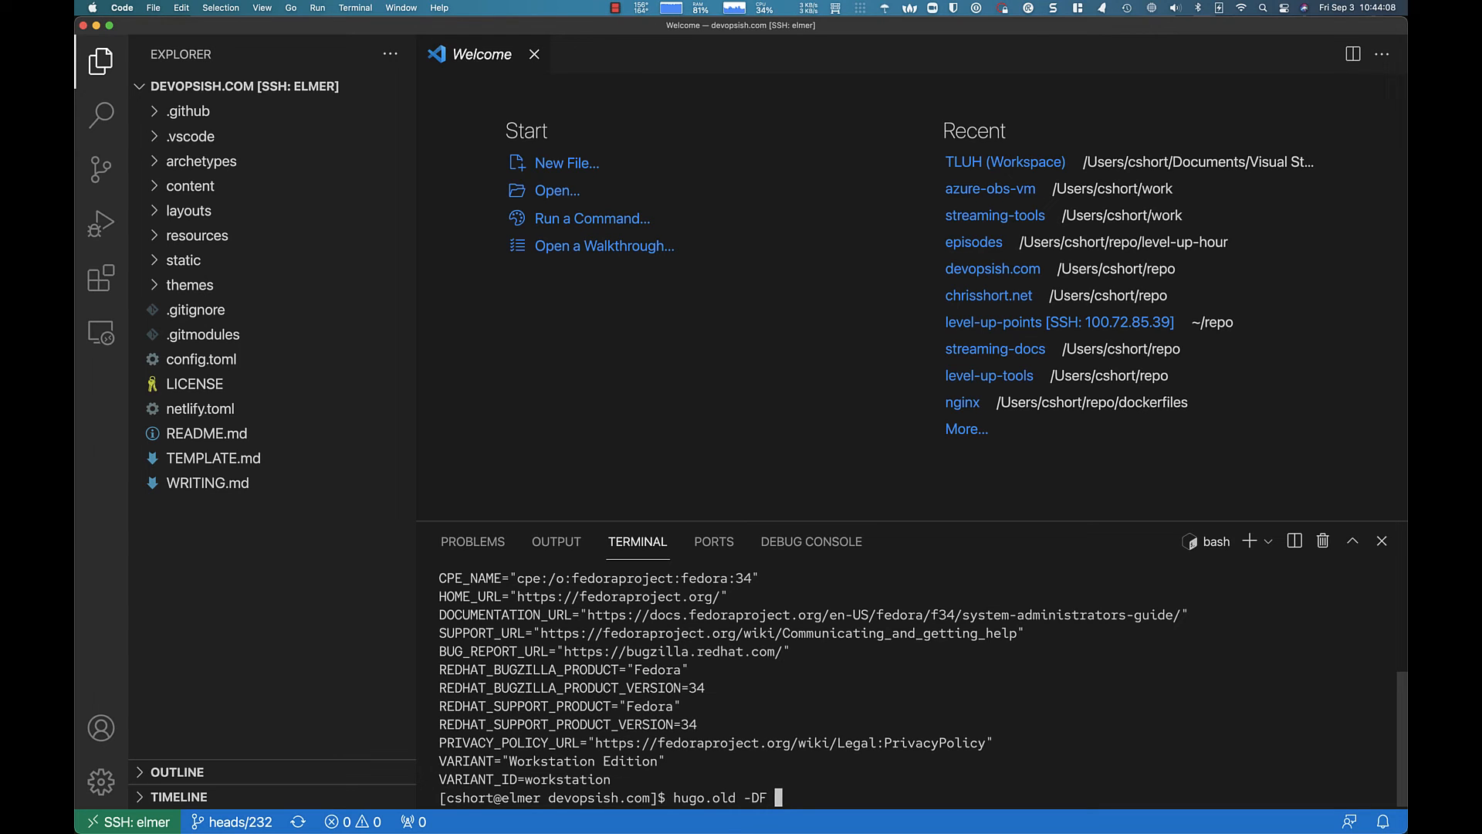
text(server)
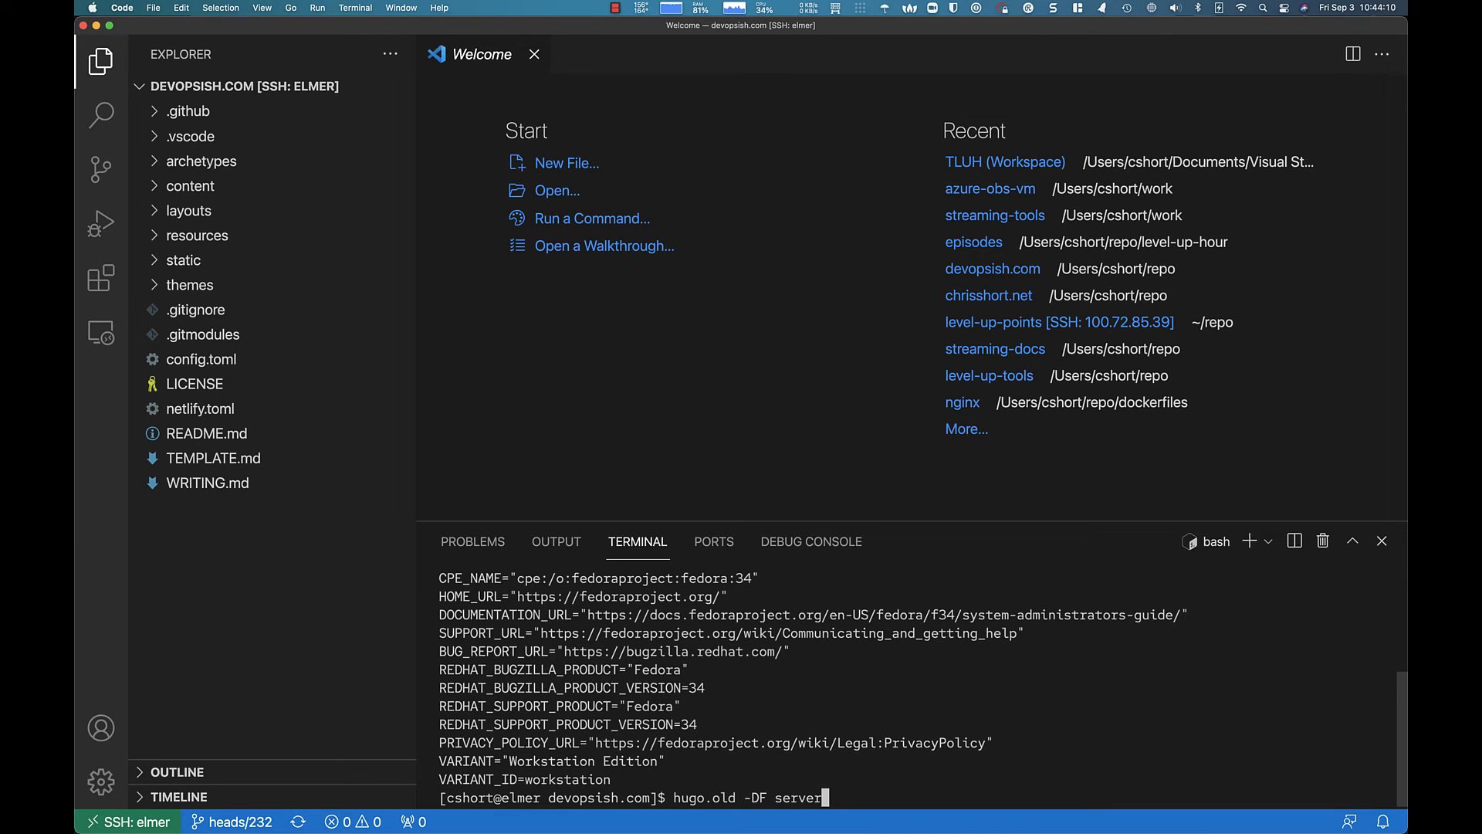
key(Return)
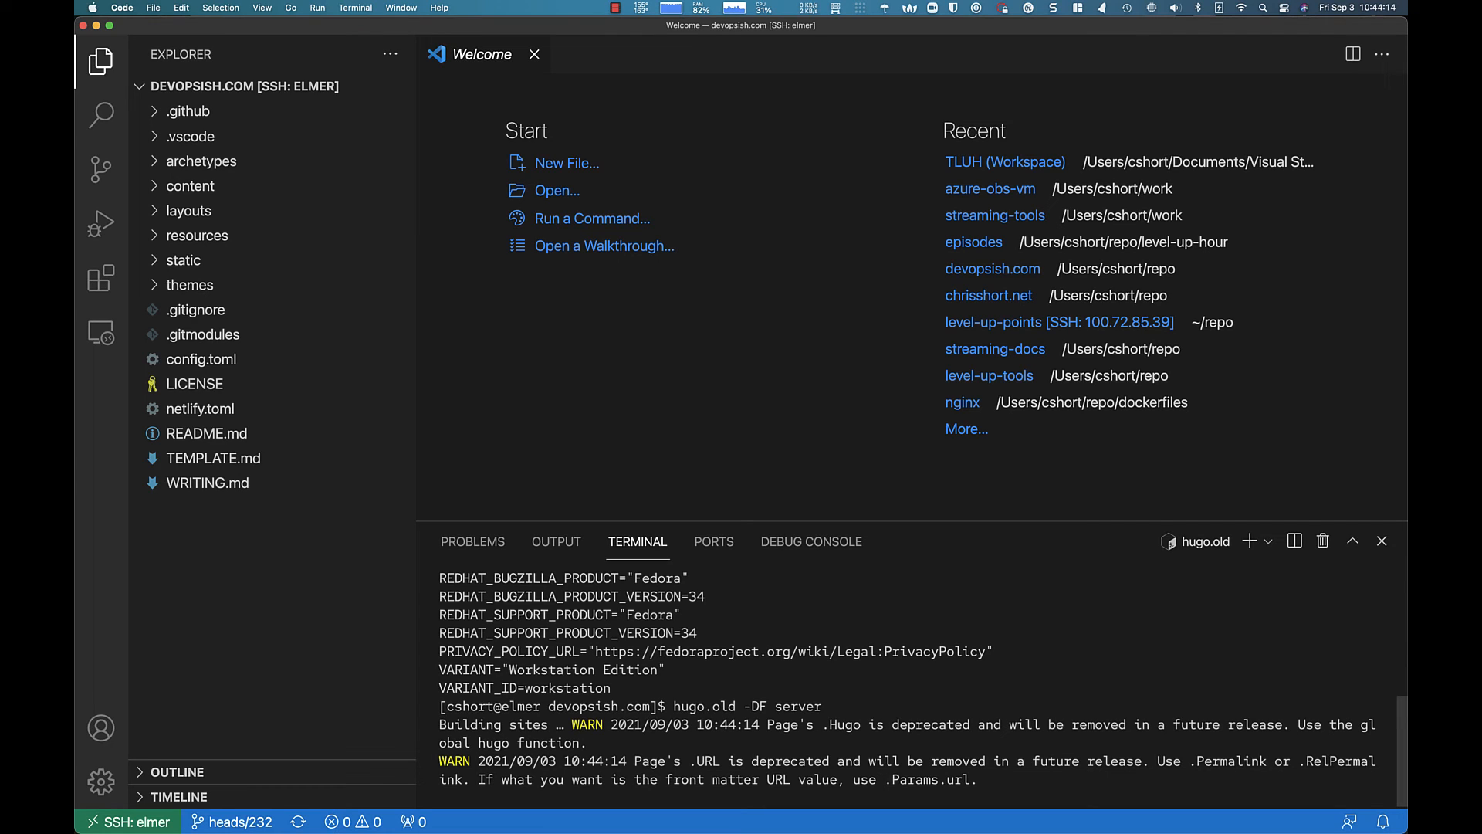
mouse_move(737, 568)
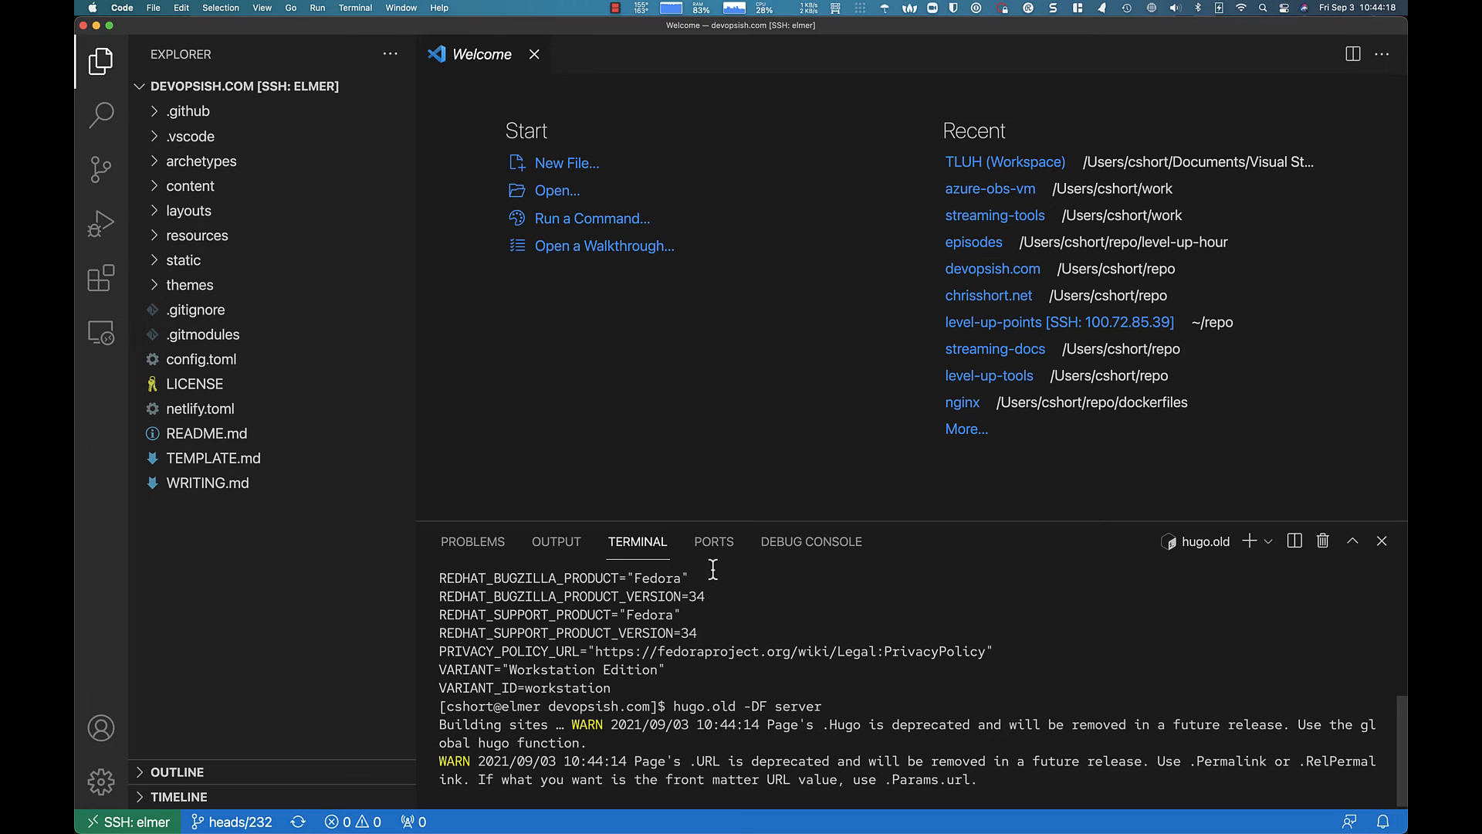
mouse_move(978, 648)
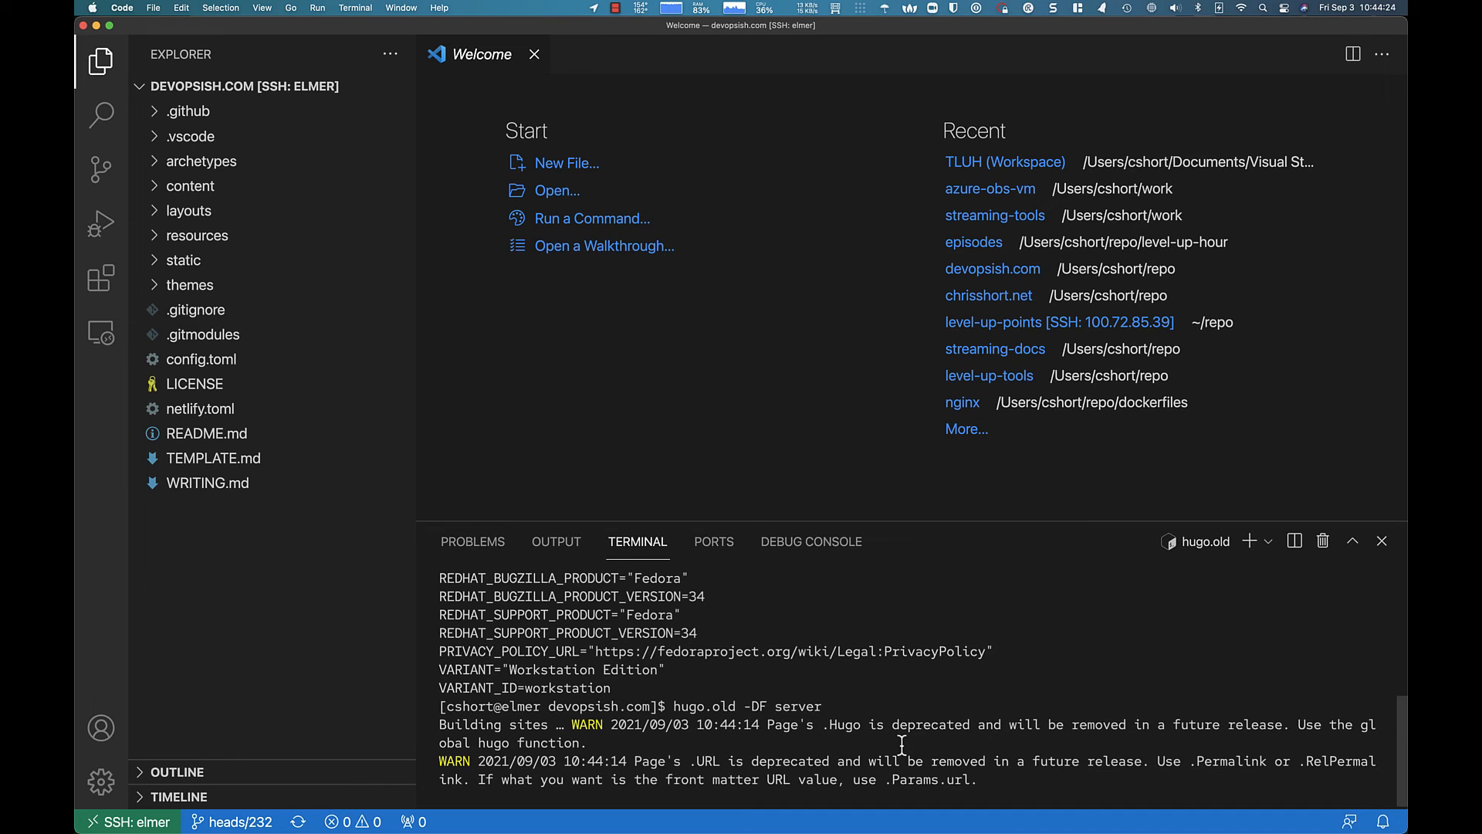
mouse_move(1075, 745)
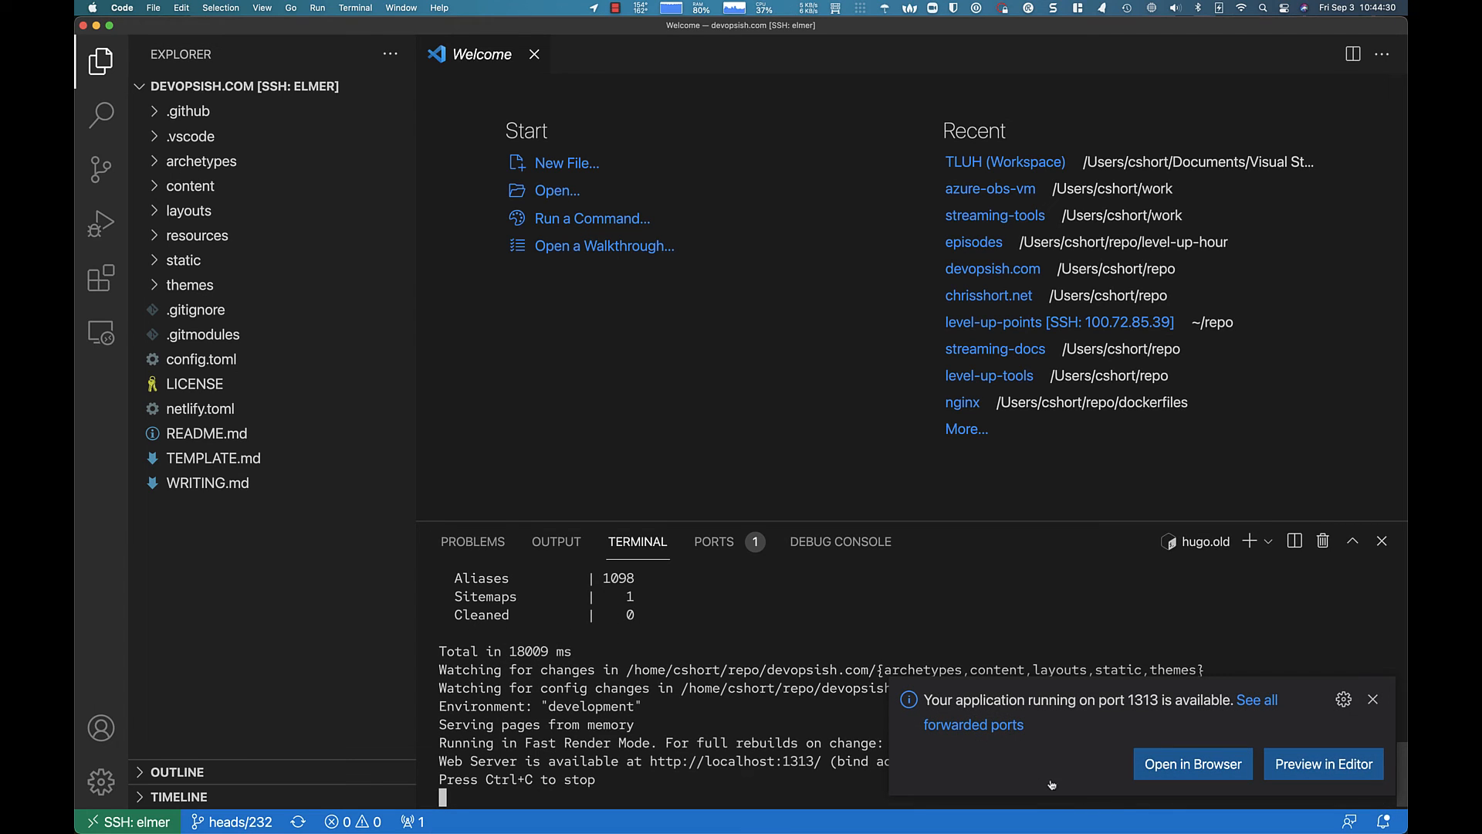
mouse_move(1083, 754)
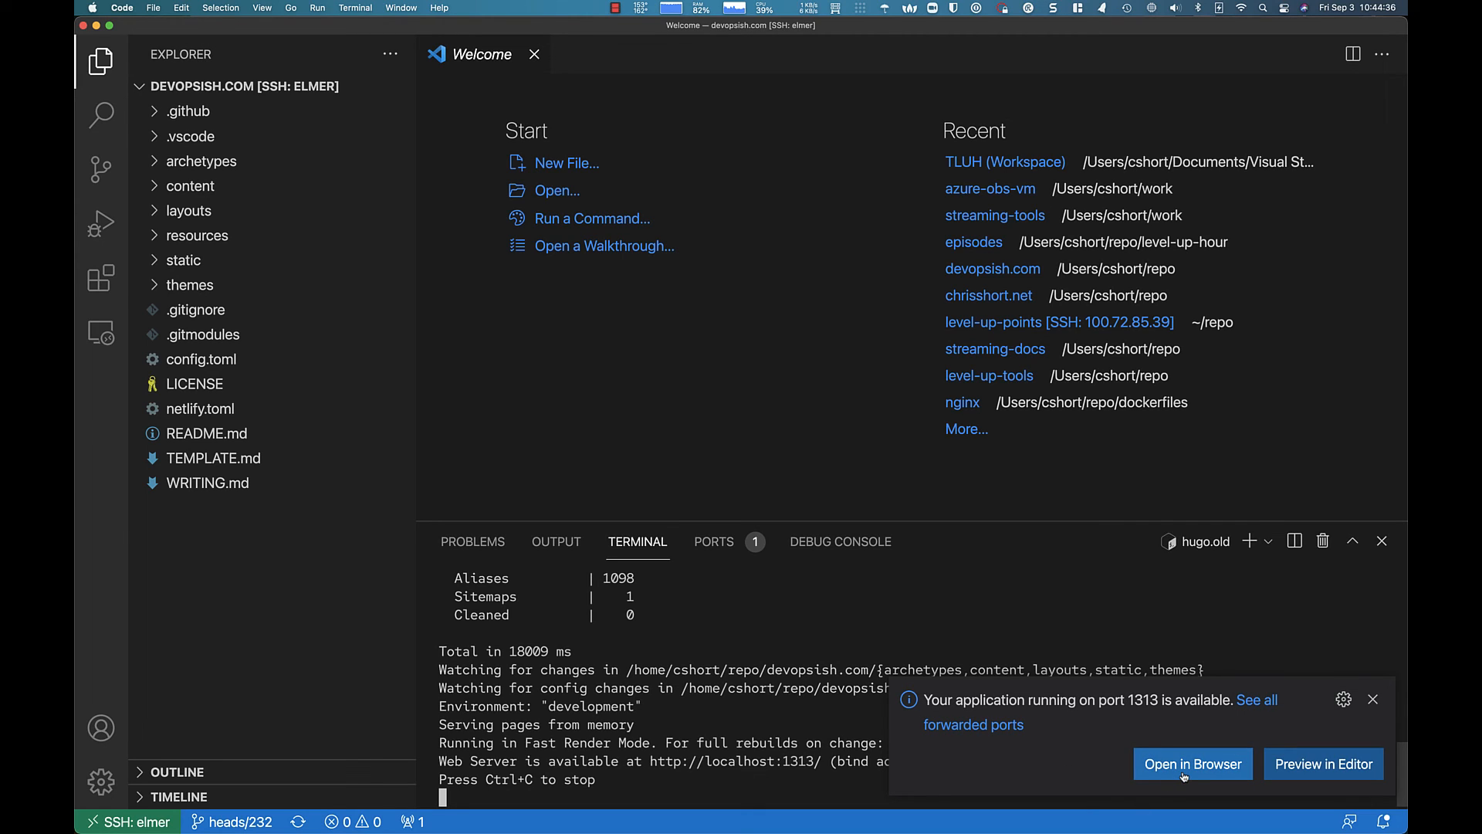
mouse_move(1192, 764)
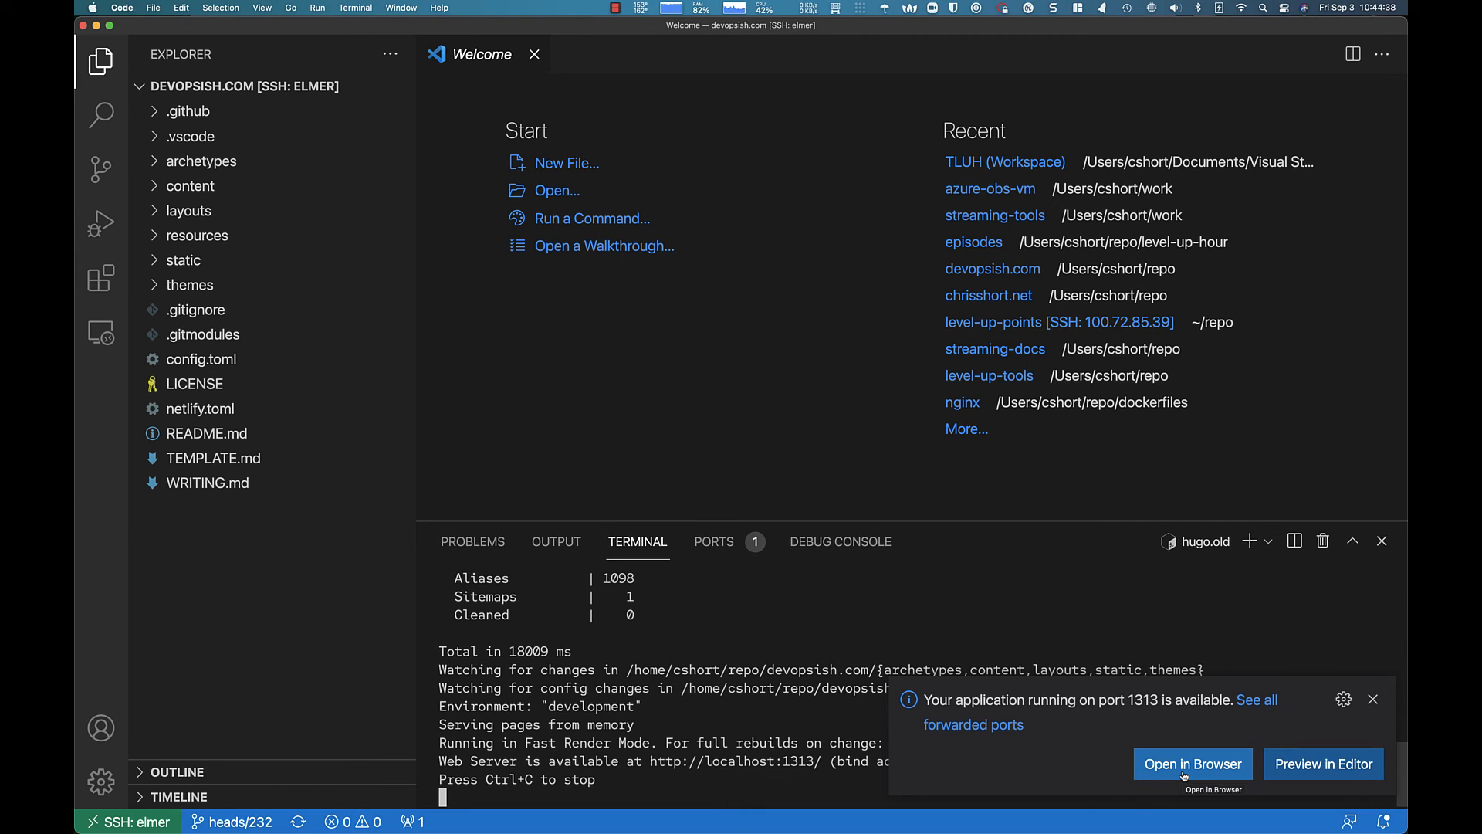
Open the port 1313 forwarded Hugo site in the browser from the notification.
click(1373, 700)
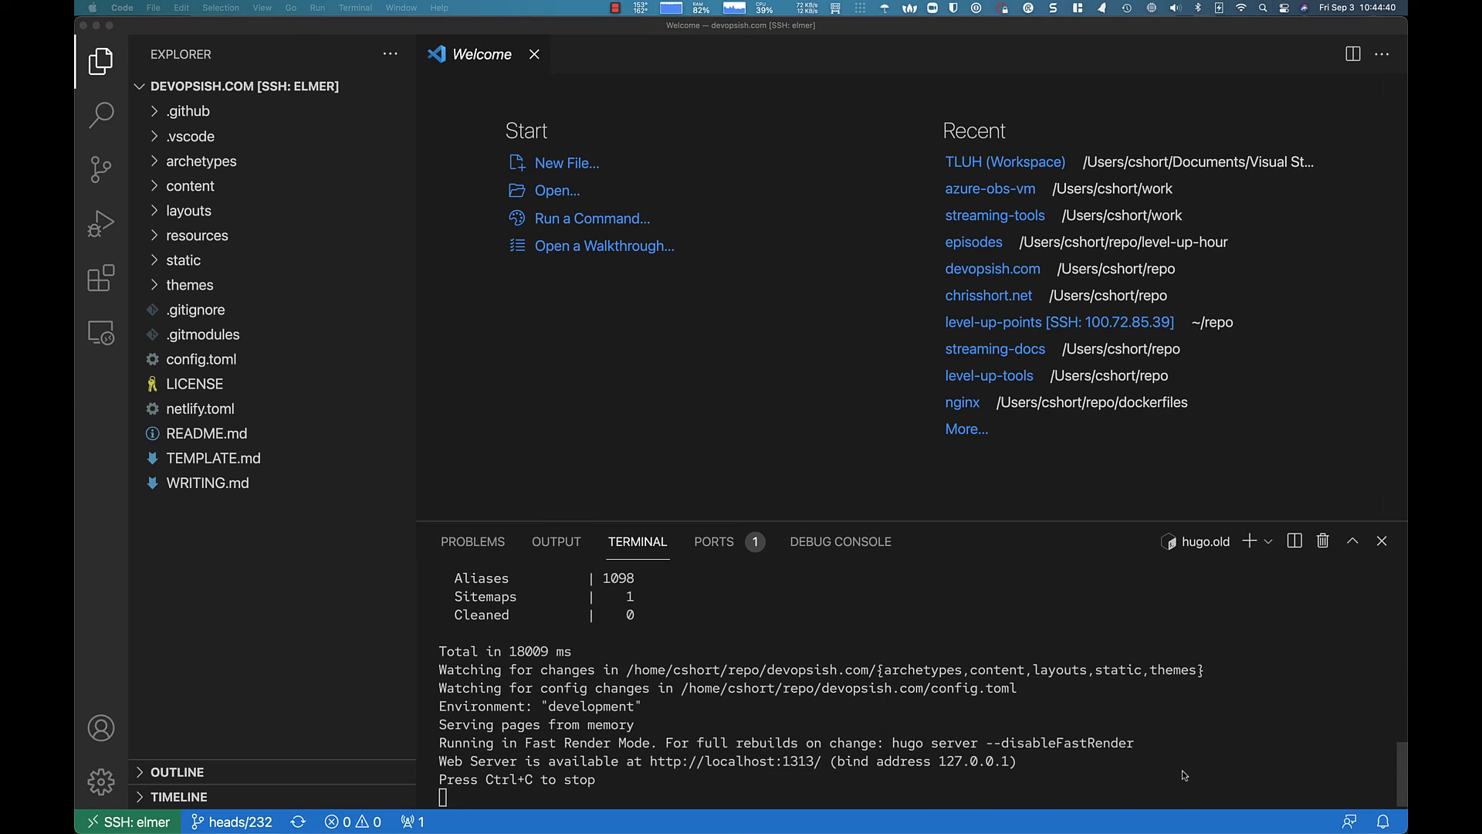
mouse_move(930, 766)
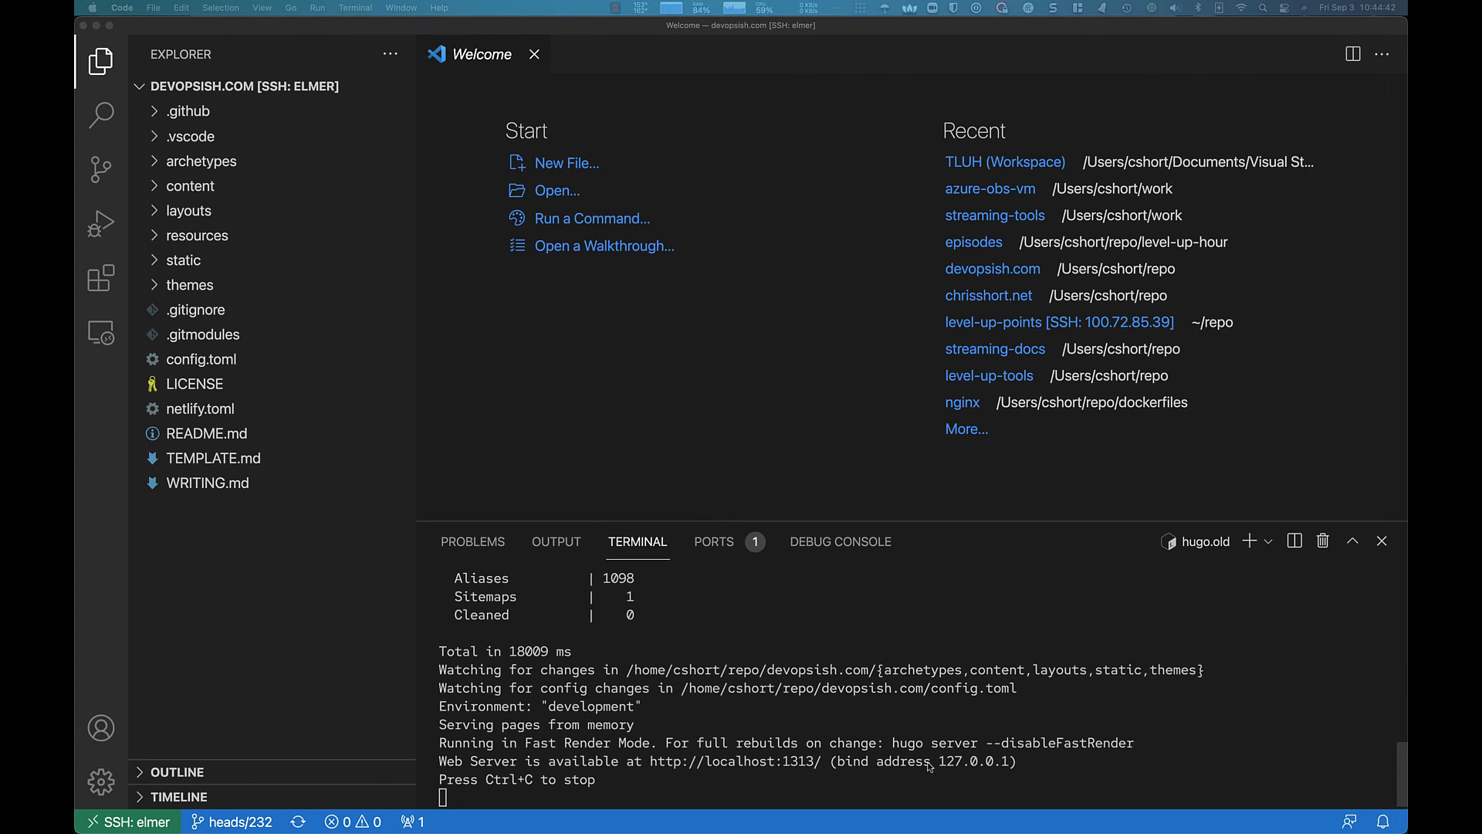
mouse_move(736, 630)
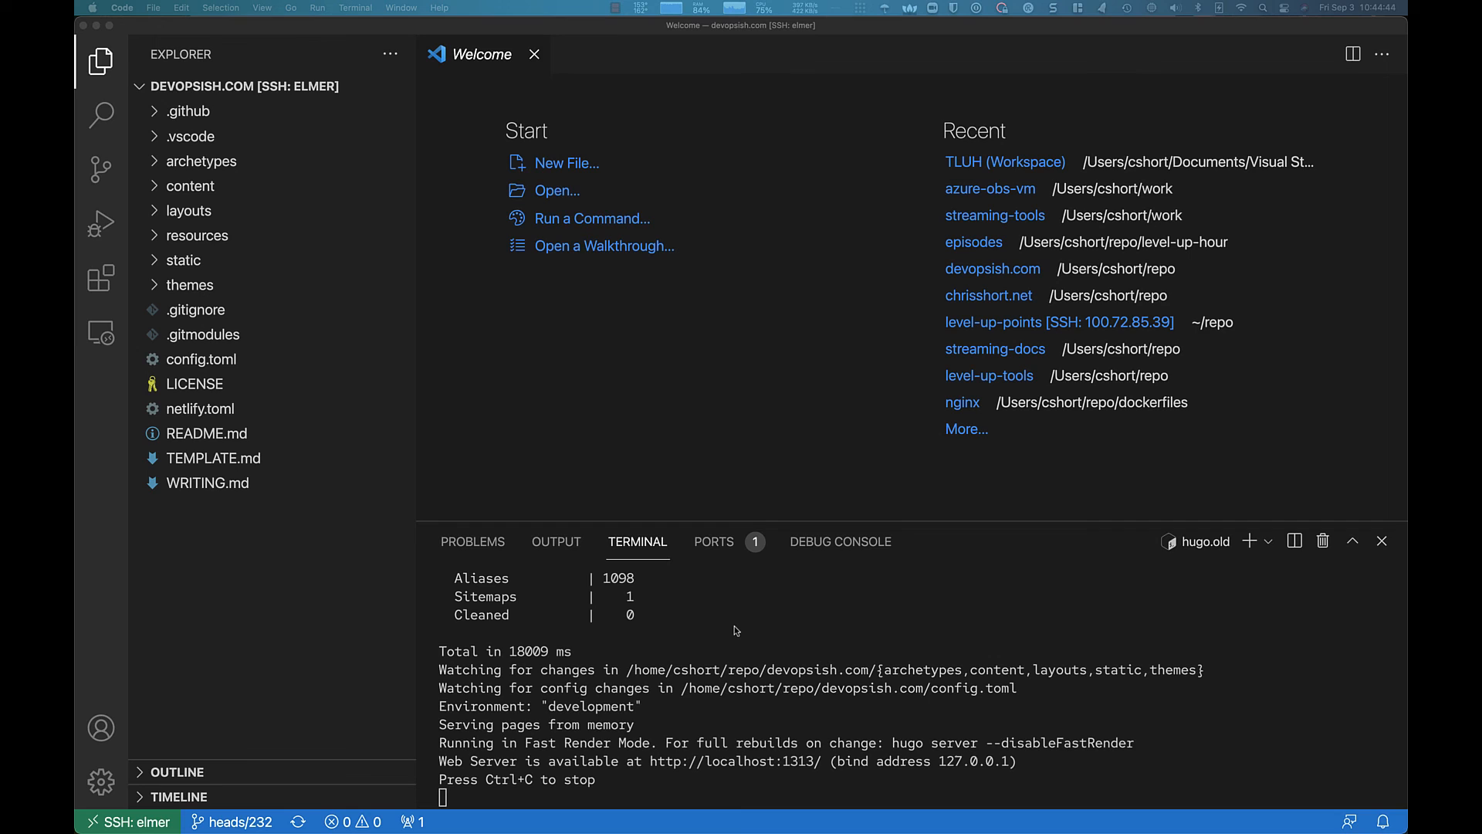